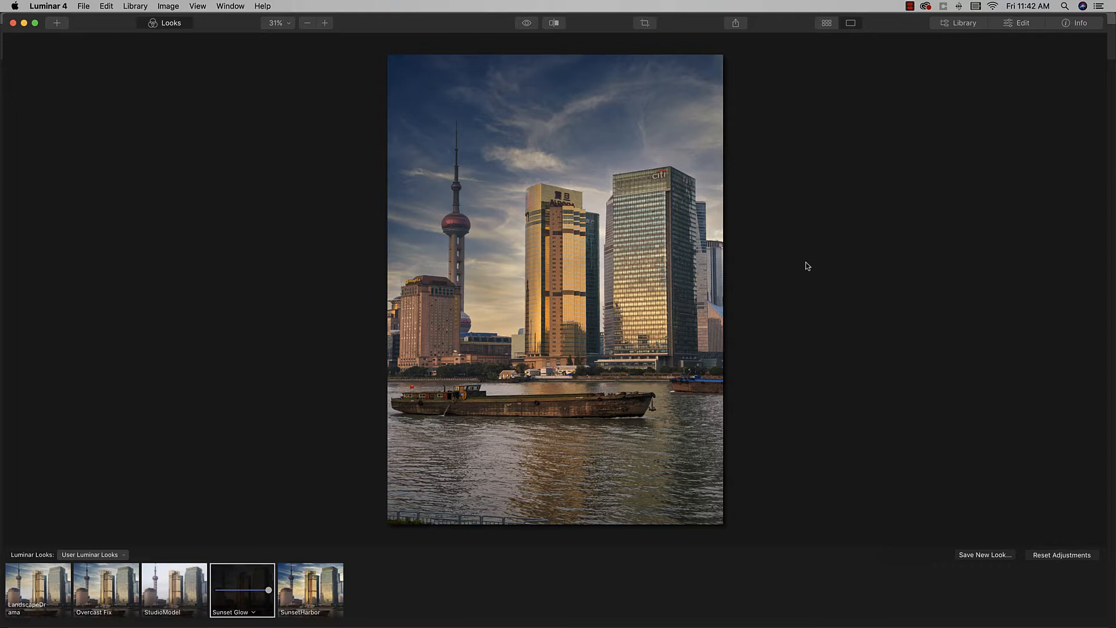
mouse_move(816, 251)
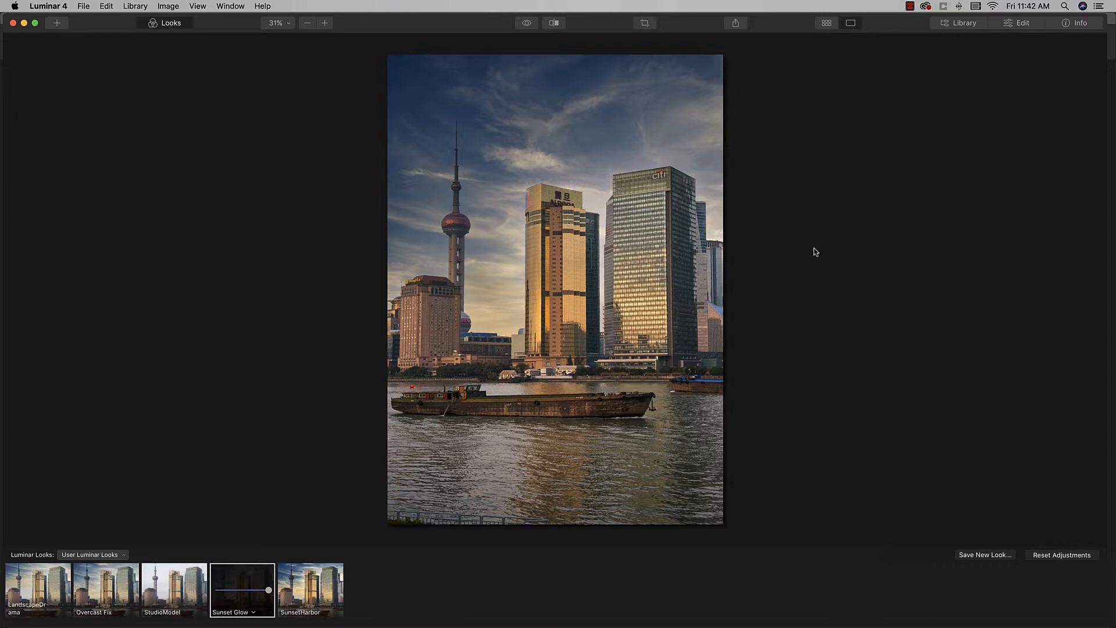
Step: Switch to the Essentials edit panel, then show the library collections beside the skyline photo
click(1023, 23)
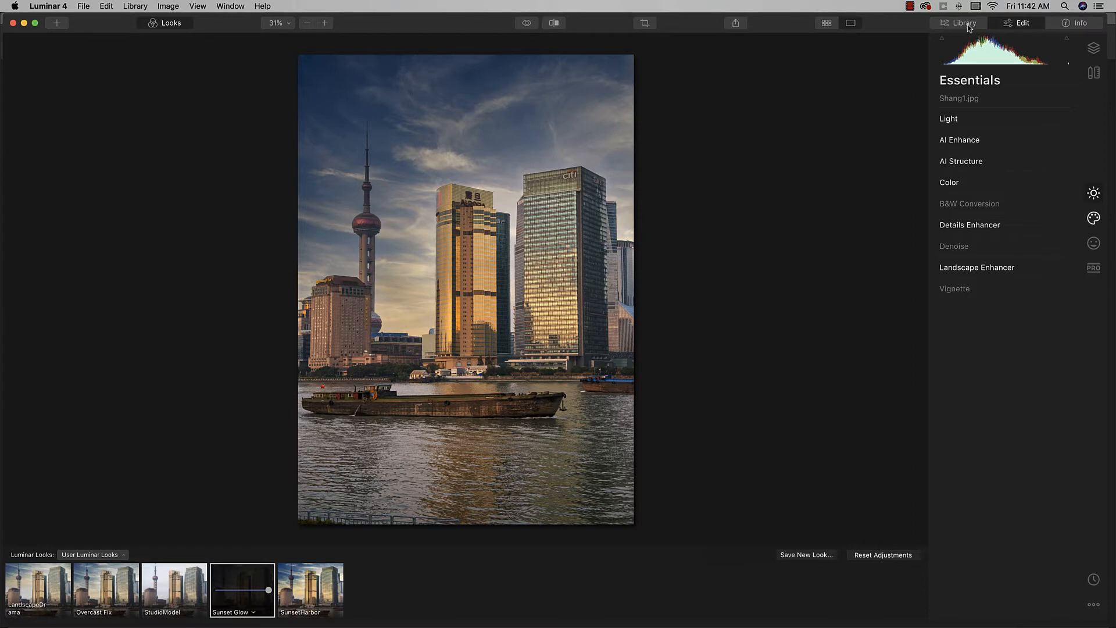
mouse_move(963, 27)
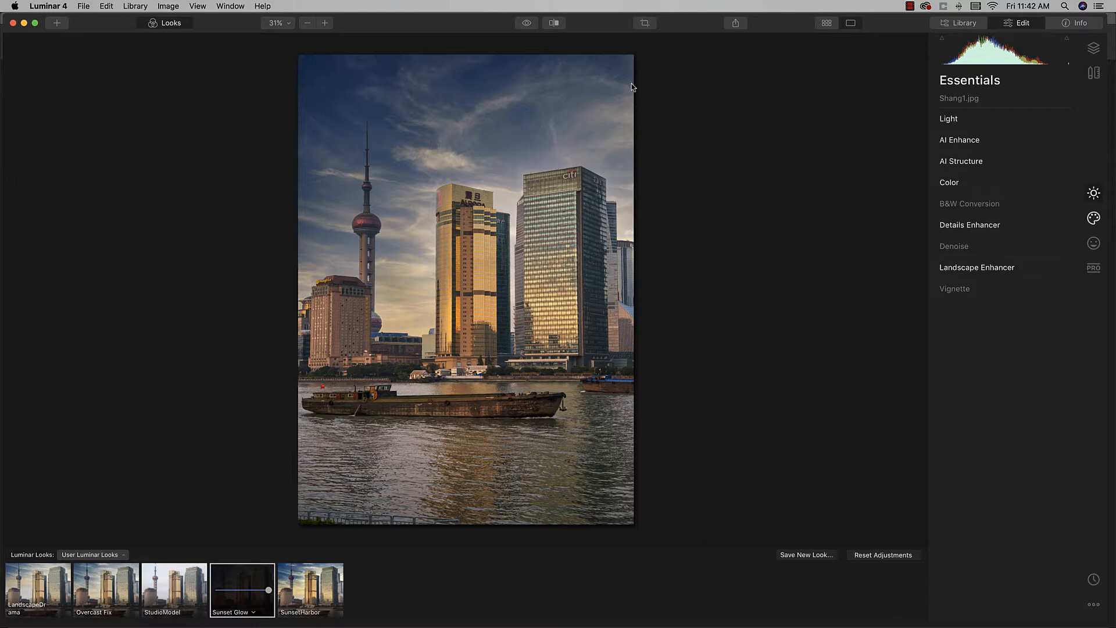
click(963, 22)
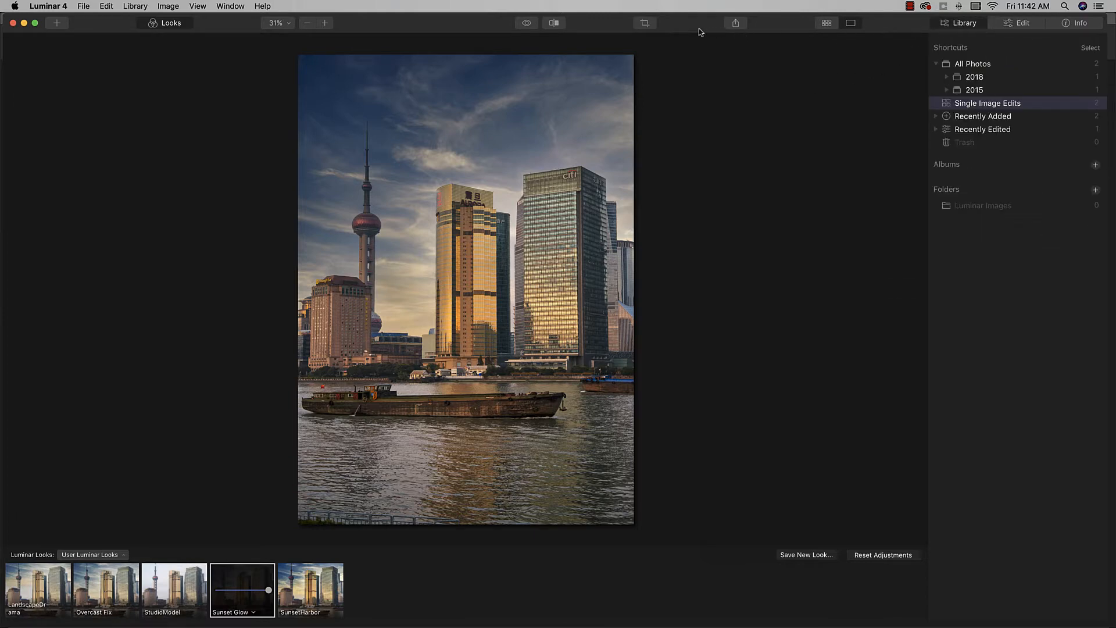
mouse_move(751, 35)
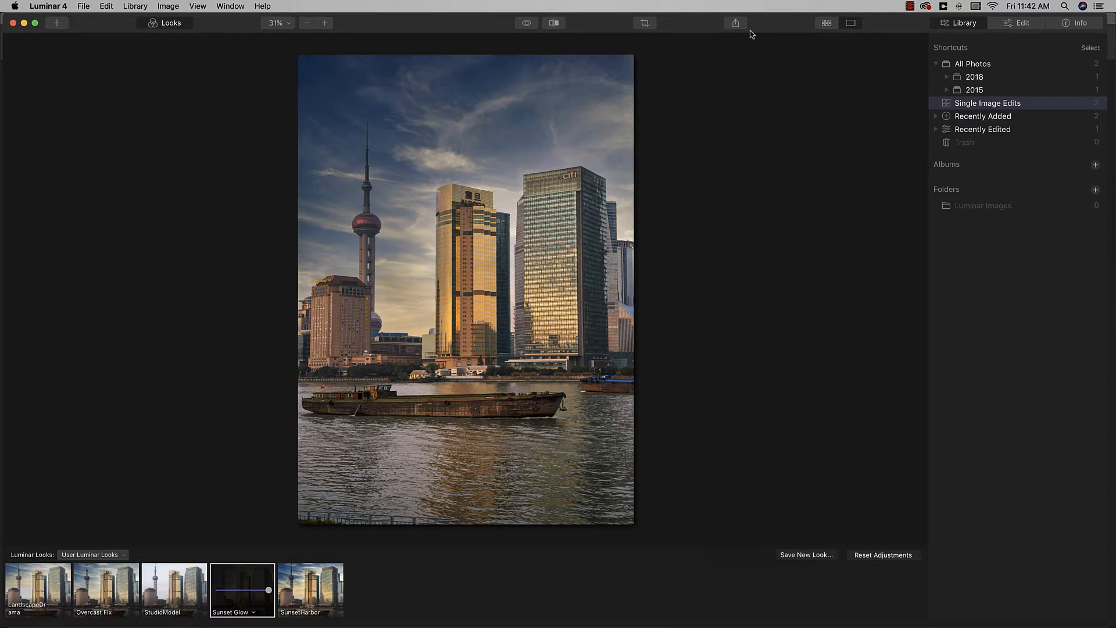
Step: Leave the Library view and bring back the Essentials adjustment tools for Shang1.jpg
click(1024, 22)
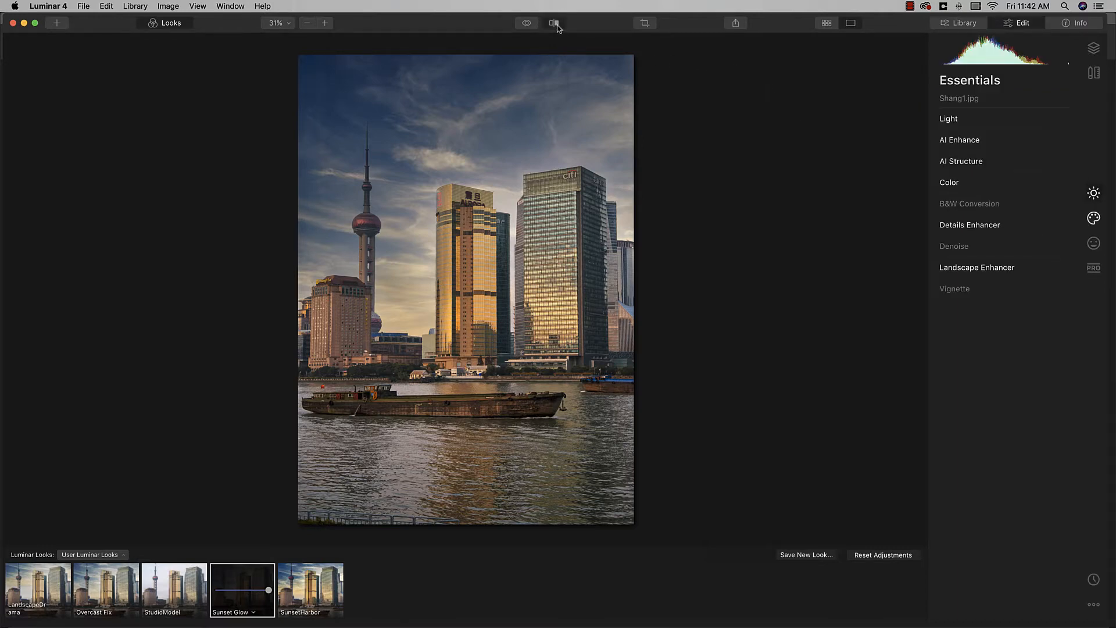
click(553, 23)
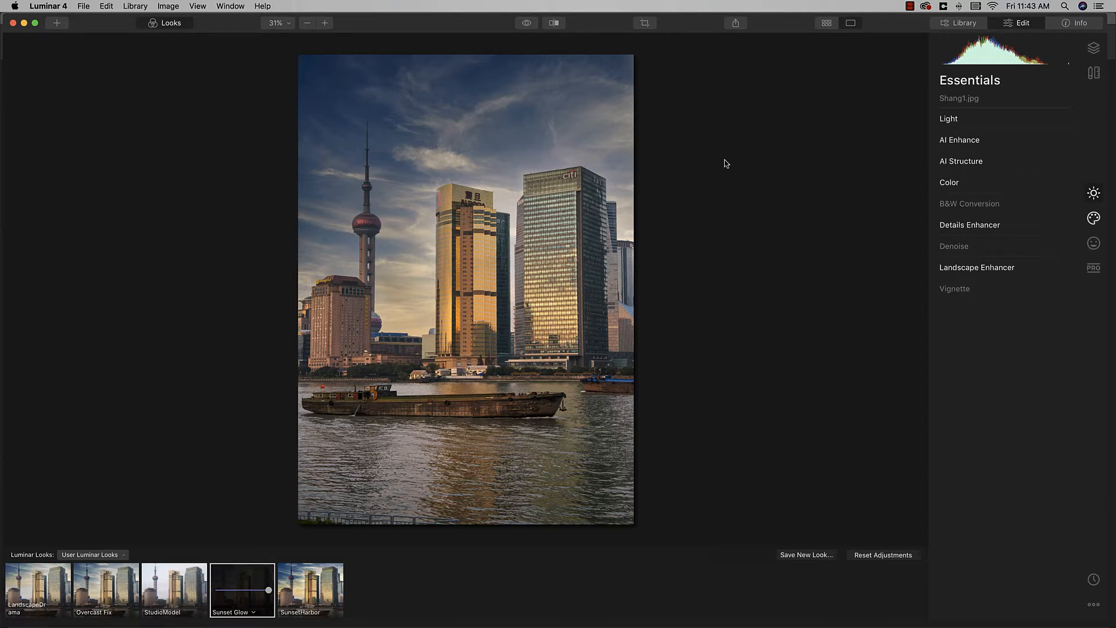
mouse_move(819, 176)
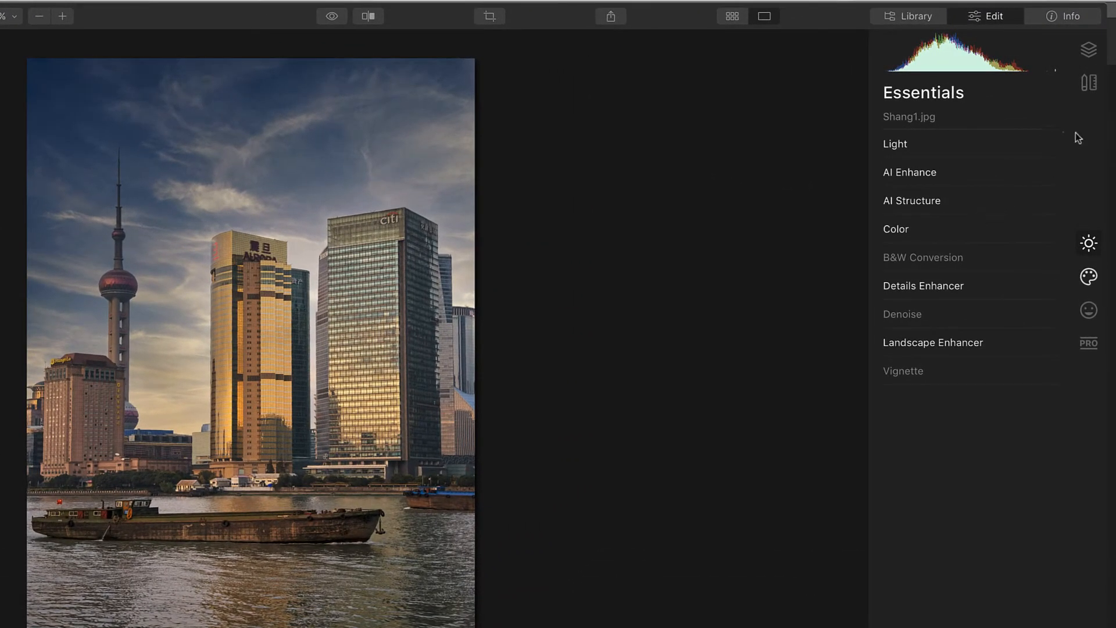
Step: Apply a 1:1 (Square) aspect-ratio crop to the skyline in Crop & Rotate
click(1088, 83)
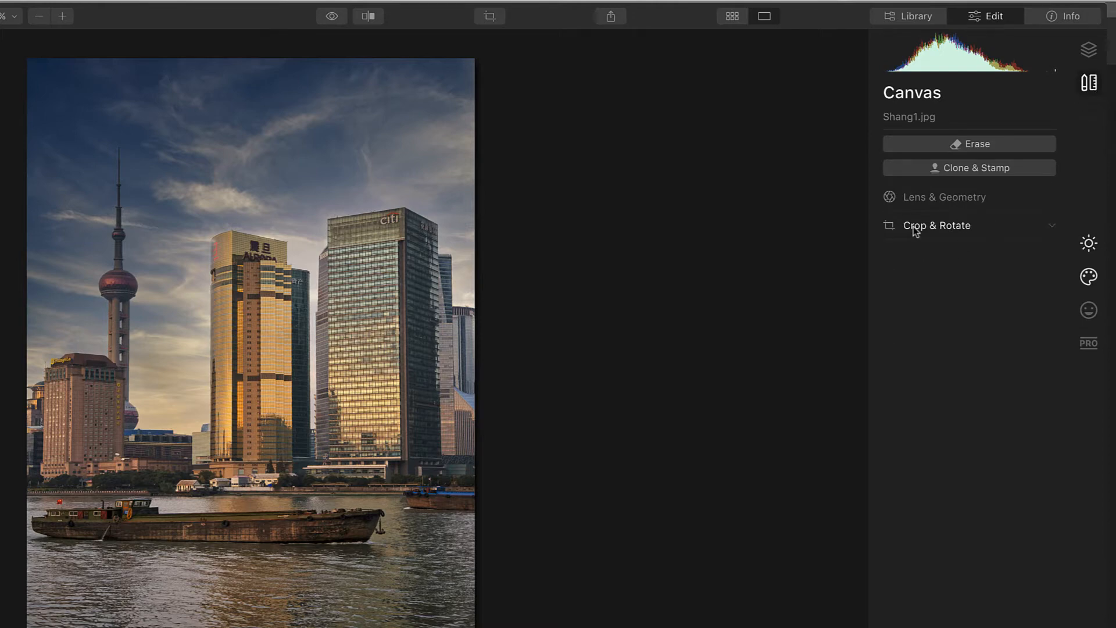
click(938, 225)
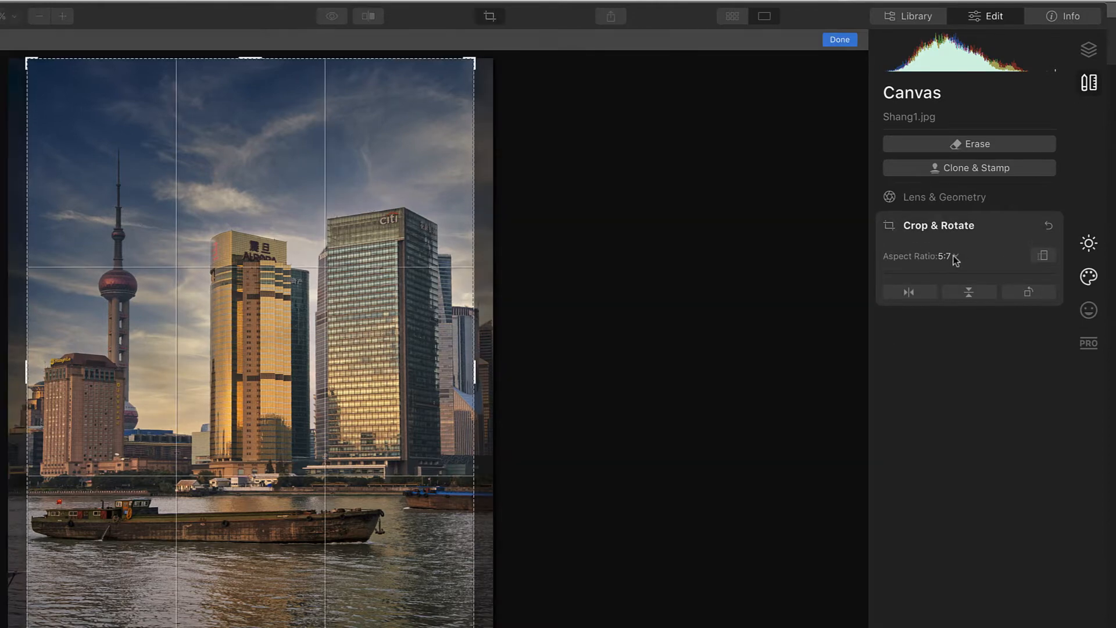
click(947, 257)
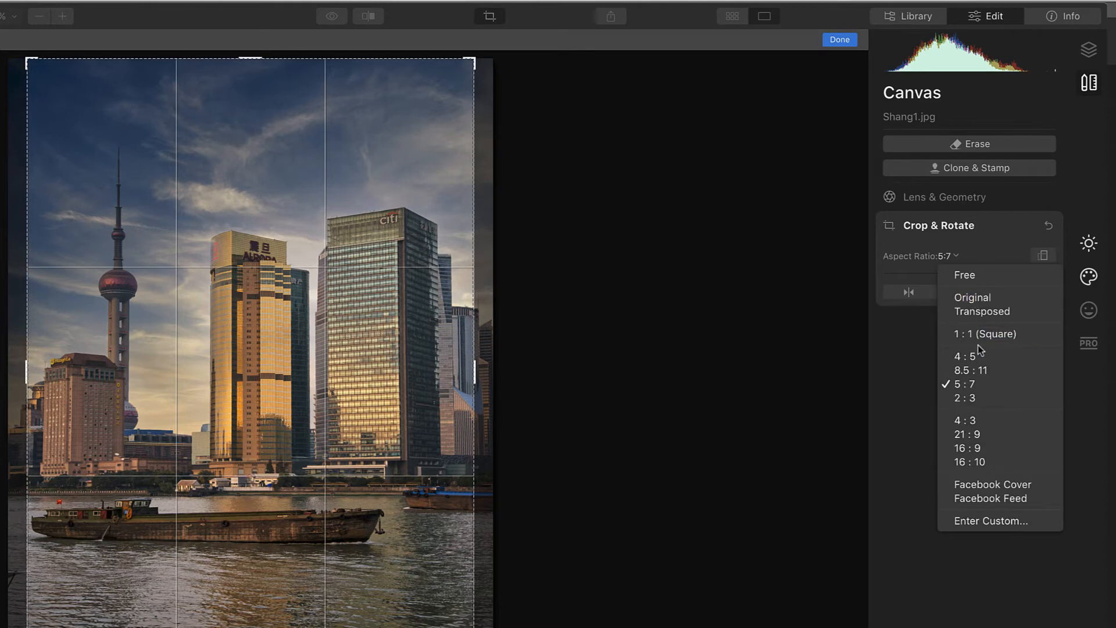
click(986, 333)
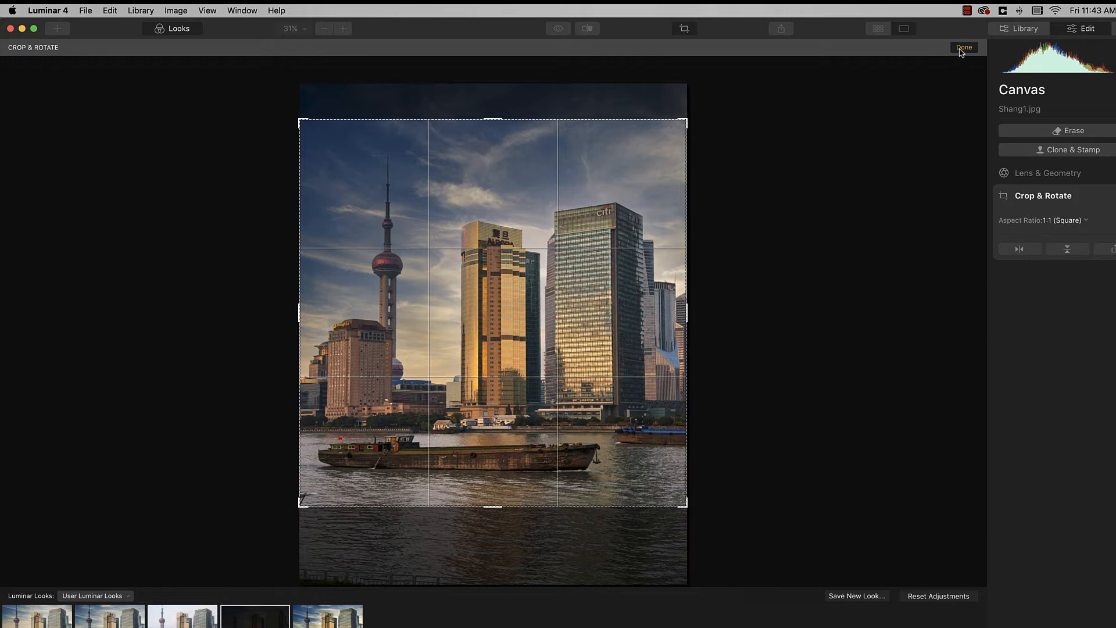
click(964, 47)
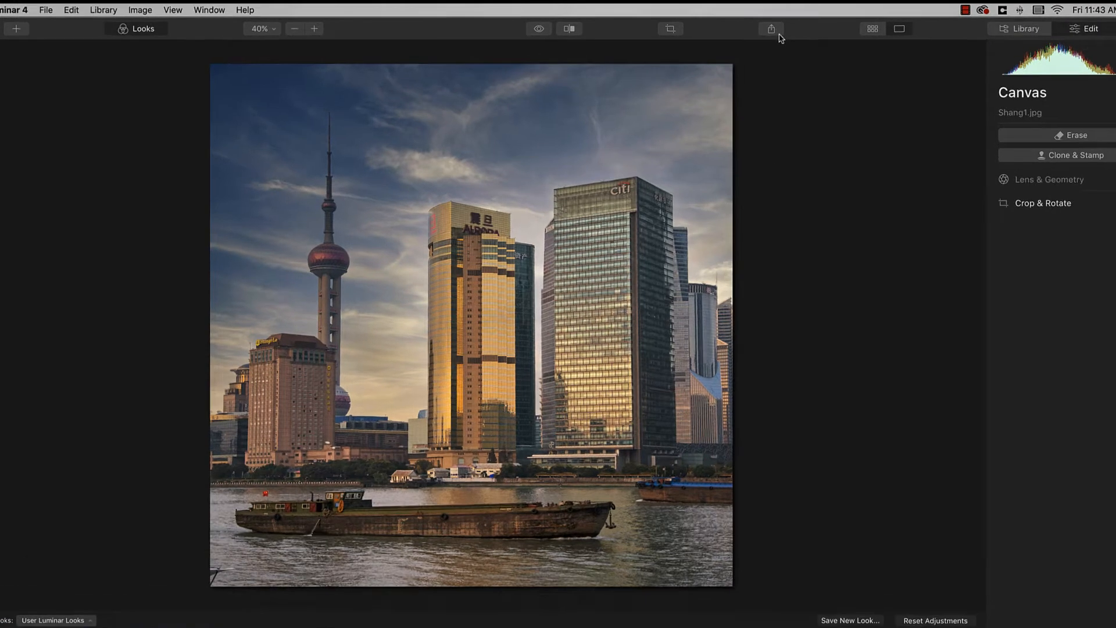
Step: Bring up the Share menu of export and sharing destinations for the square photo
click(770, 29)
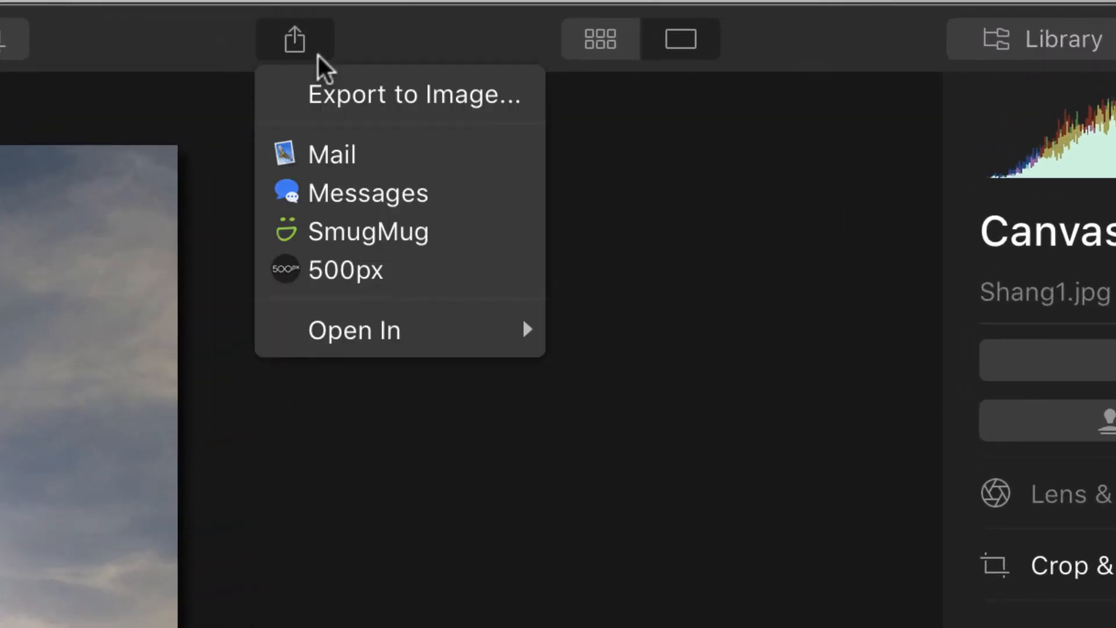
mouse_move(391, 153)
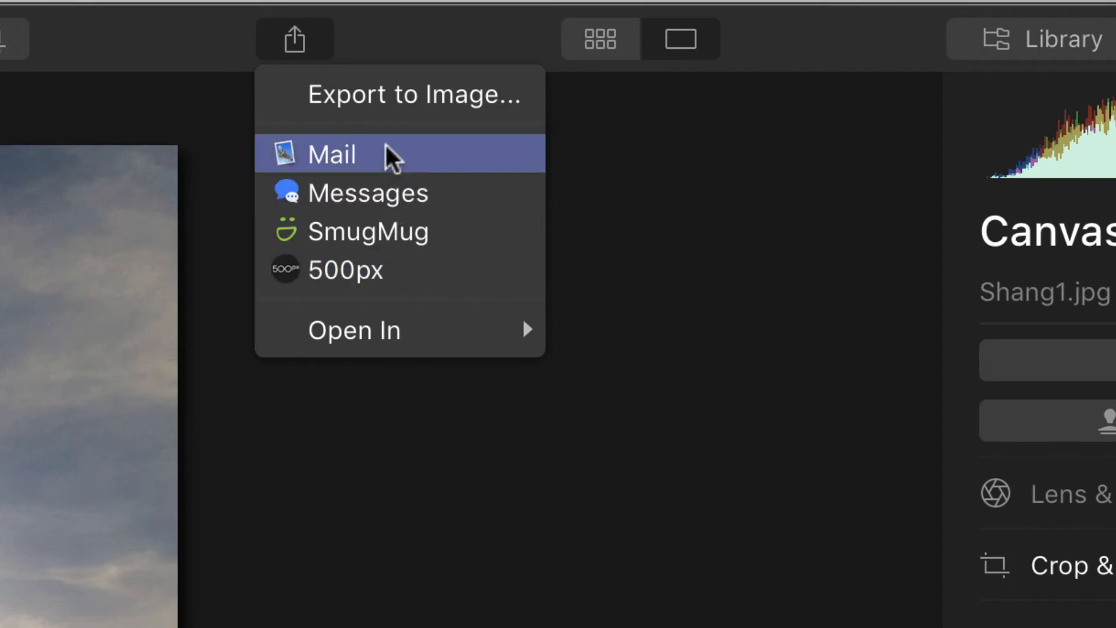
mouse_move(352, 164)
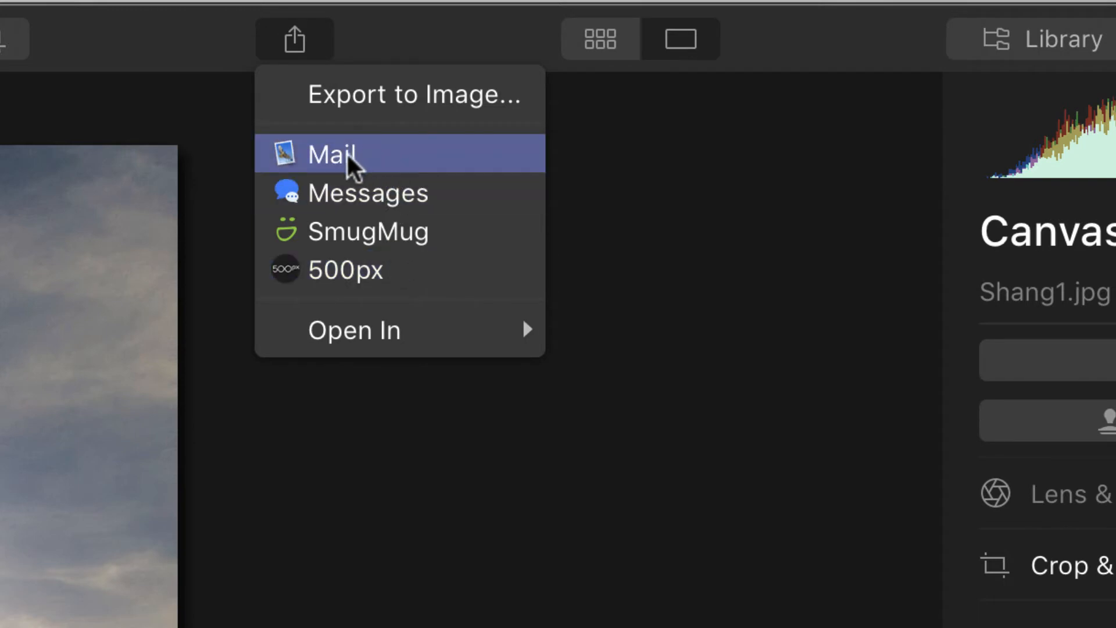
mouse_move(399, 269)
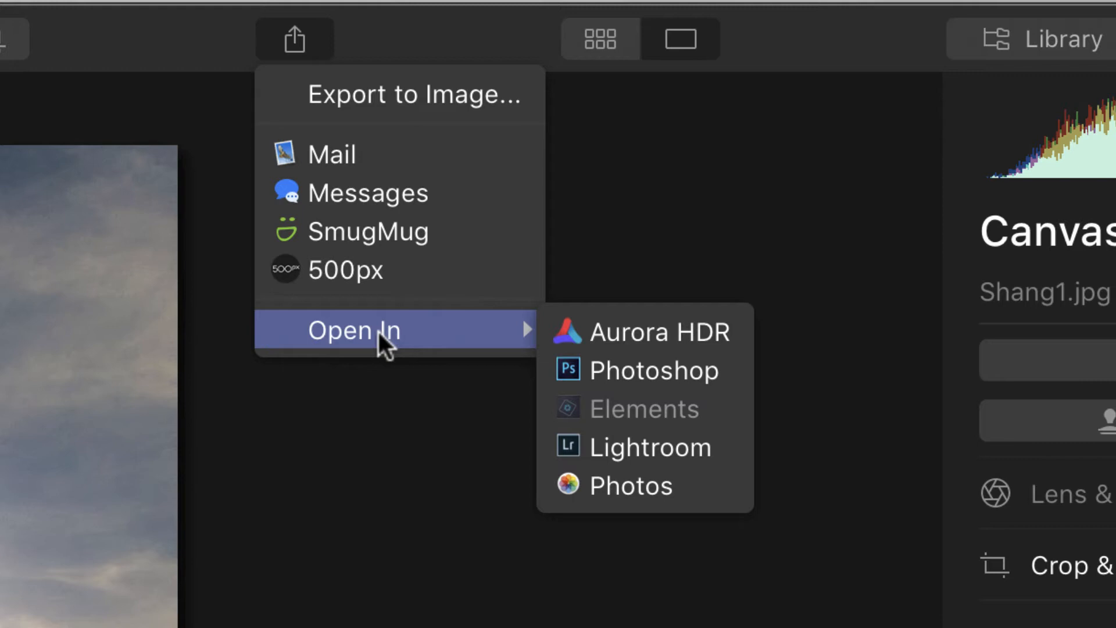
mouse_move(589, 425)
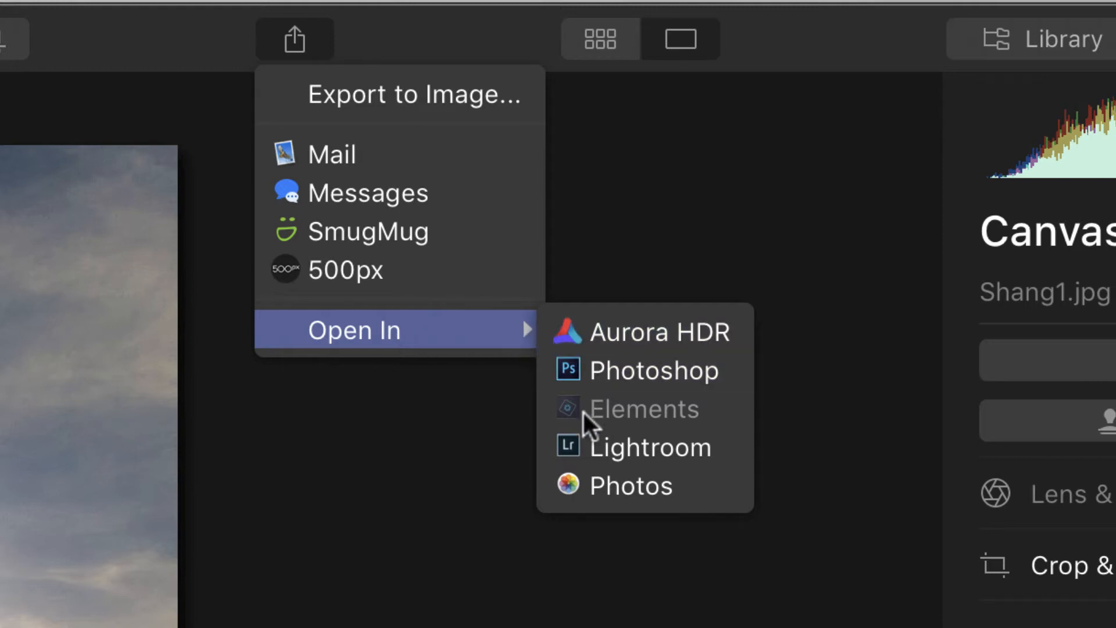
mouse_move(504, 450)
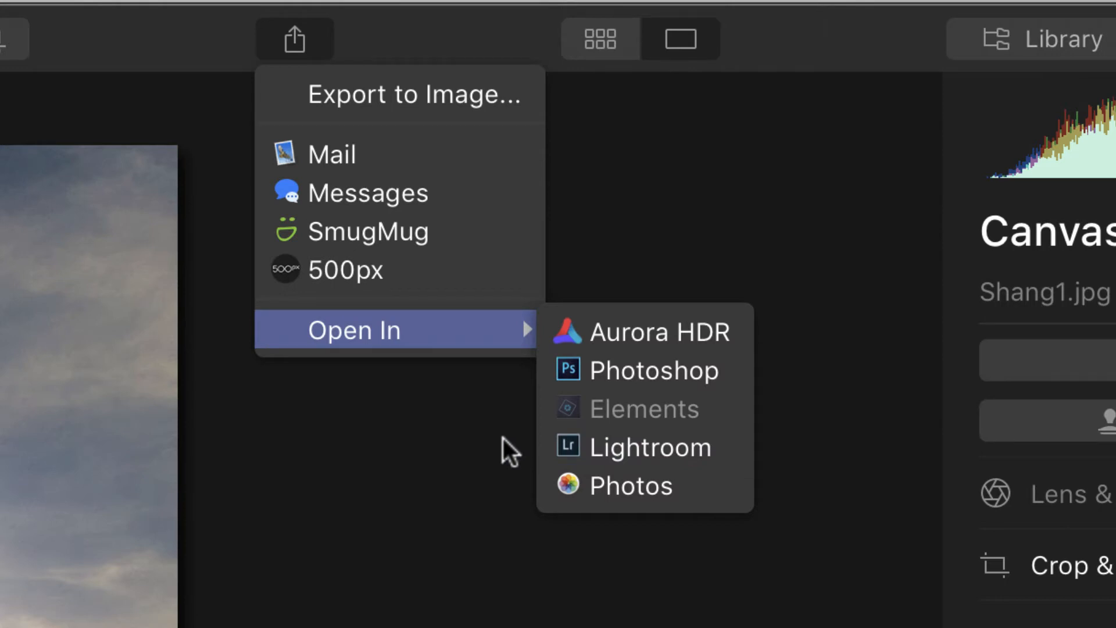
mouse_move(396, 93)
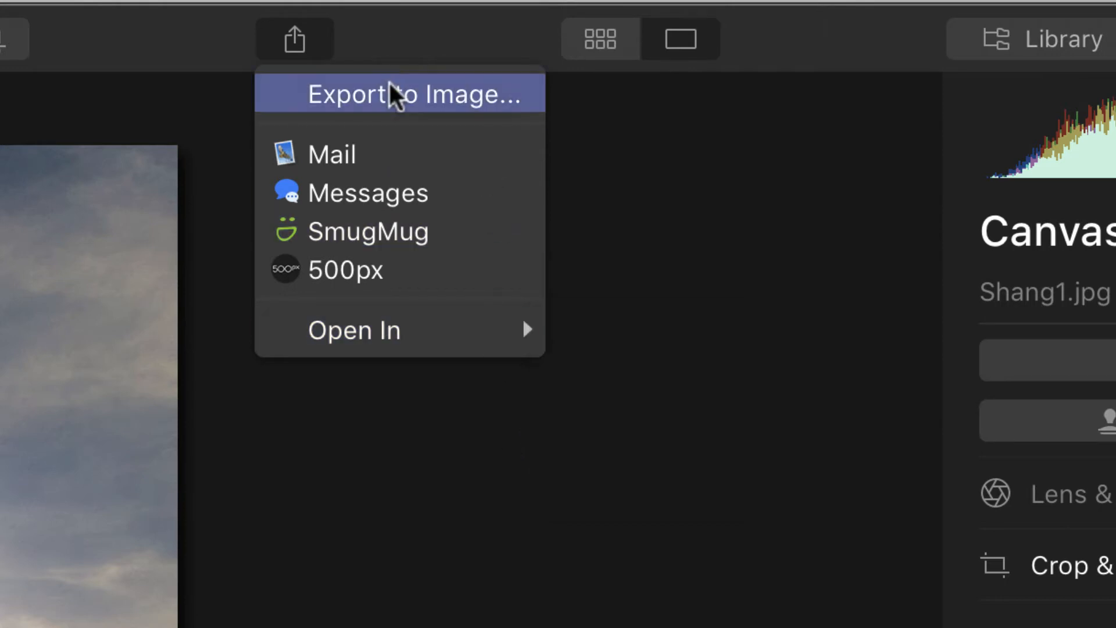
Step: Open Export to Image, rename the file Shang_IG, and target the 041_Luminar Export folder
click(412, 93)
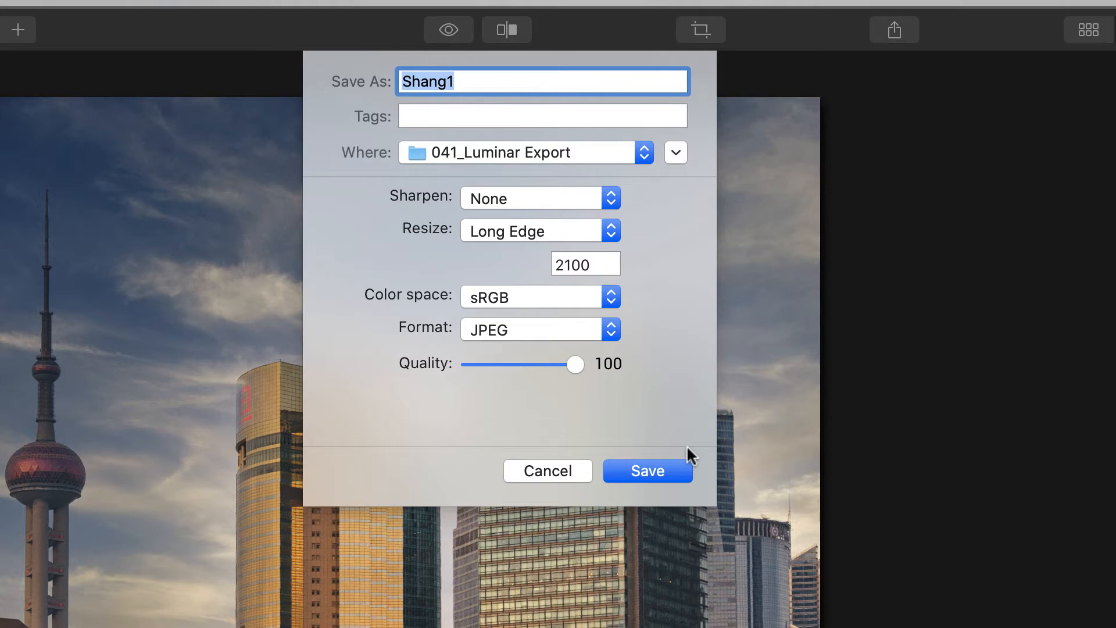
key(Backspace)
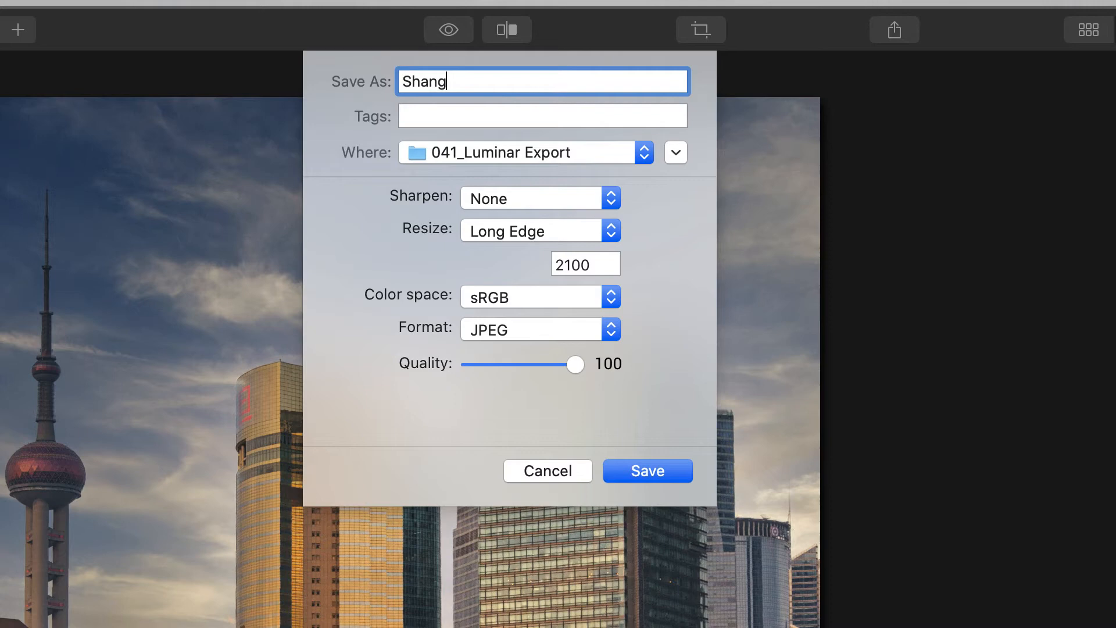
text(_)
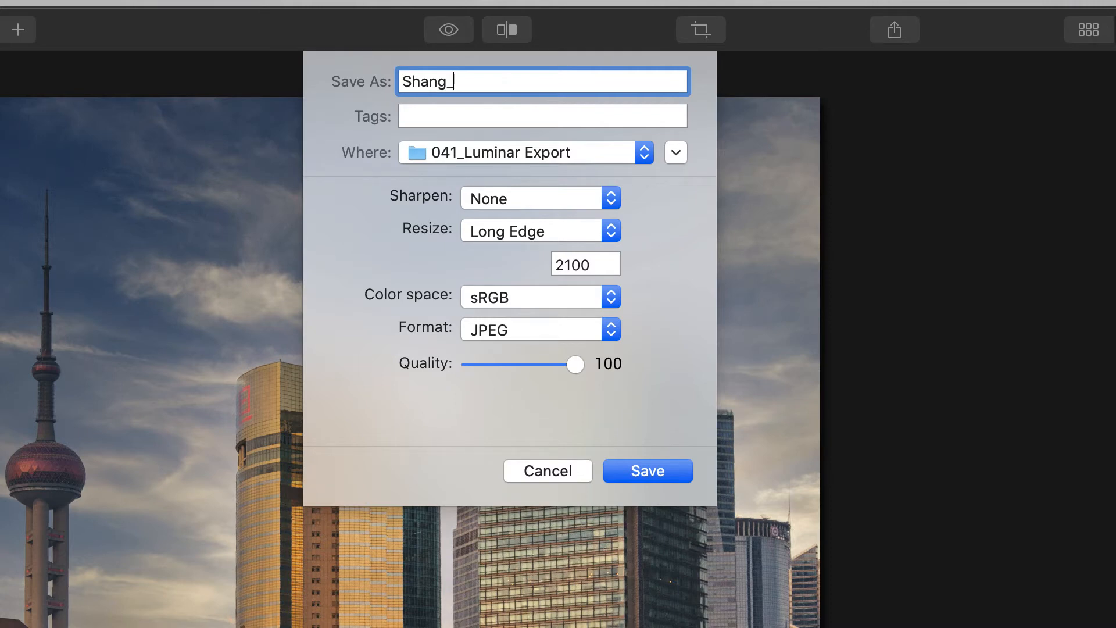
text(IG)
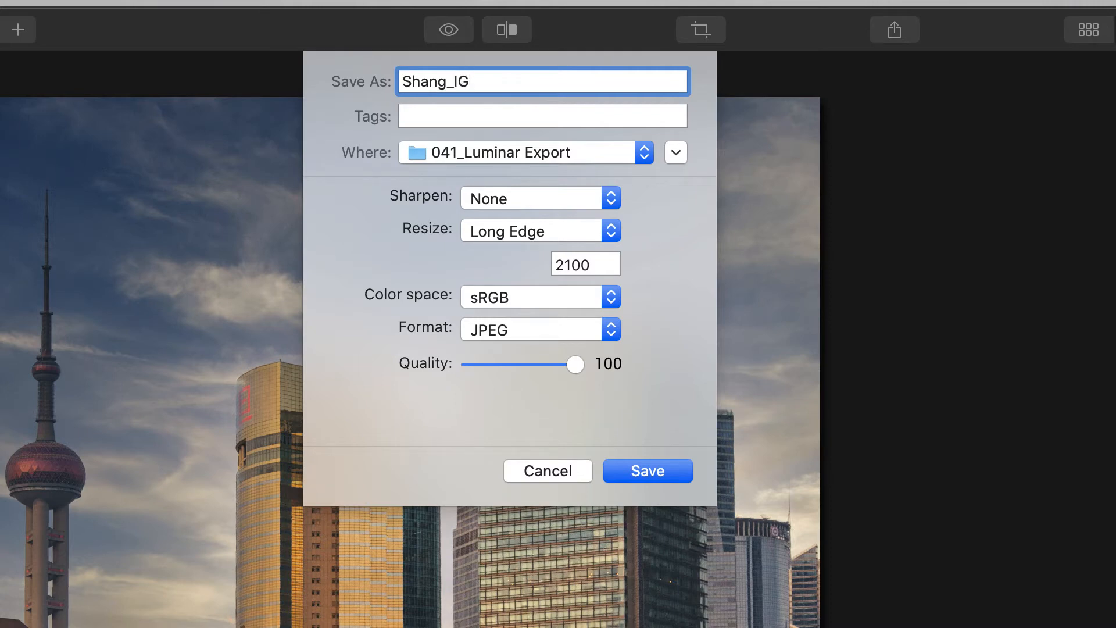
click(541, 80)
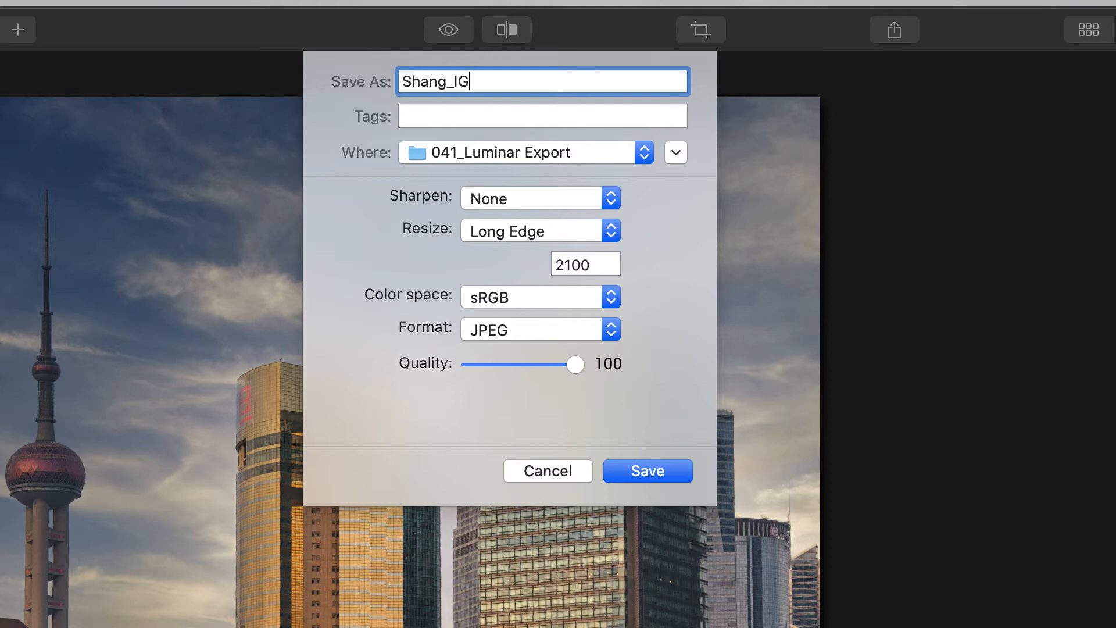
mouse_move(573, 212)
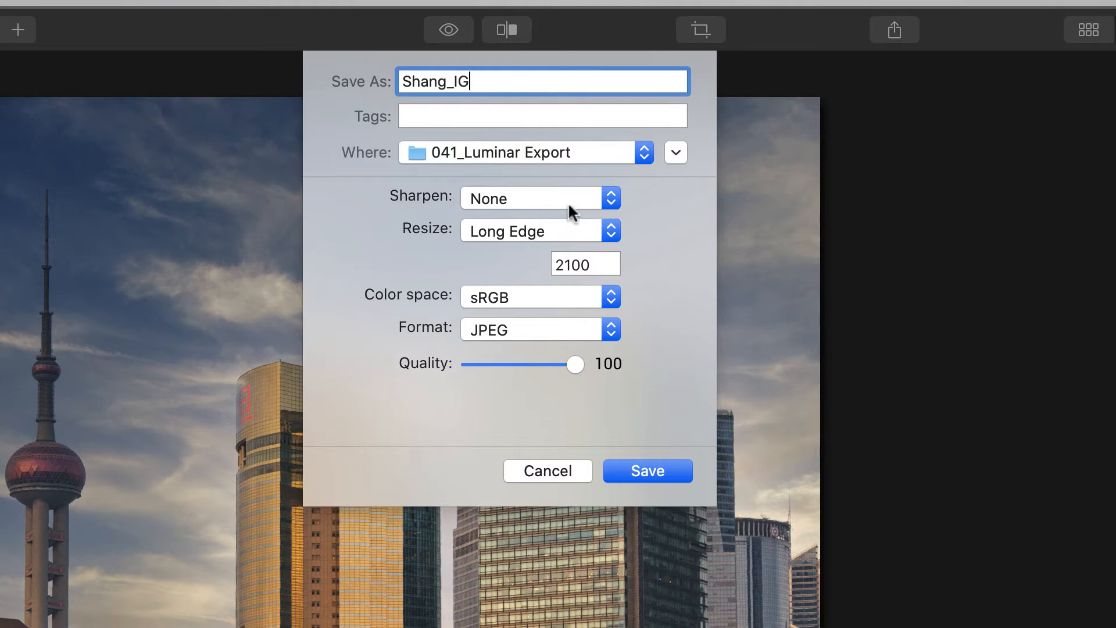
mouse_move(570, 156)
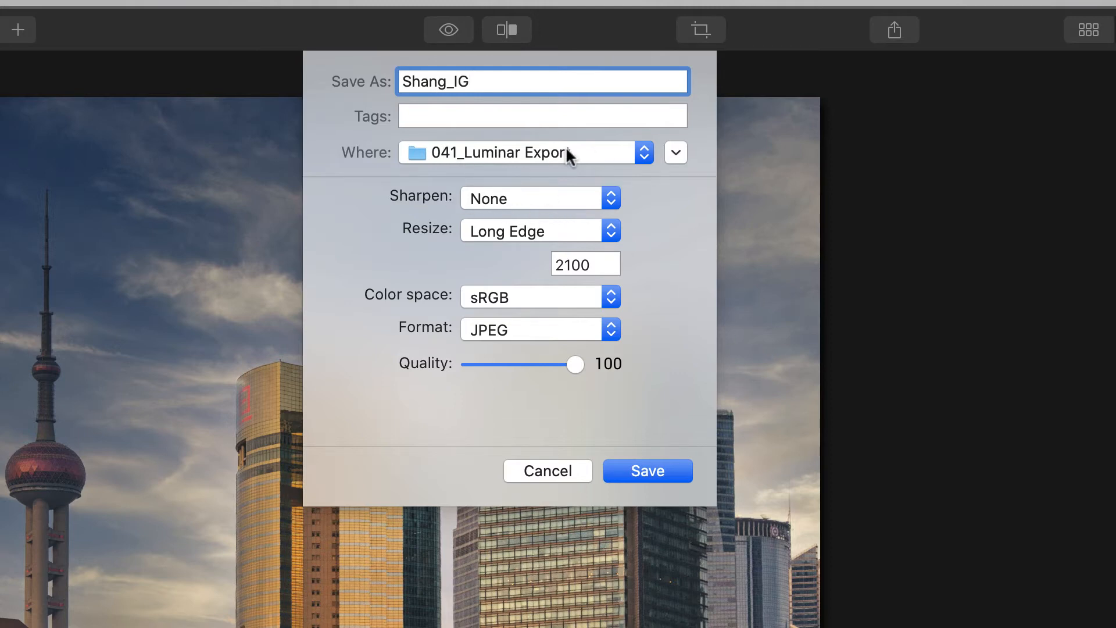
mouse_move(536, 205)
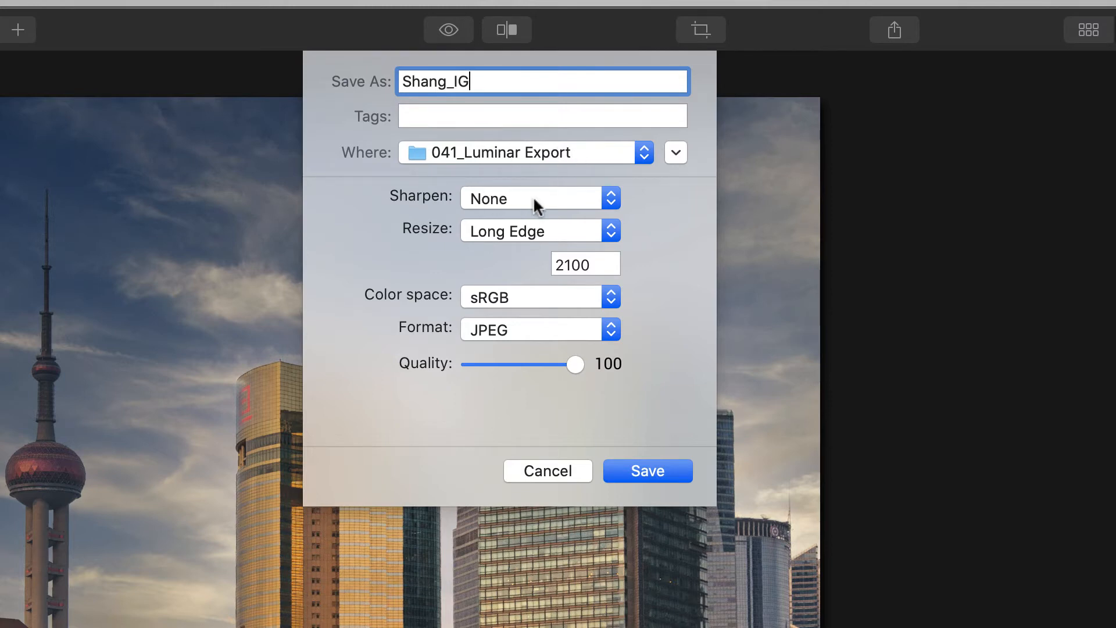
Step: Keep export sharpening at None and resize to exact dimensions of 1080 × 1080 pixels
click(538, 198)
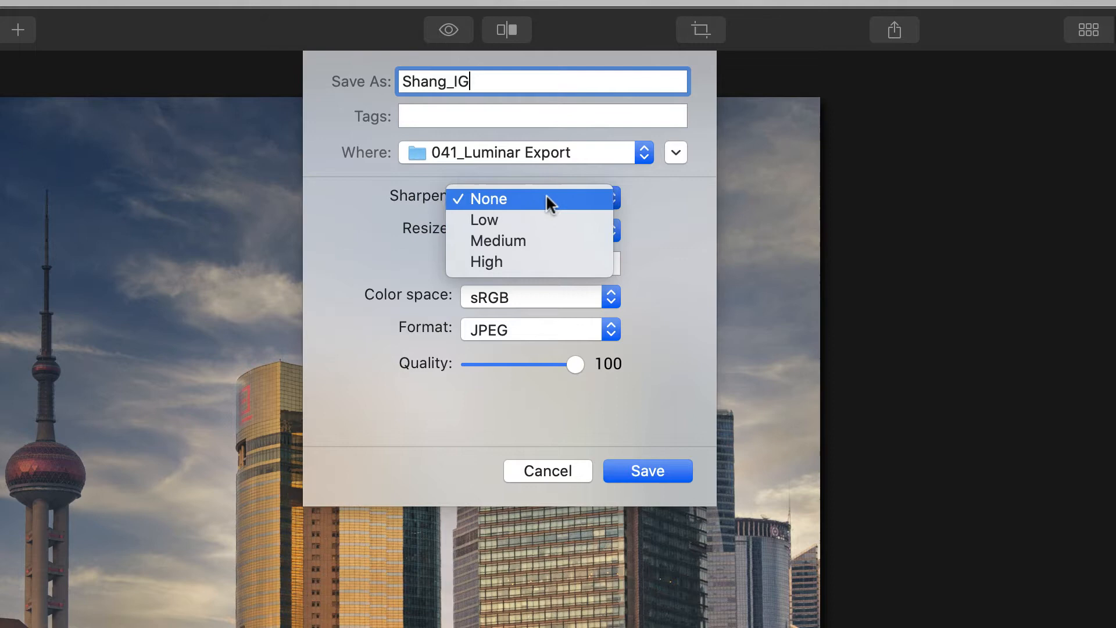
click(487, 199)
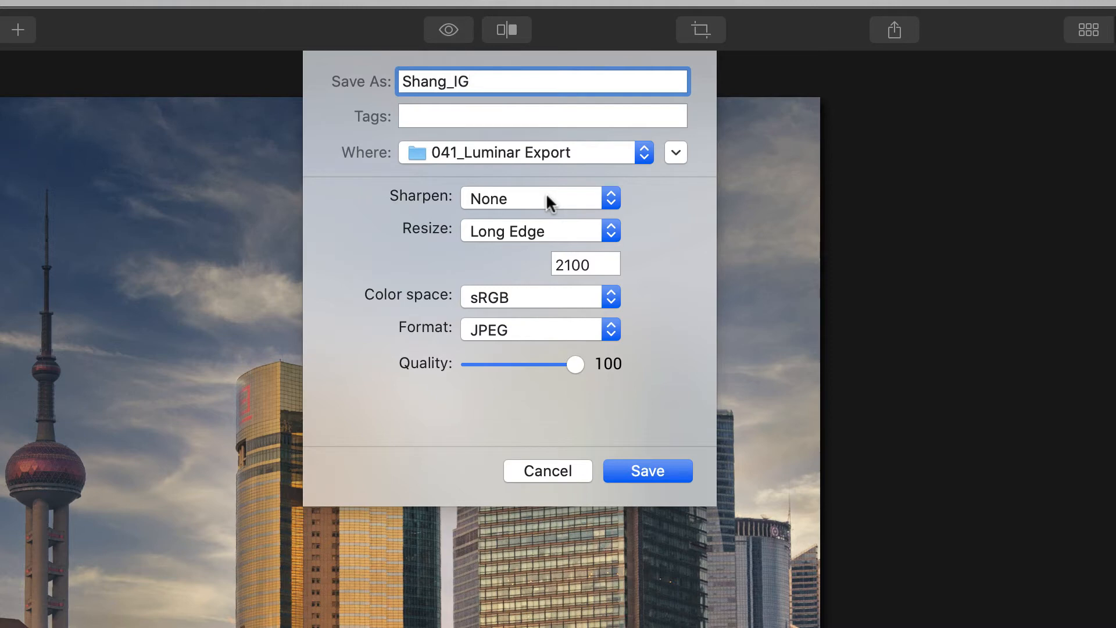
mouse_move(548, 206)
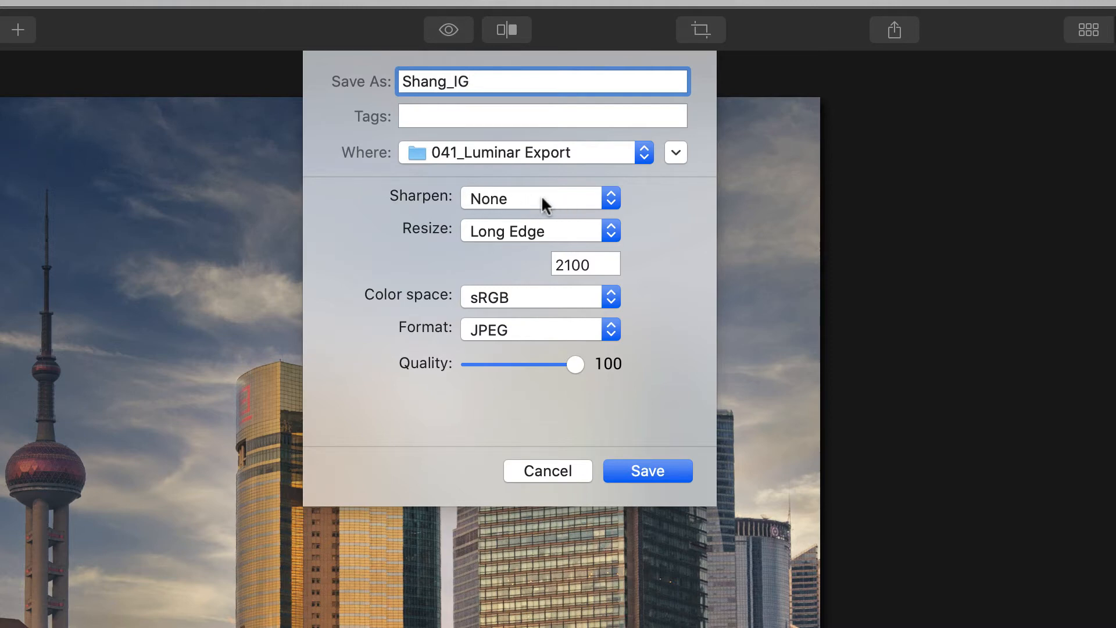
mouse_move(532, 234)
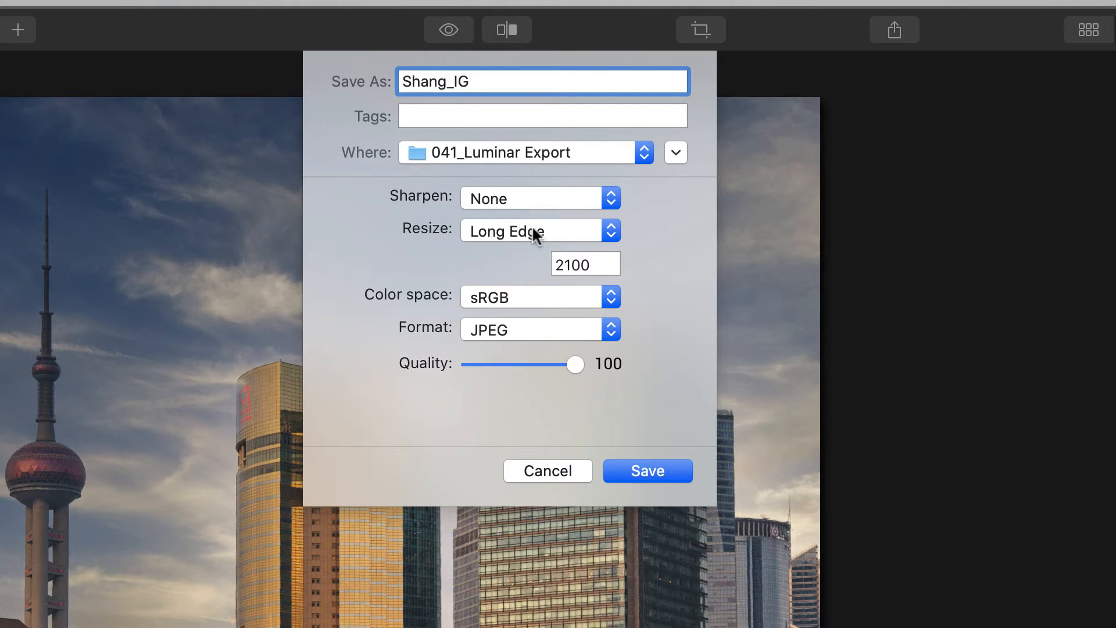
click(539, 231)
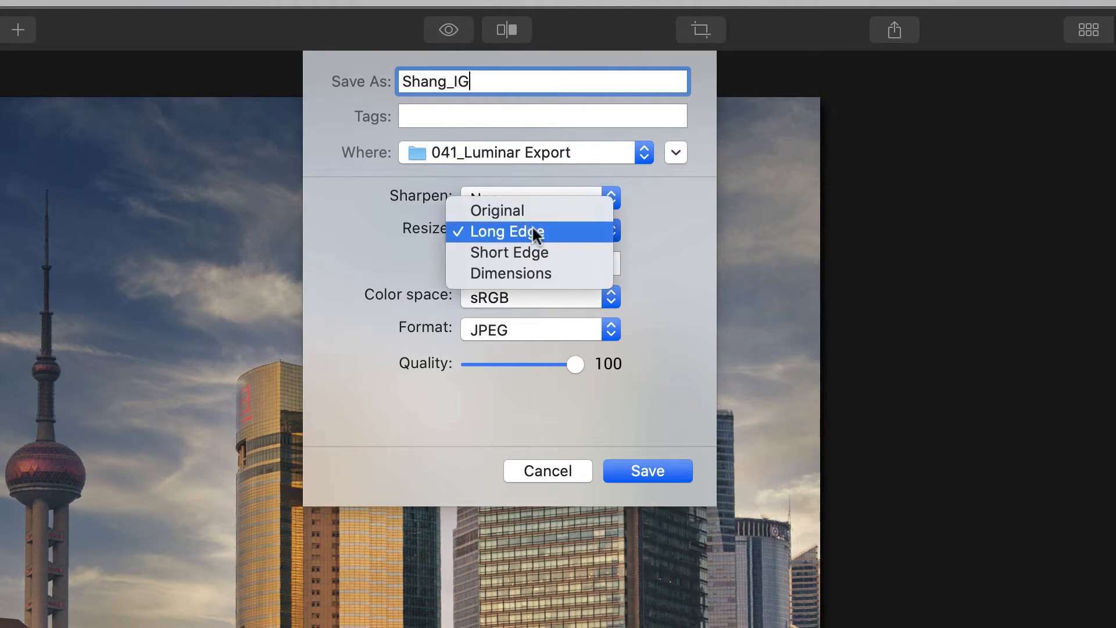
mouse_move(562, 239)
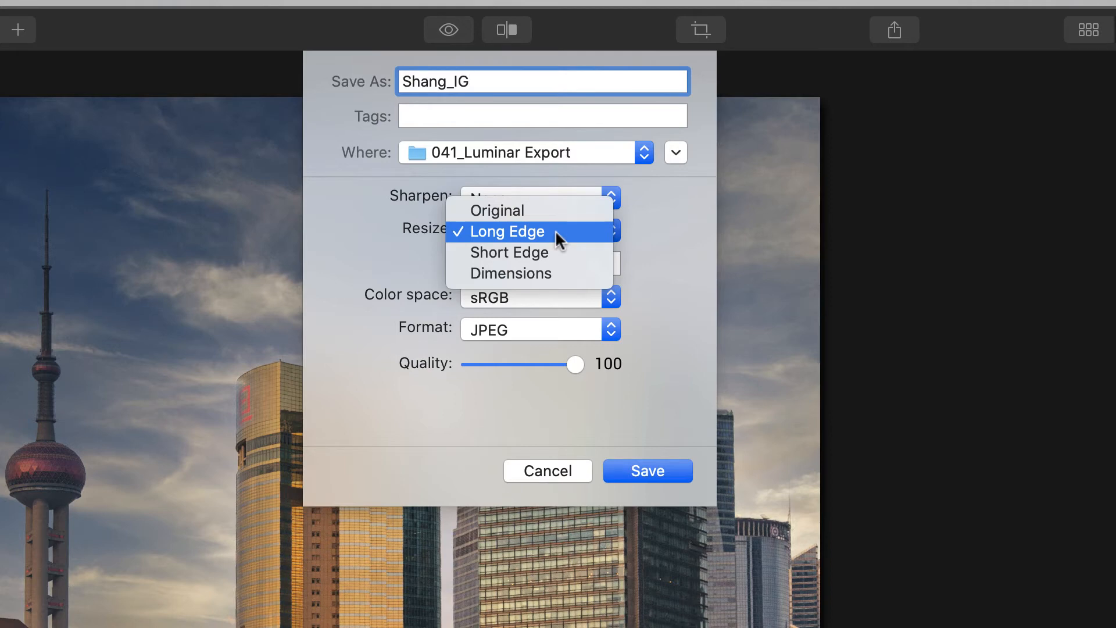
mouse_move(554, 273)
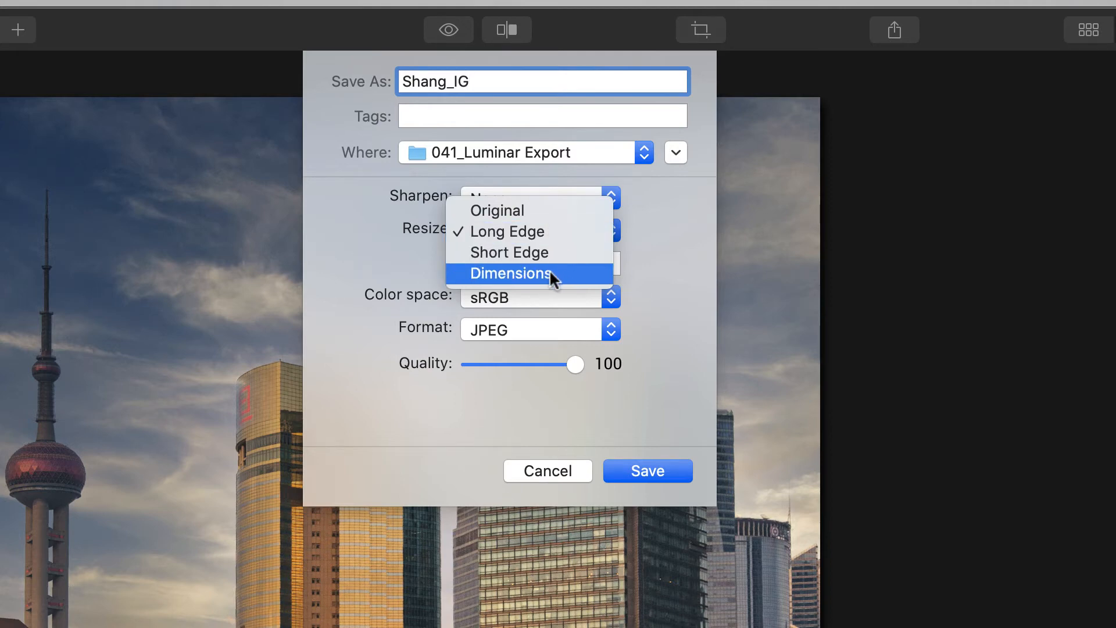
click(510, 273)
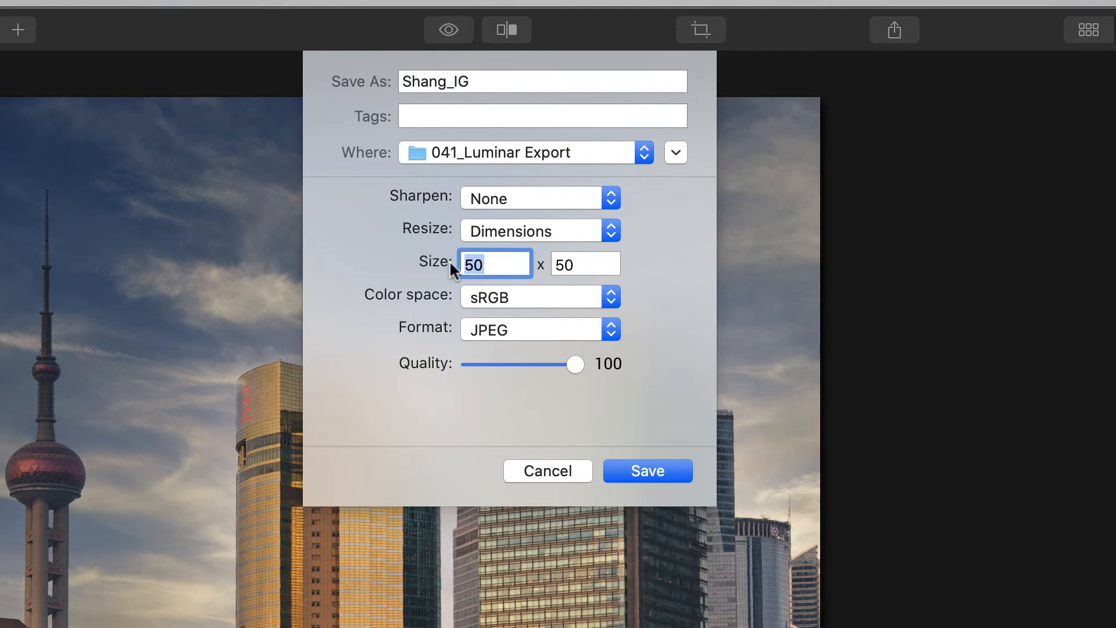
text(108)
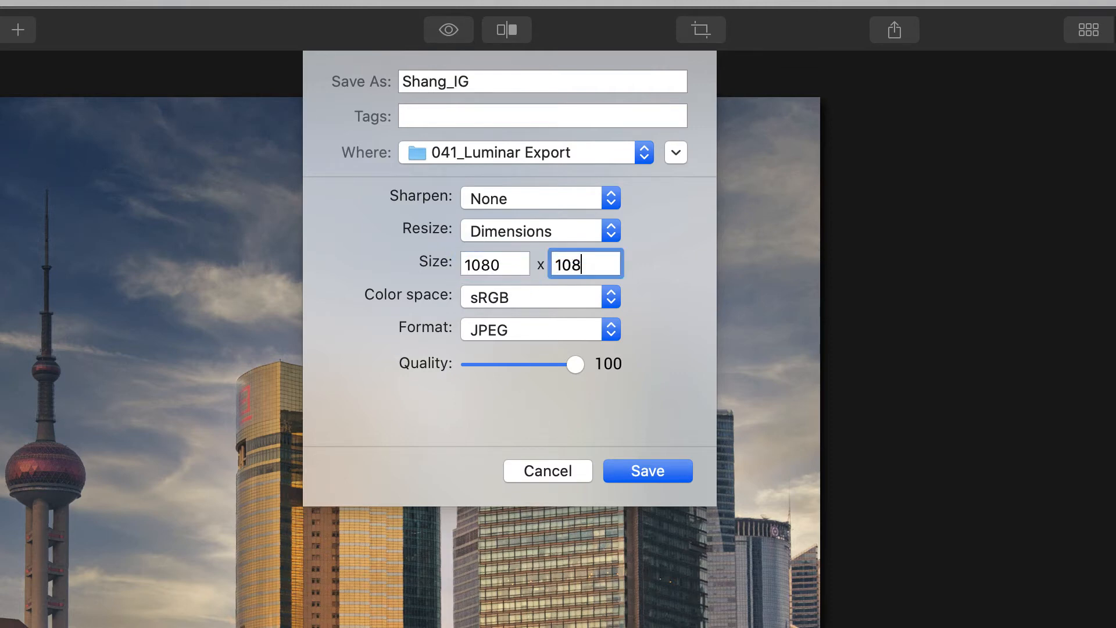
text(0)
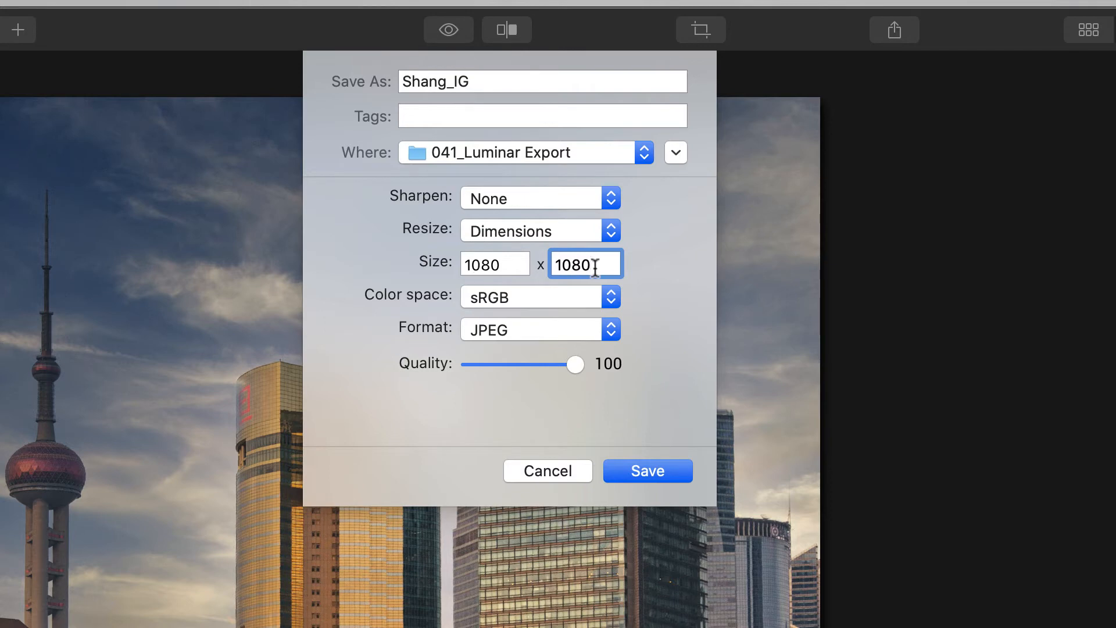
mouse_move(474, 173)
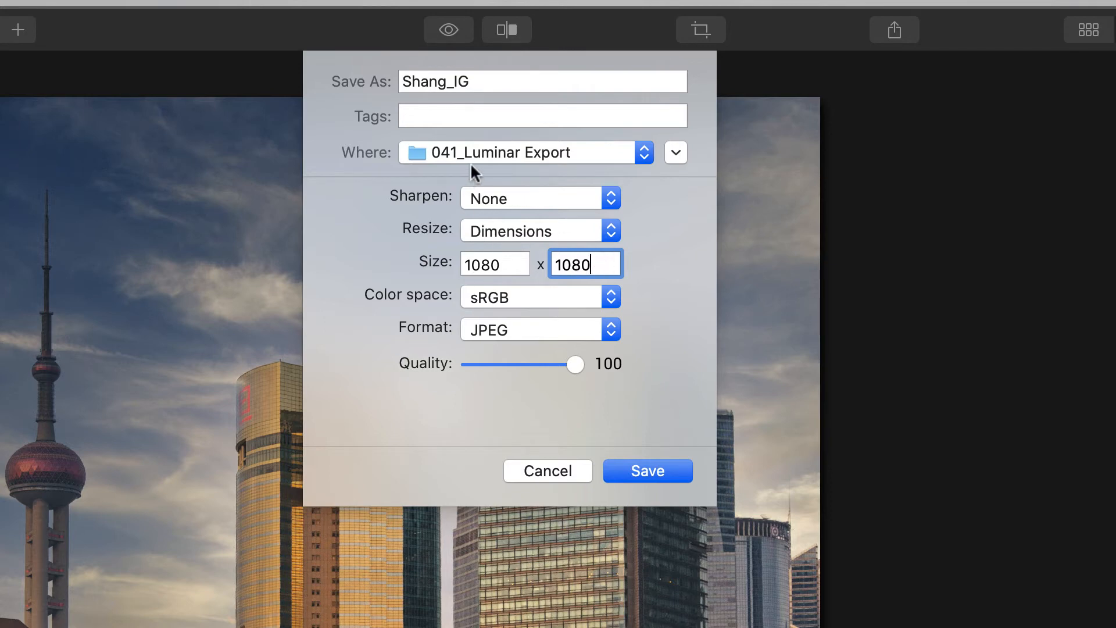
mouse_move(509, 307)
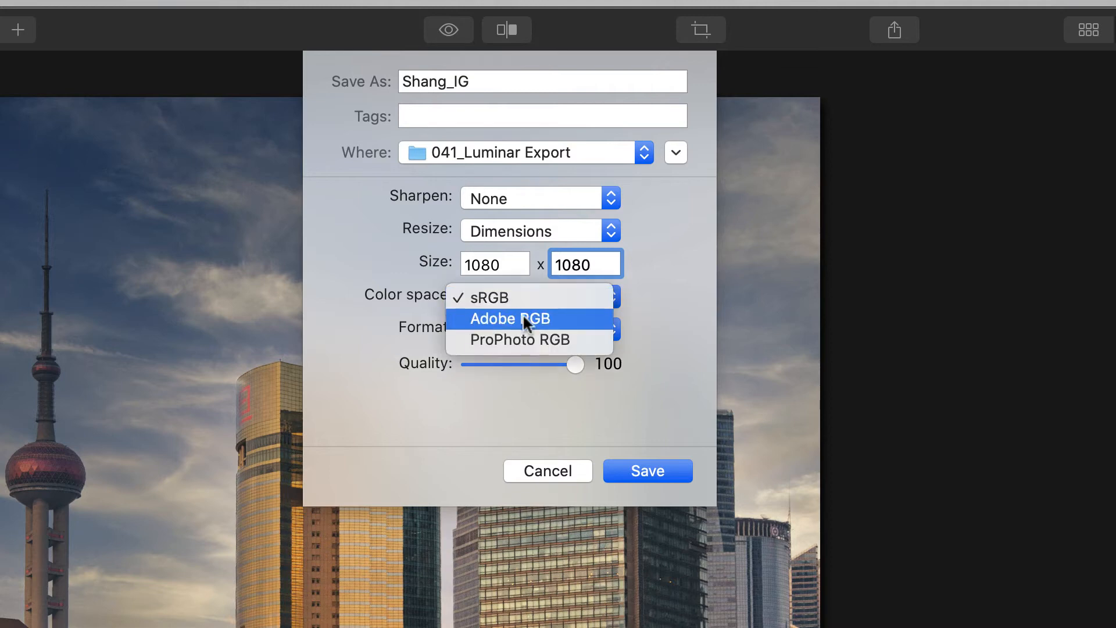
mouse_move(555, 340)
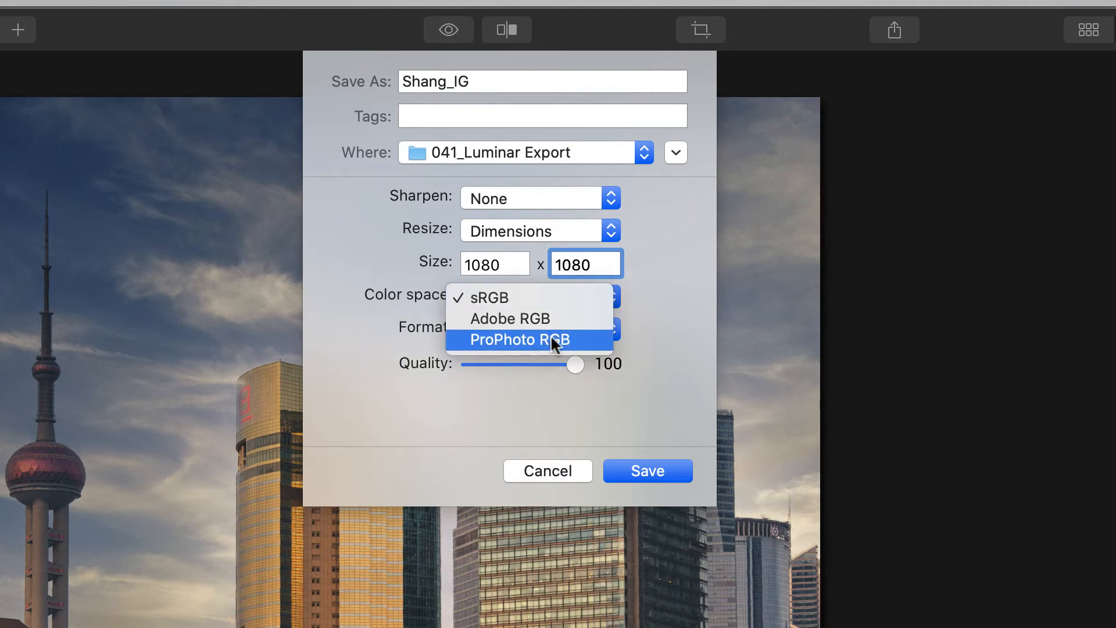
mouse_move(497, 349)
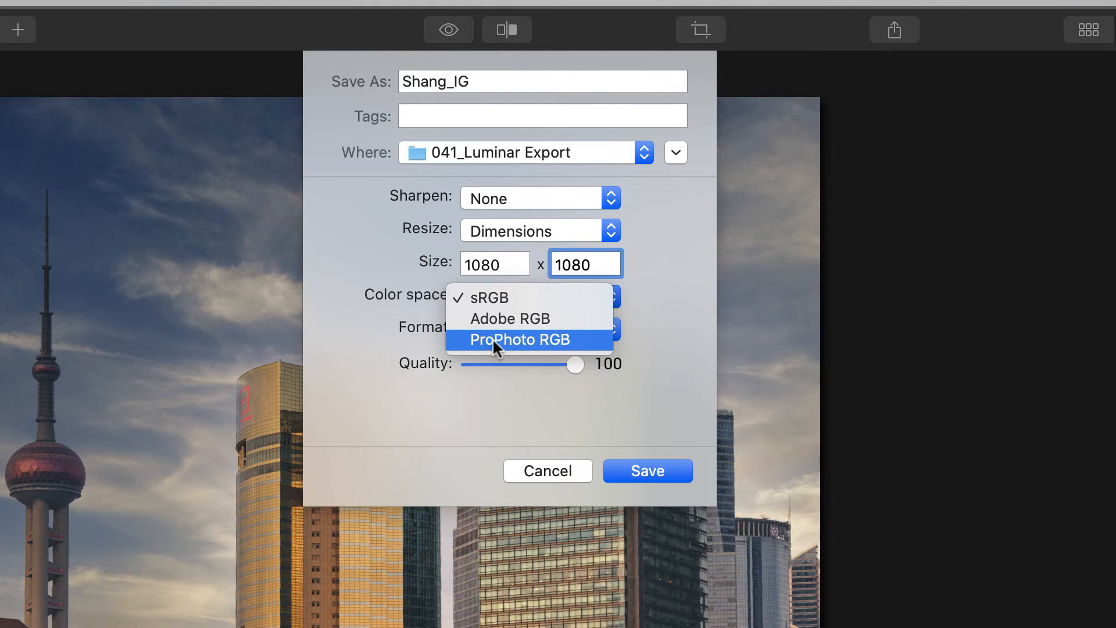
mouse_move(488, 318)
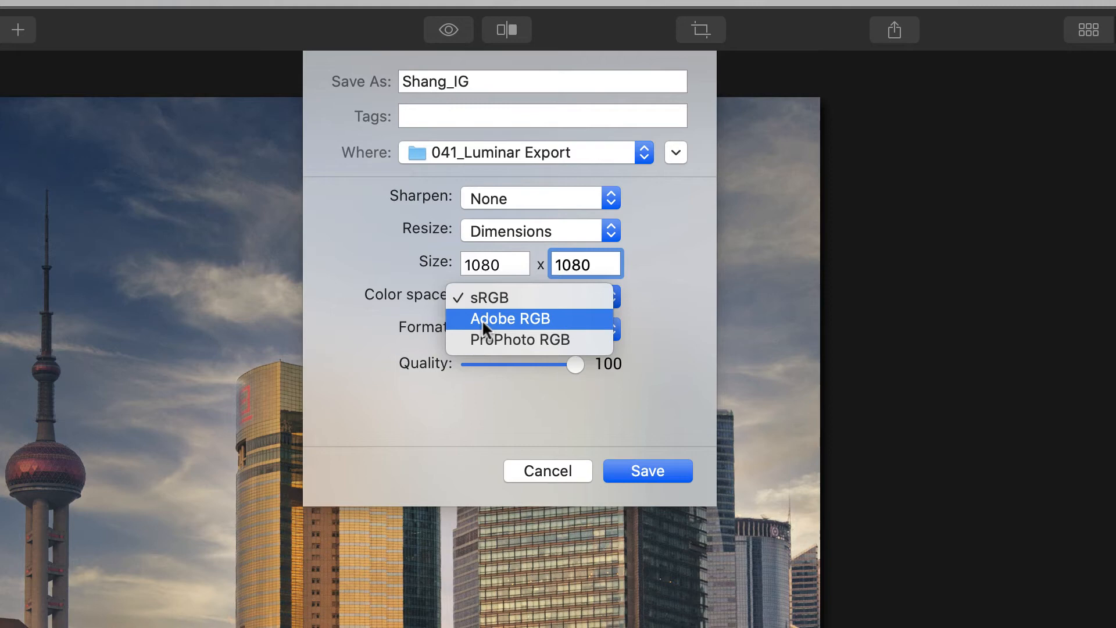
mouse_move(507, 297)
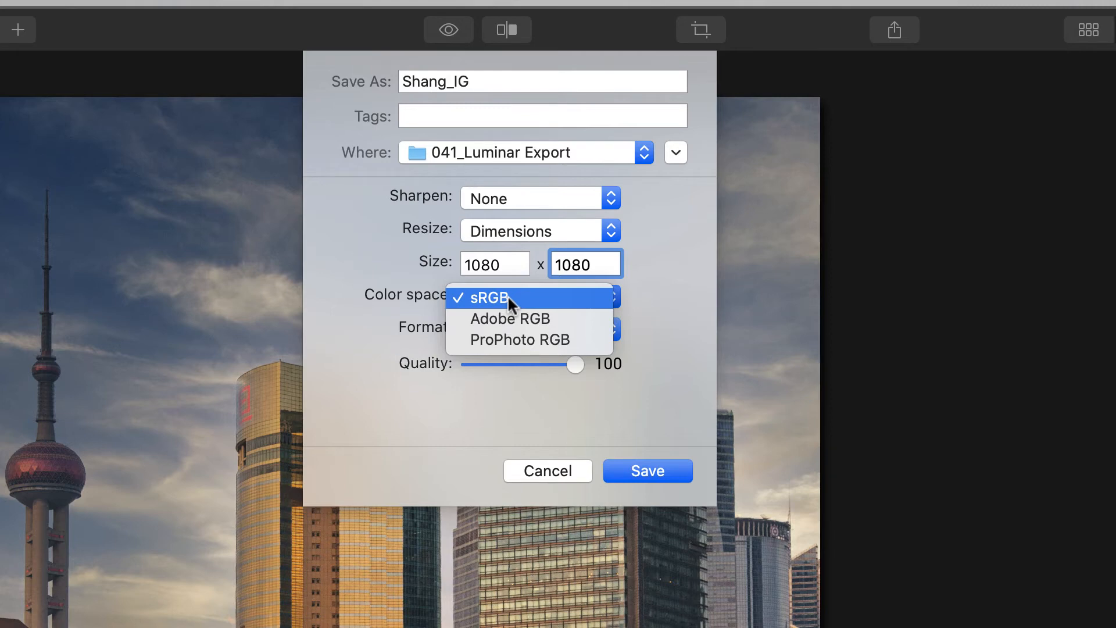
mouse_move(530, 339)
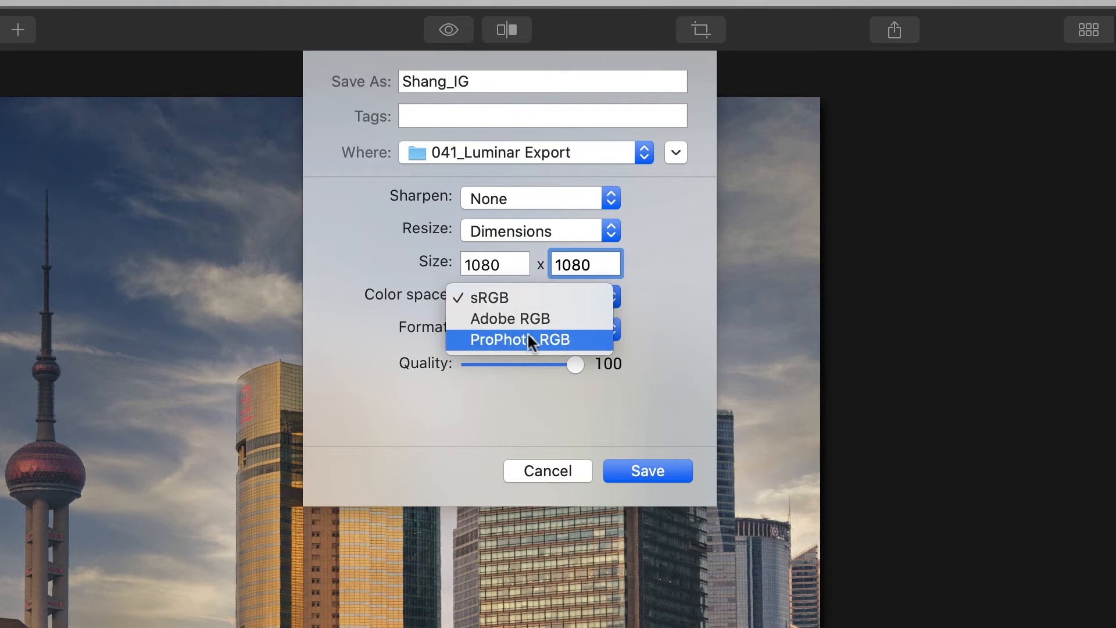
mouse_move(525, 298)
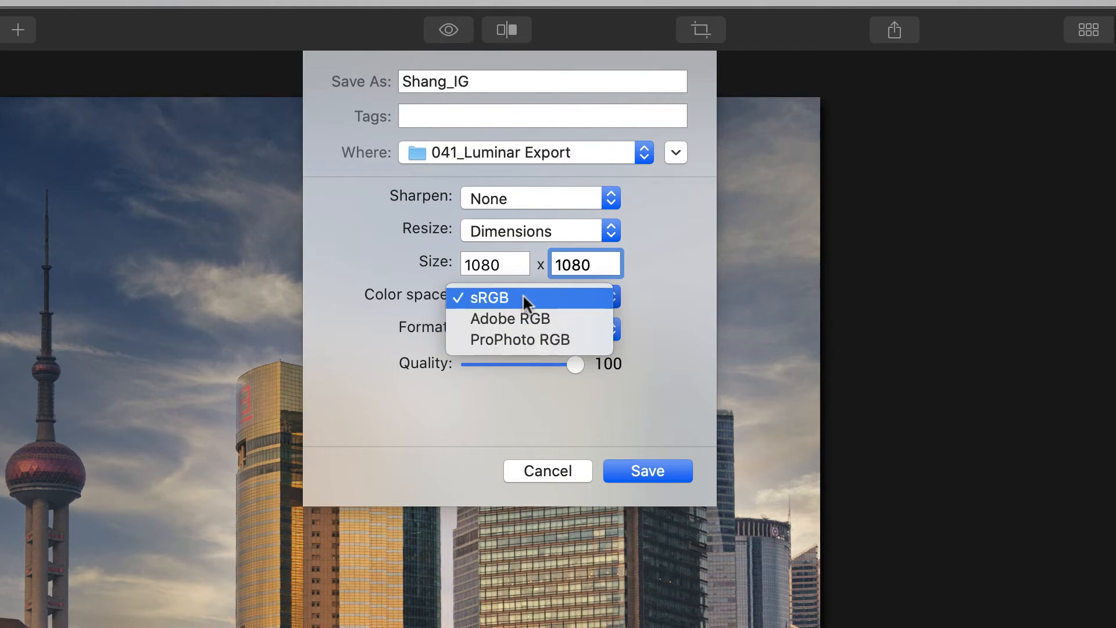
click(488, 298)
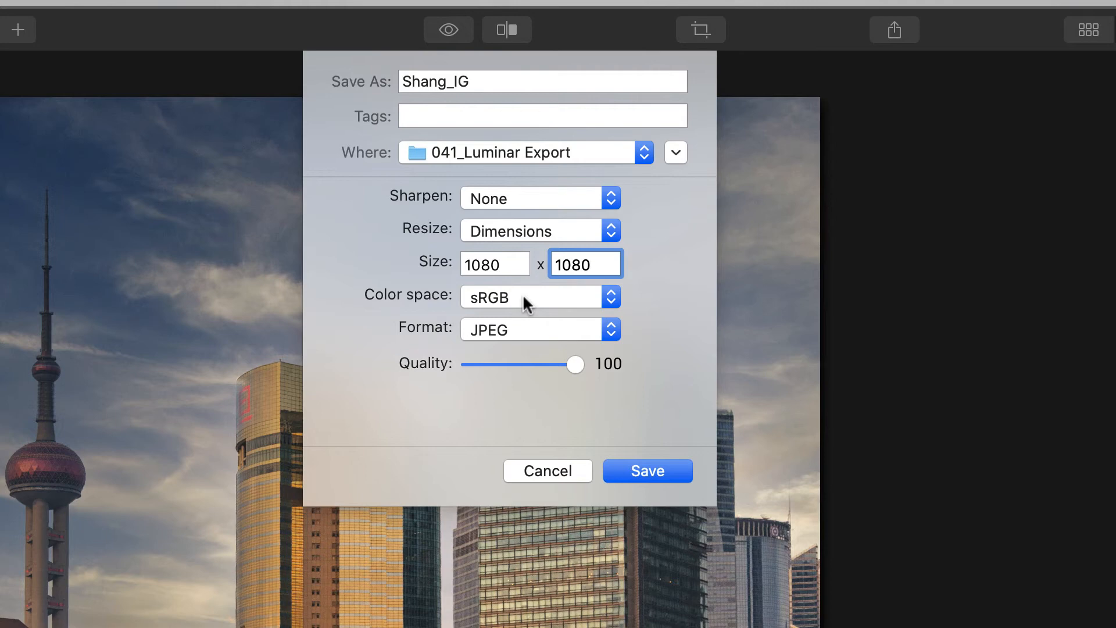
click(585, 264)
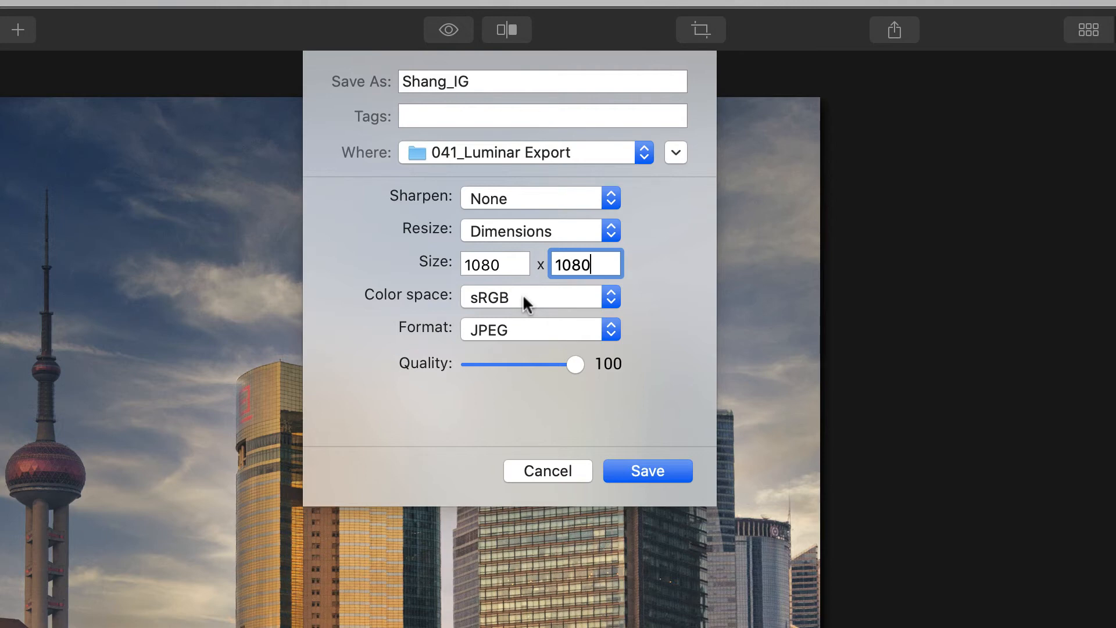
mouse_move(530, 334)
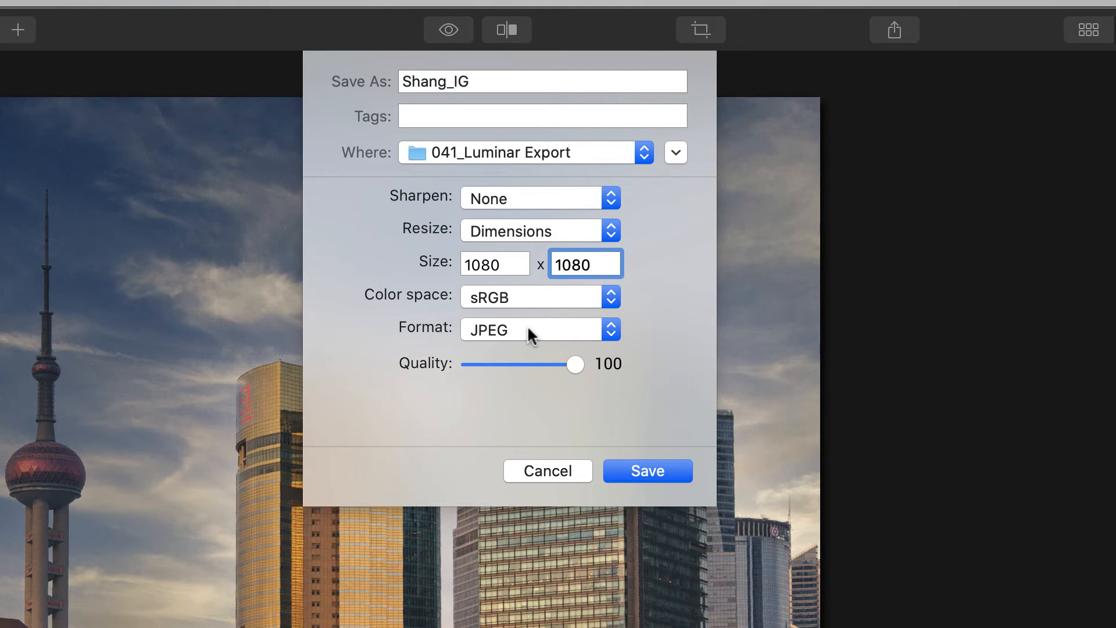
Step: Keep JPEG as the export format and save the 1080×1080 Shang_IG file
click(540, 329)
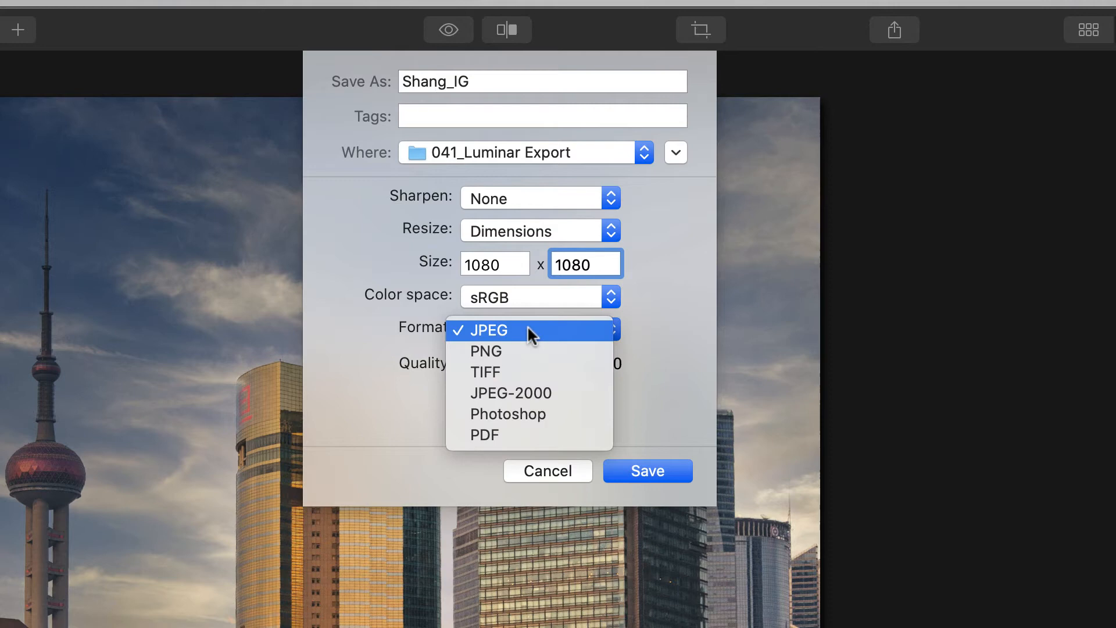
mouse_move(508, 413)
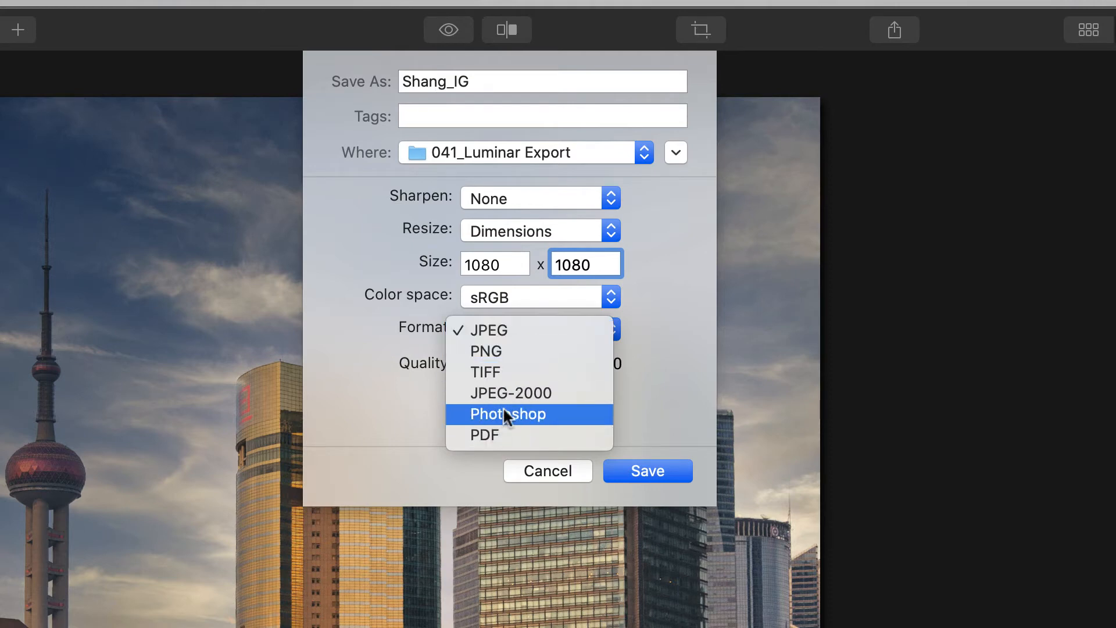
mouse_move(602, 330)
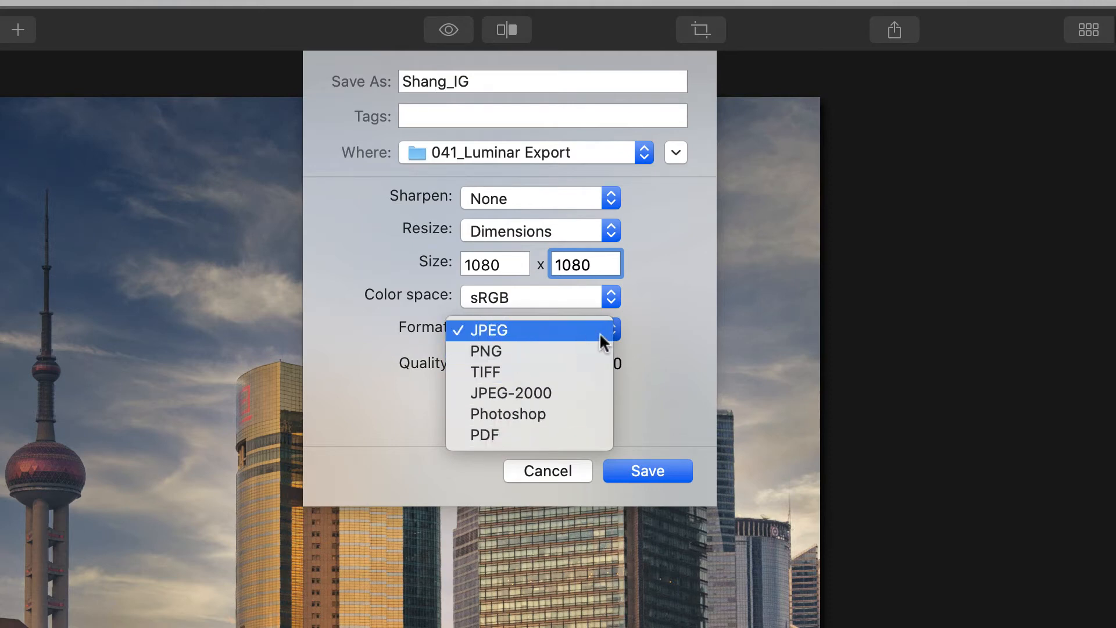
click(488, 329)
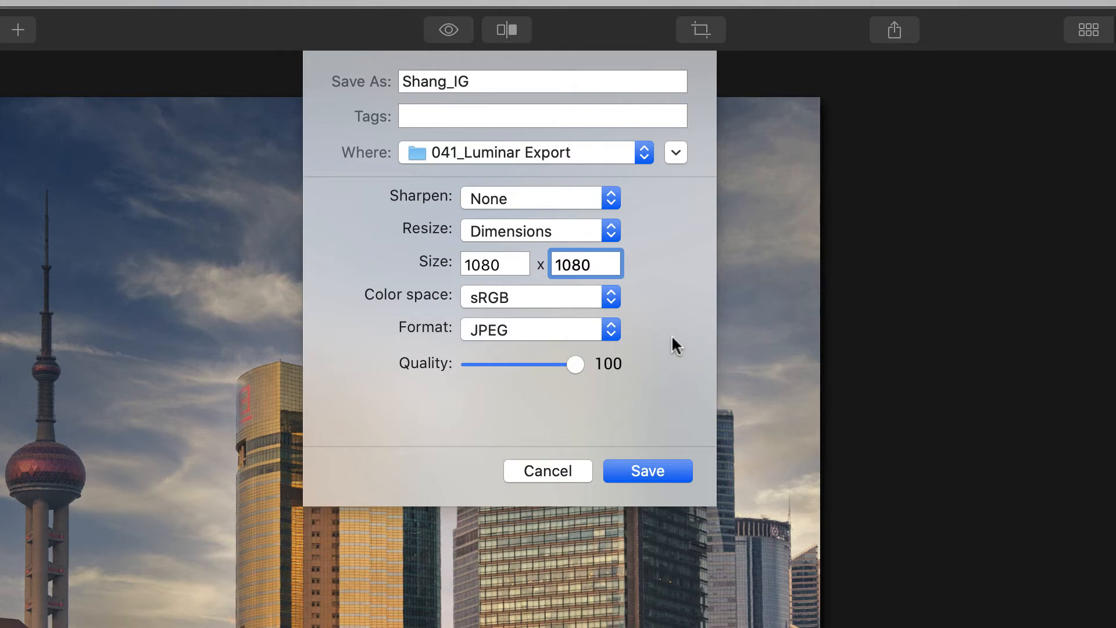
mouse_move(548, 217)
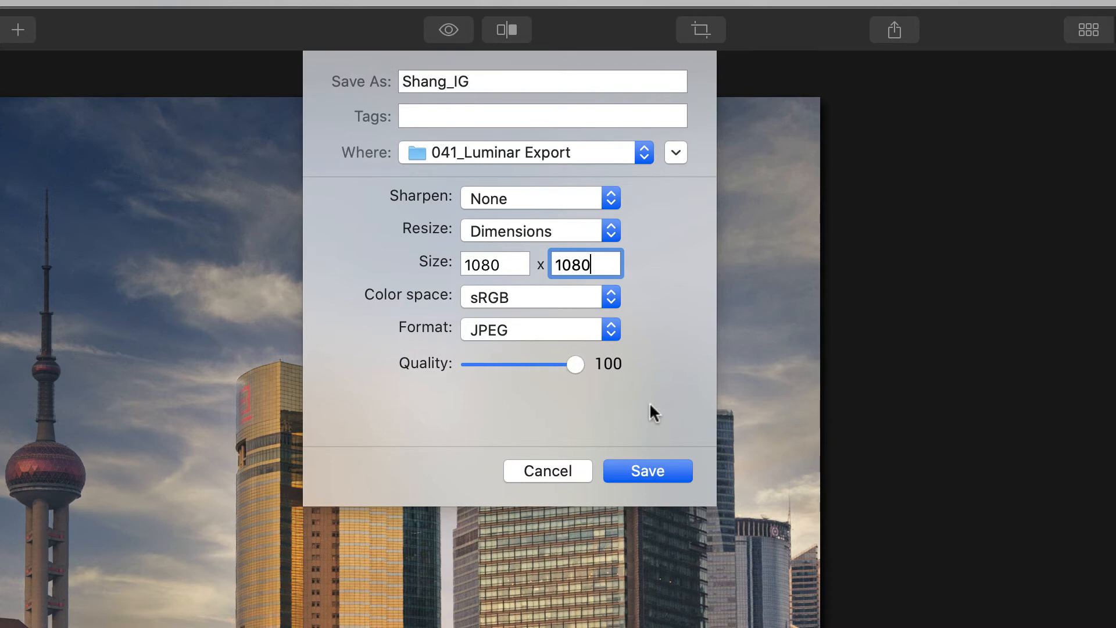
mouse_move(668, 269)
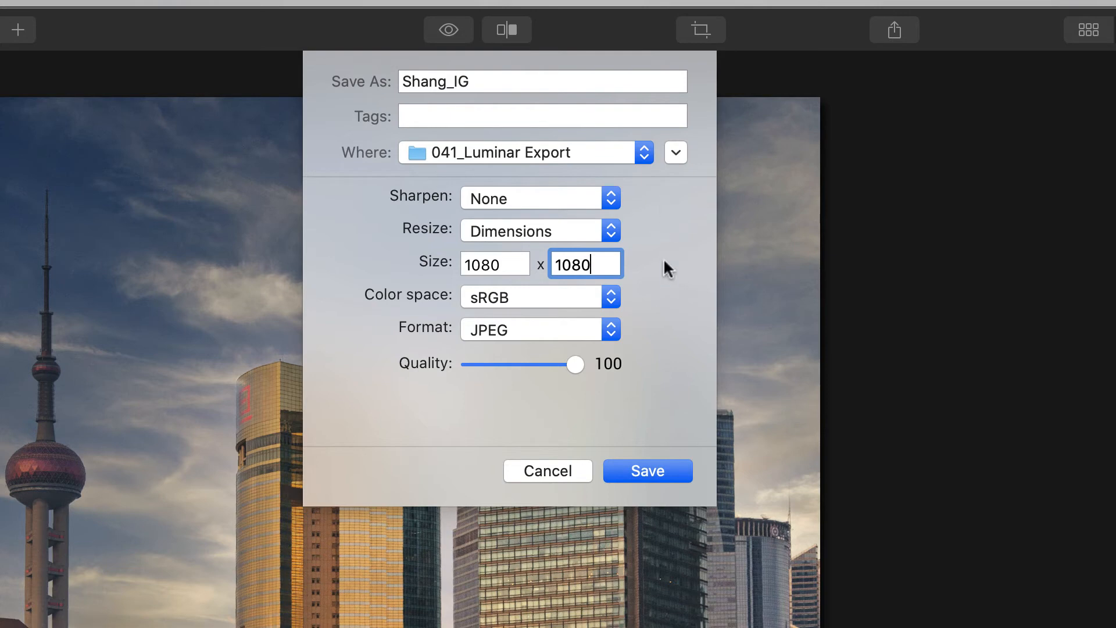
click(646, 470)
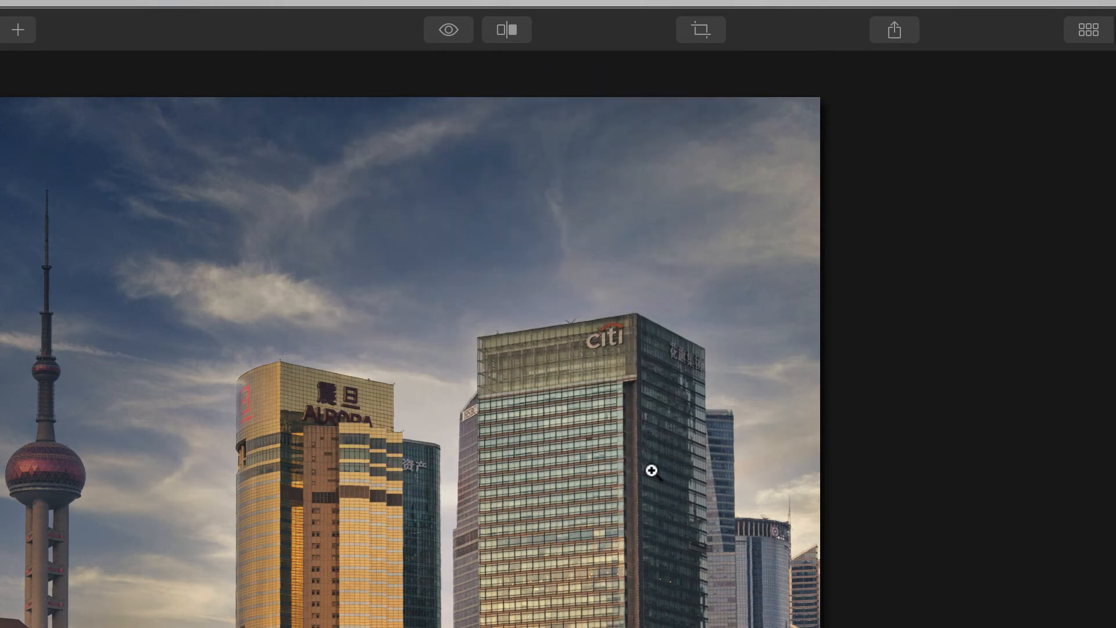
Step: Reset the crop in Crop & Rotate to restore the photo's original portrait framing
click(893, 29)
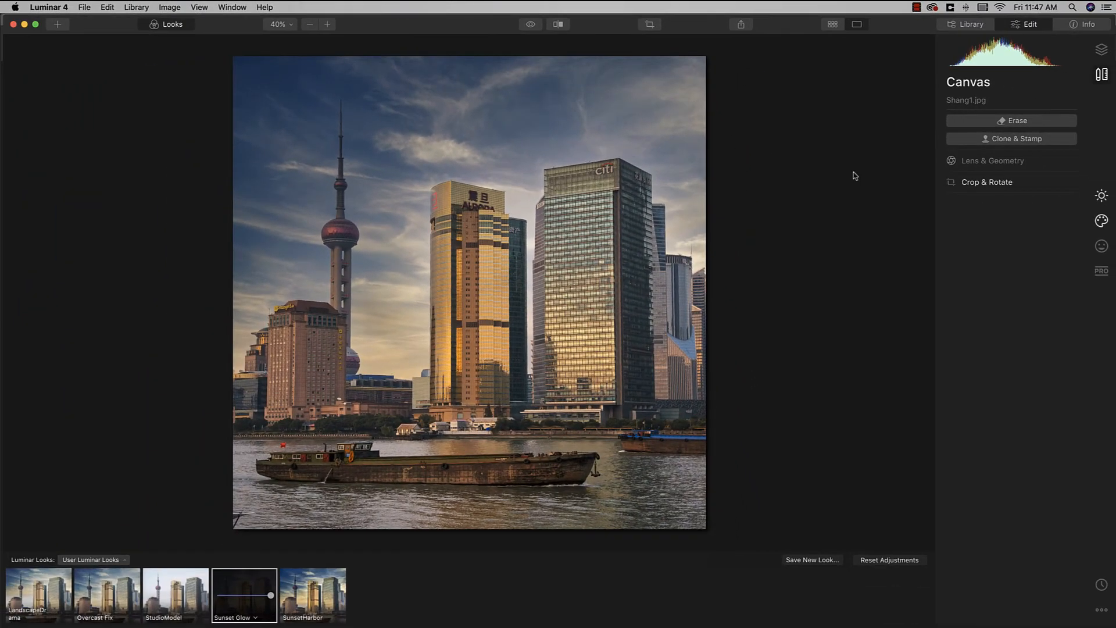
click(986, 182)
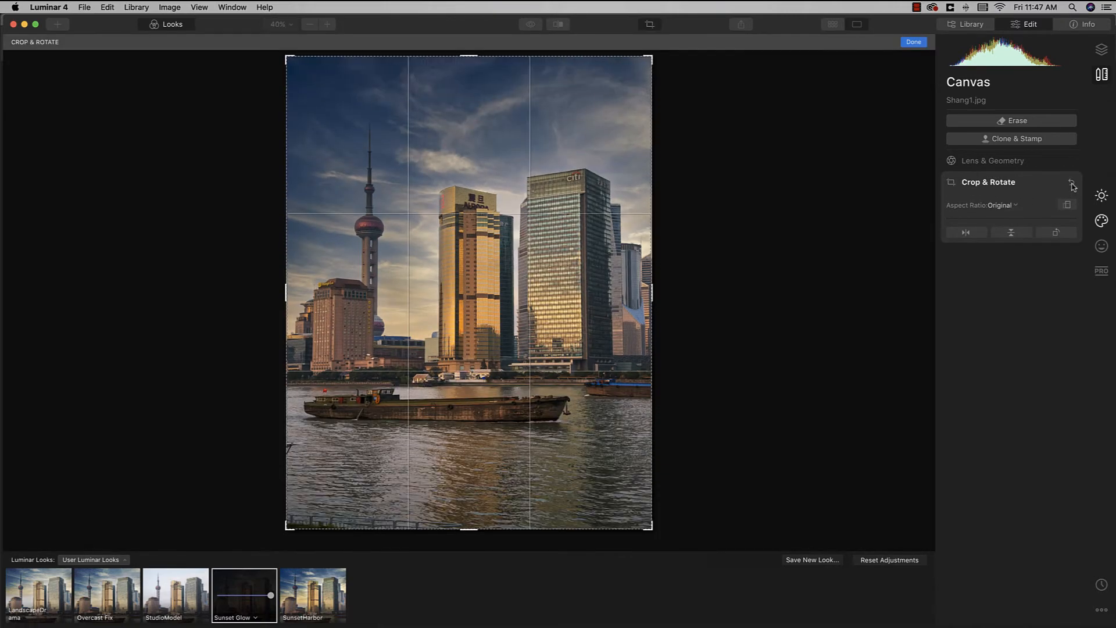
click(913, 42)
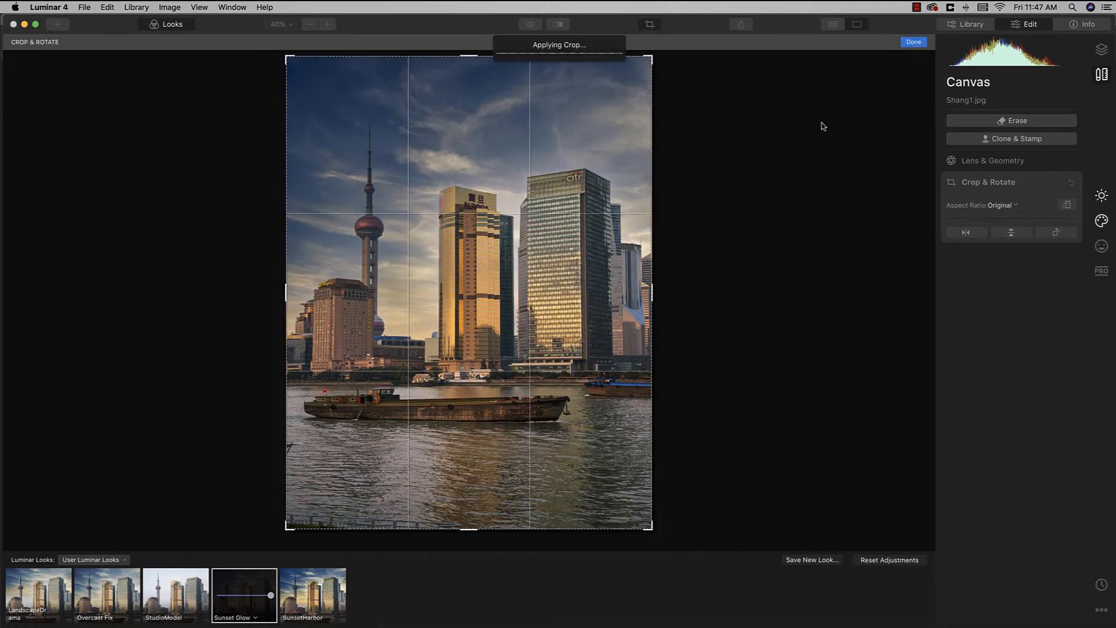
click(913, 42)
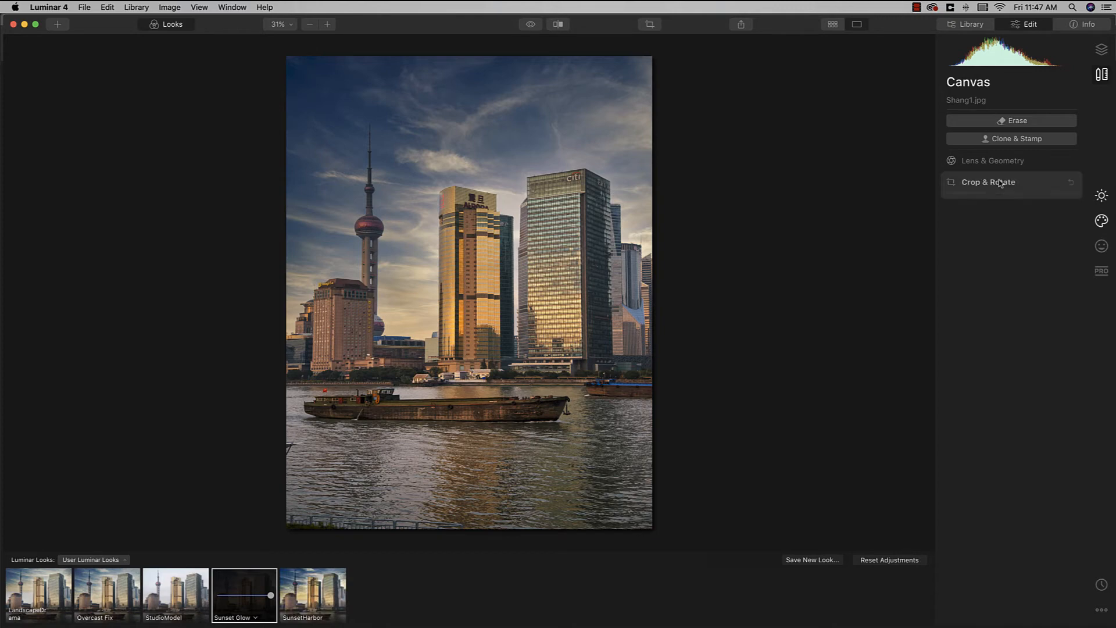
Step: Recrop the skyline photo with a 5:7 aspect ratio and apply it
click(989, 181)
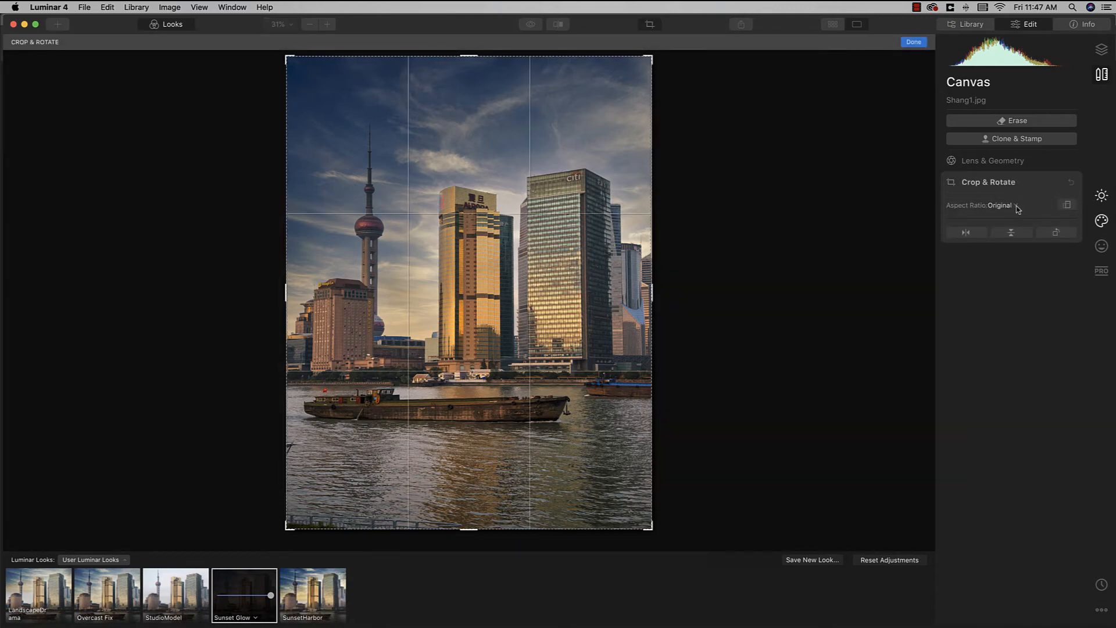
click(1000, 205)
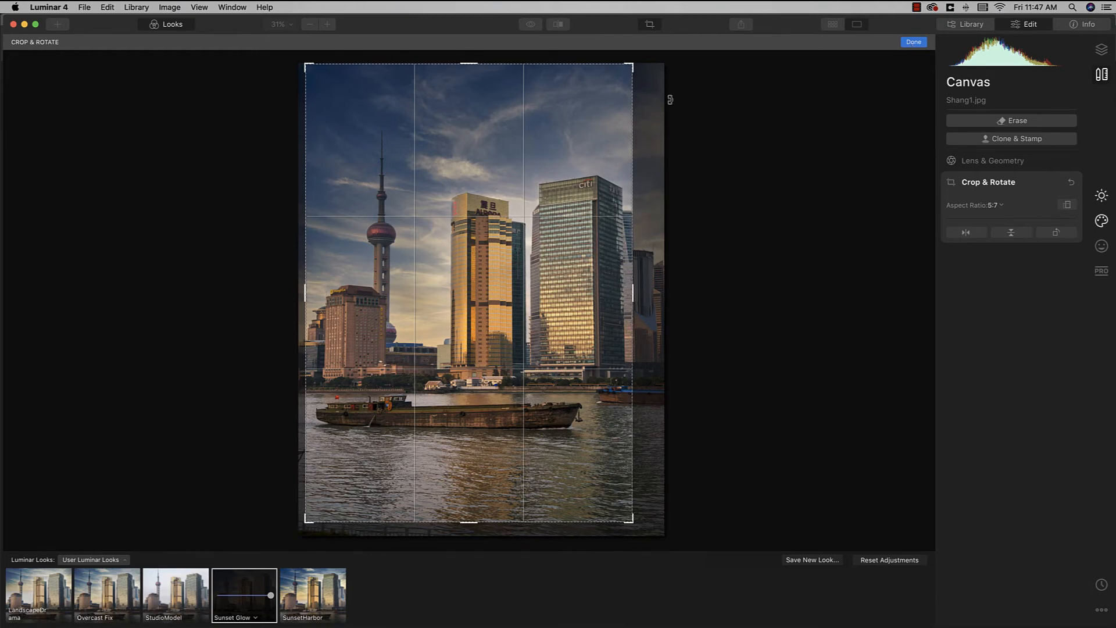
mouse_move(624, 104)
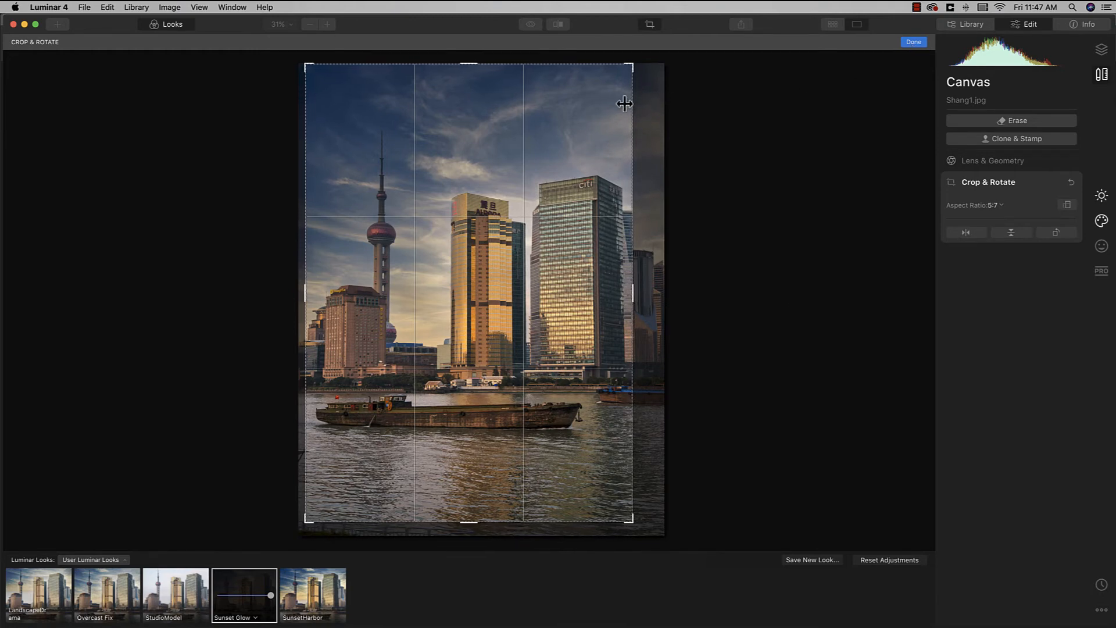
click(913, 41)
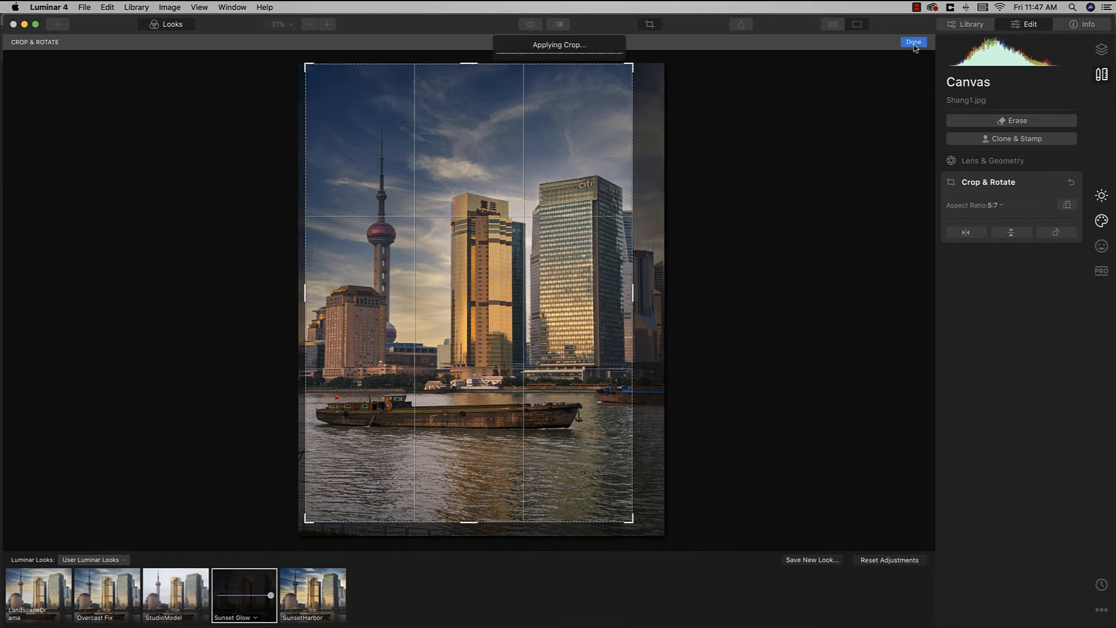
click(914, 41)
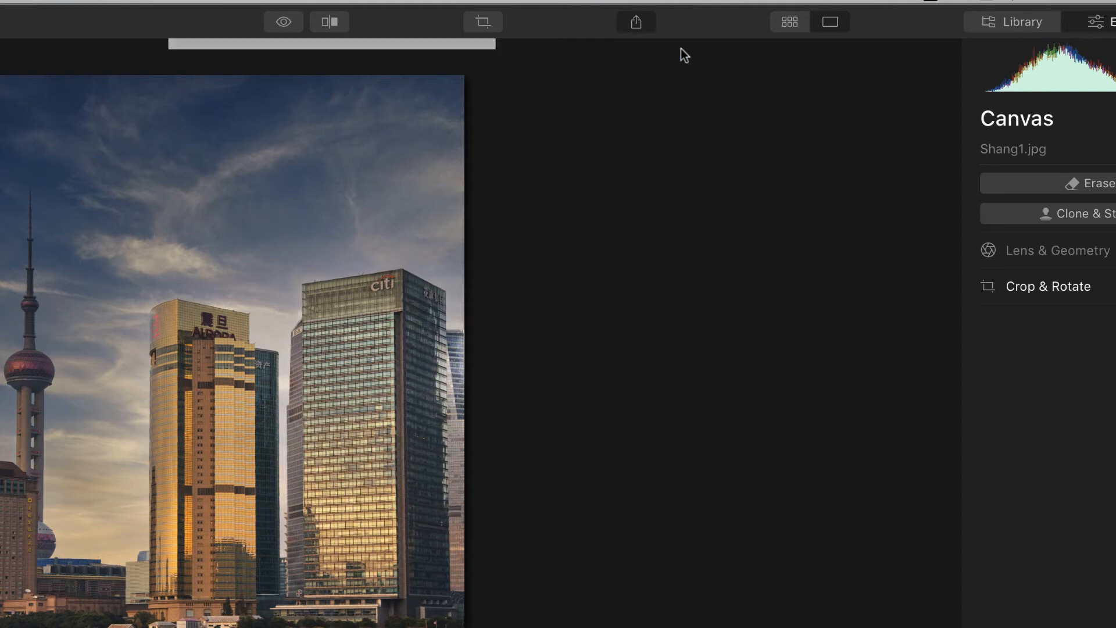
Step: Open the image export dialog and rename the file Shang1_5x7
click(635, 21)
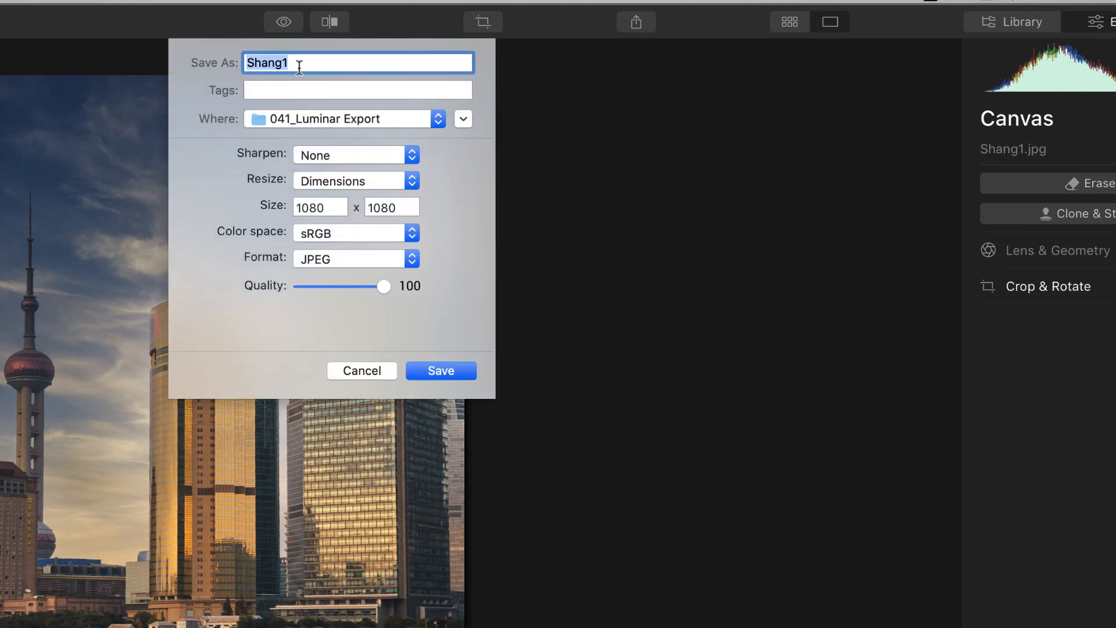
text(_)
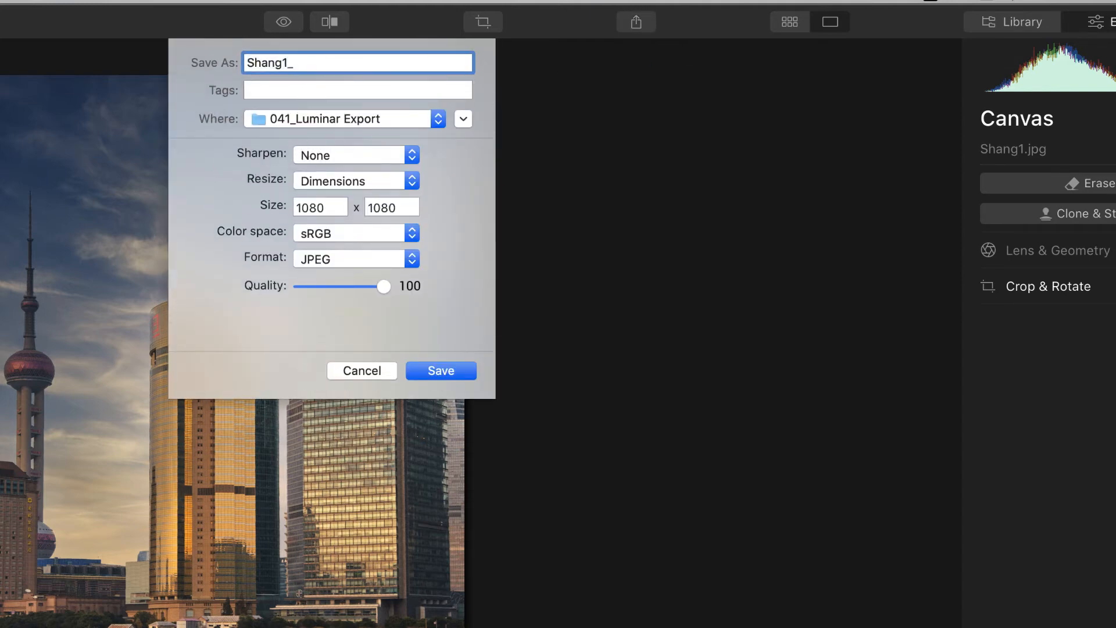
text(5x7)
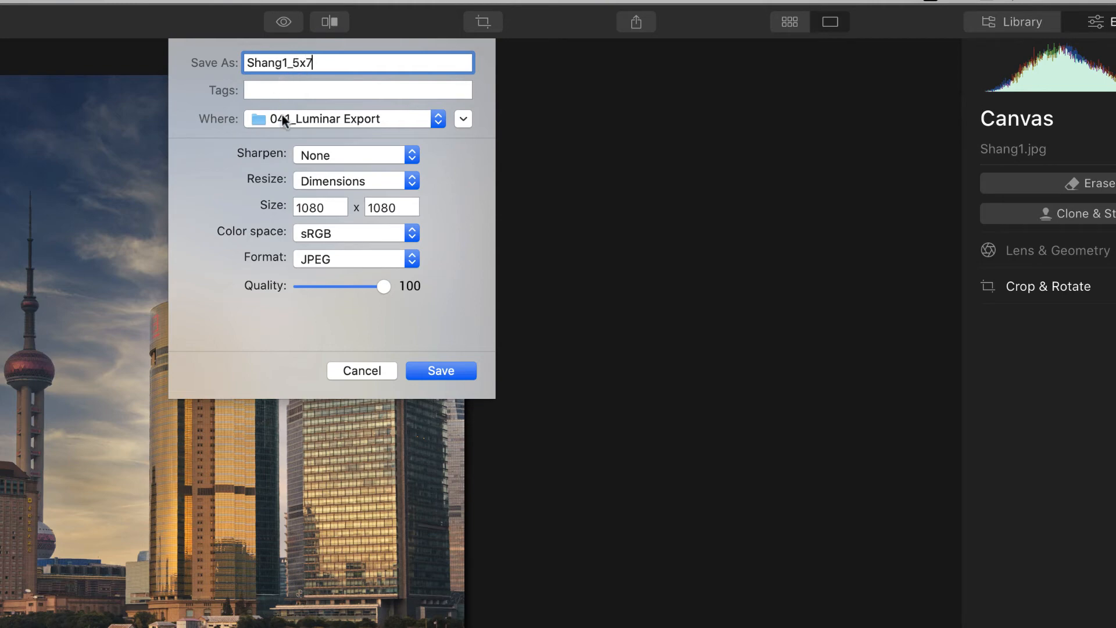
mouse_move(369, 152)
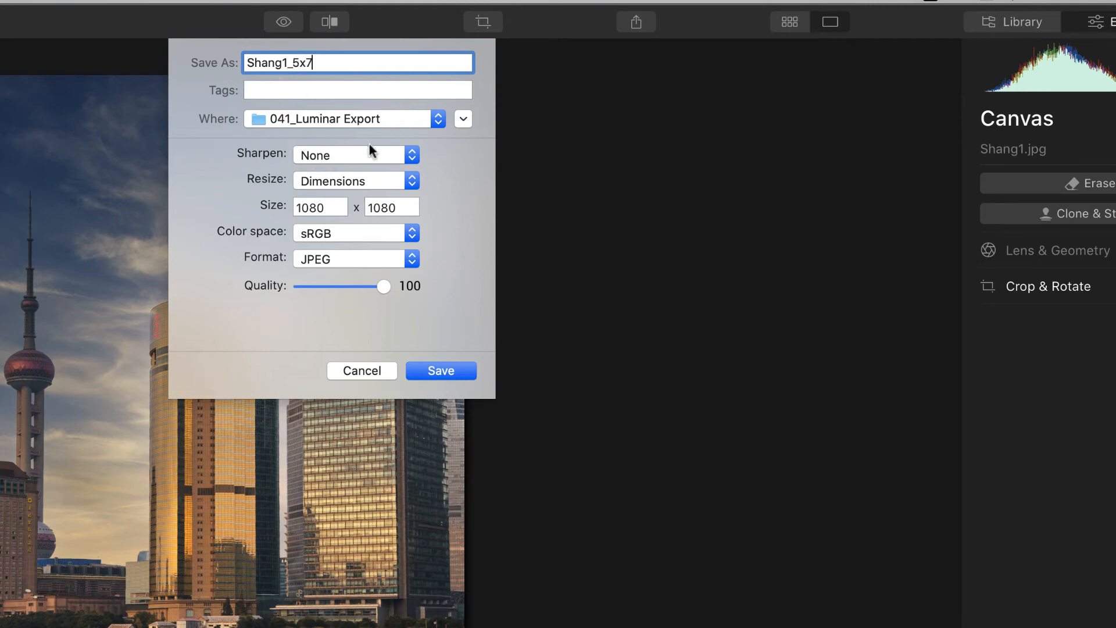
Step: Resize the export to a 1500-pixel short edge and save the JPEG
click(354, 180)
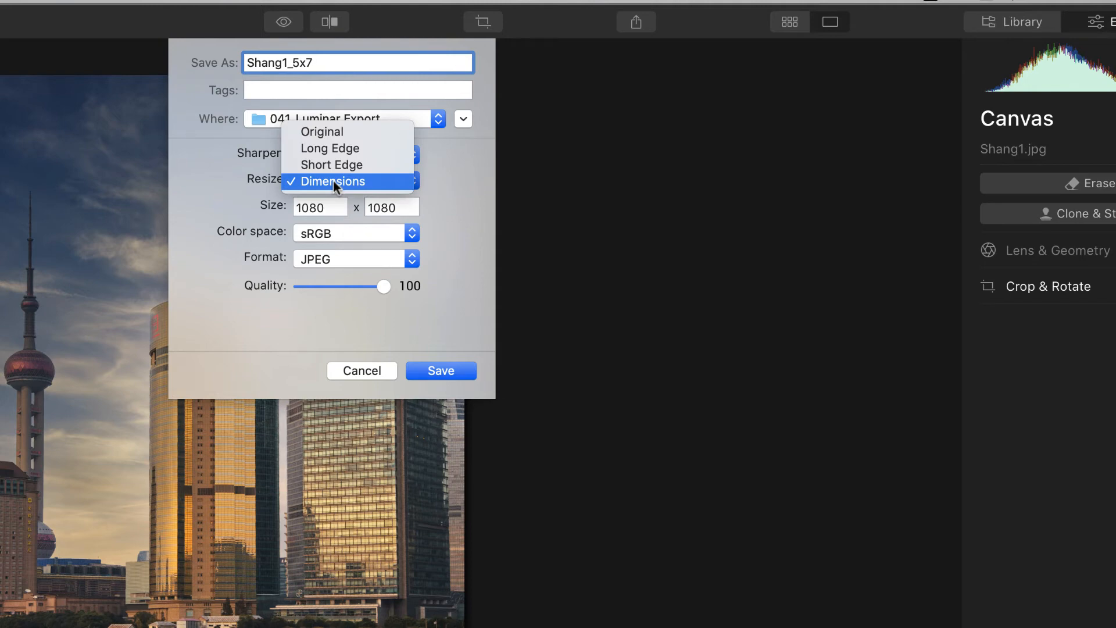
mouse_move(334, 148)
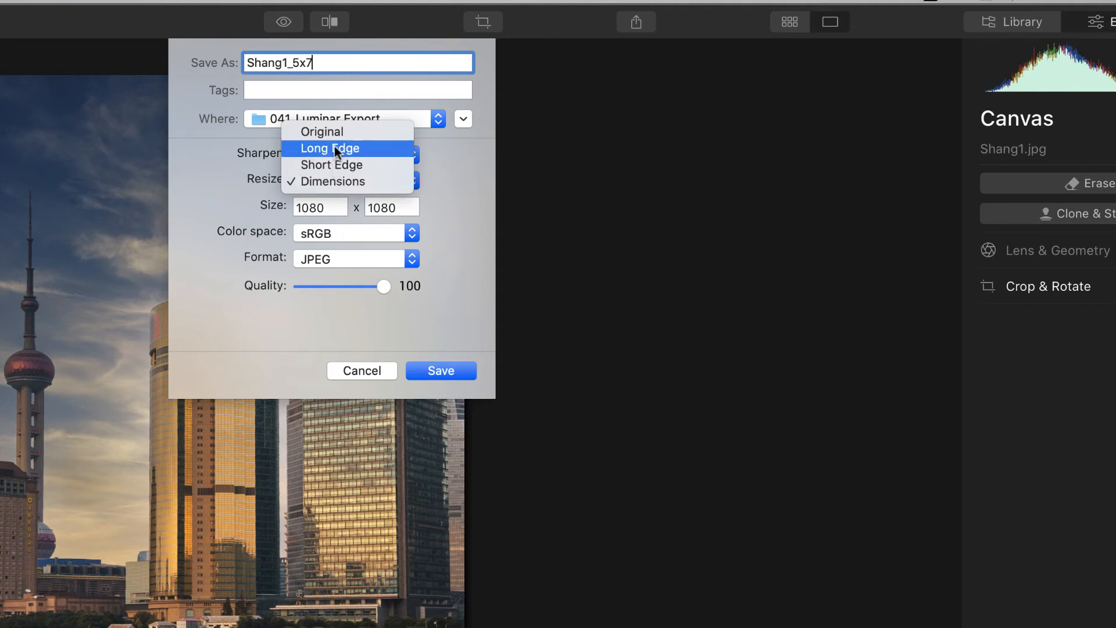
mouse_move(331, 165)
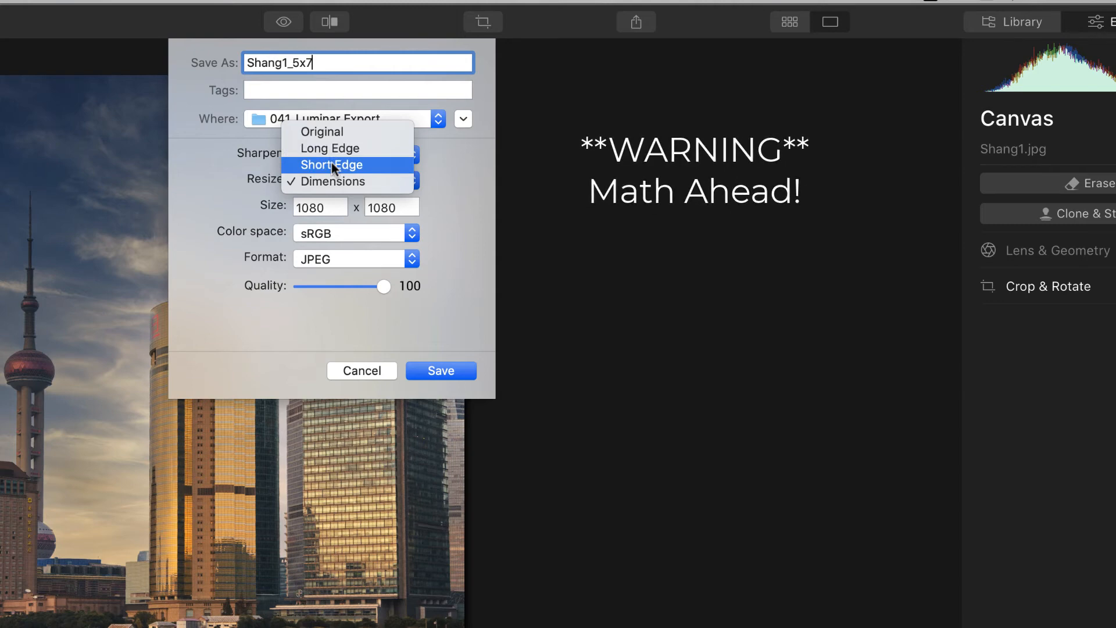
click(331, 164)
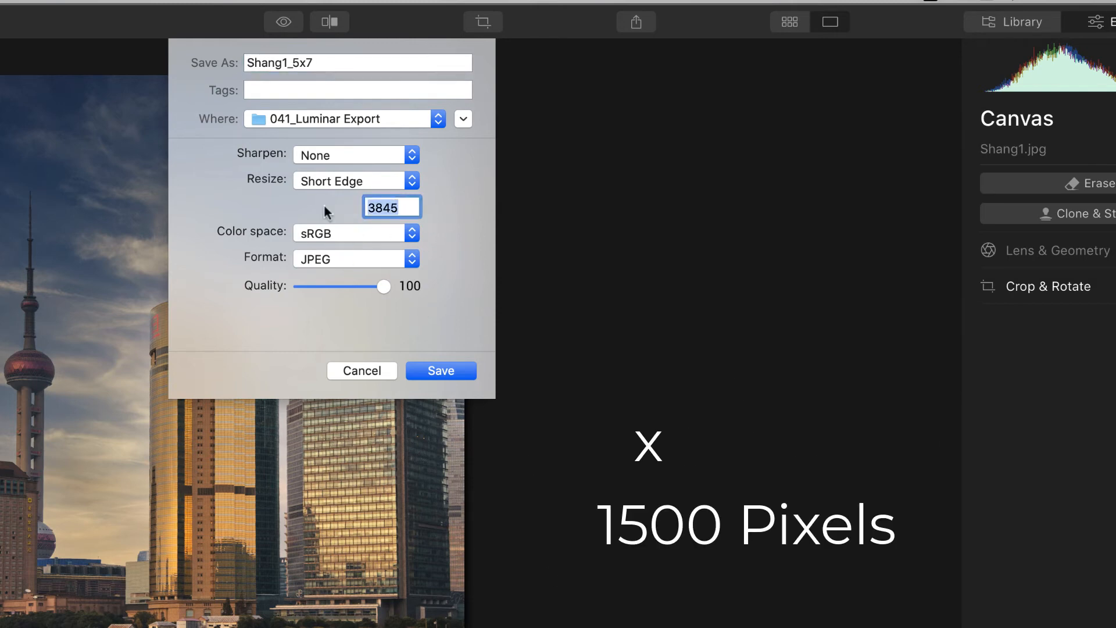
text(1500)
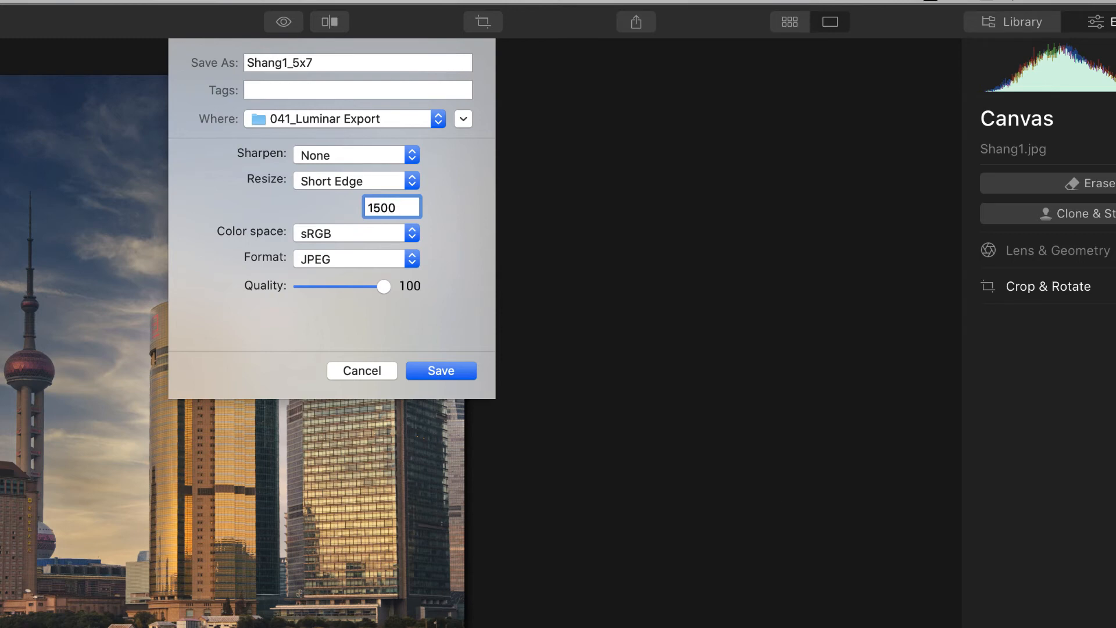
click(391, 207)
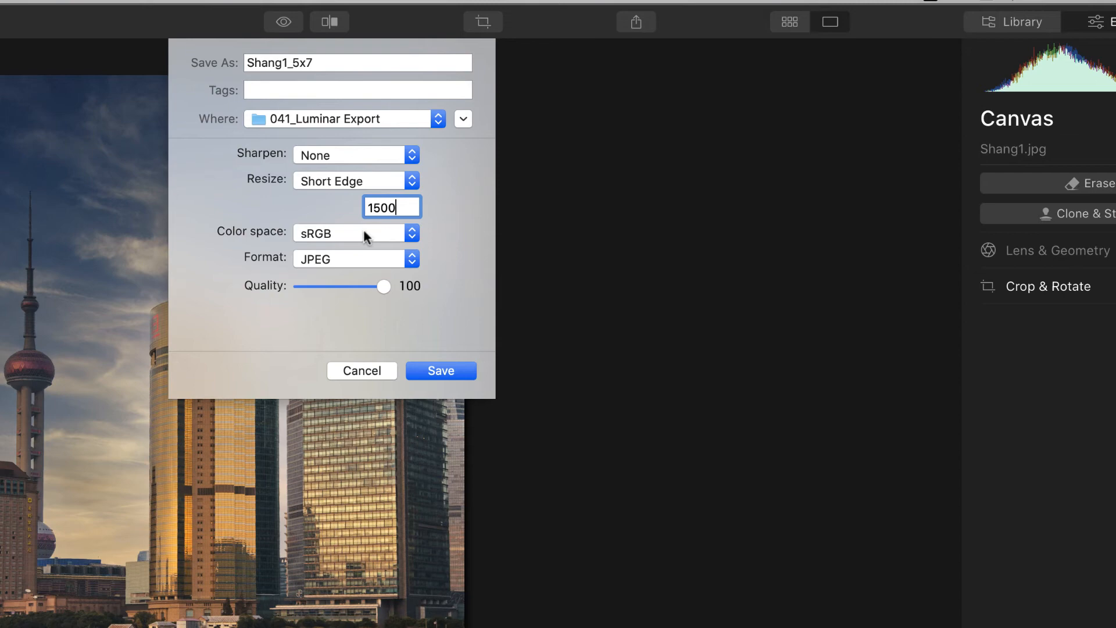
mouse_move(354, 263)
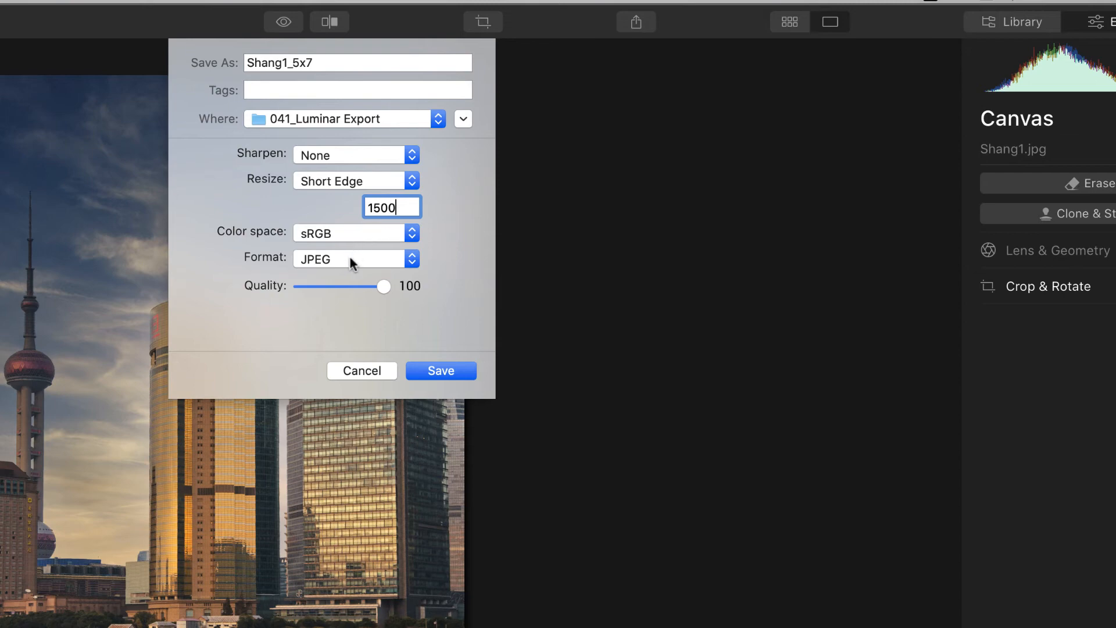
mouse_move(462, 380)
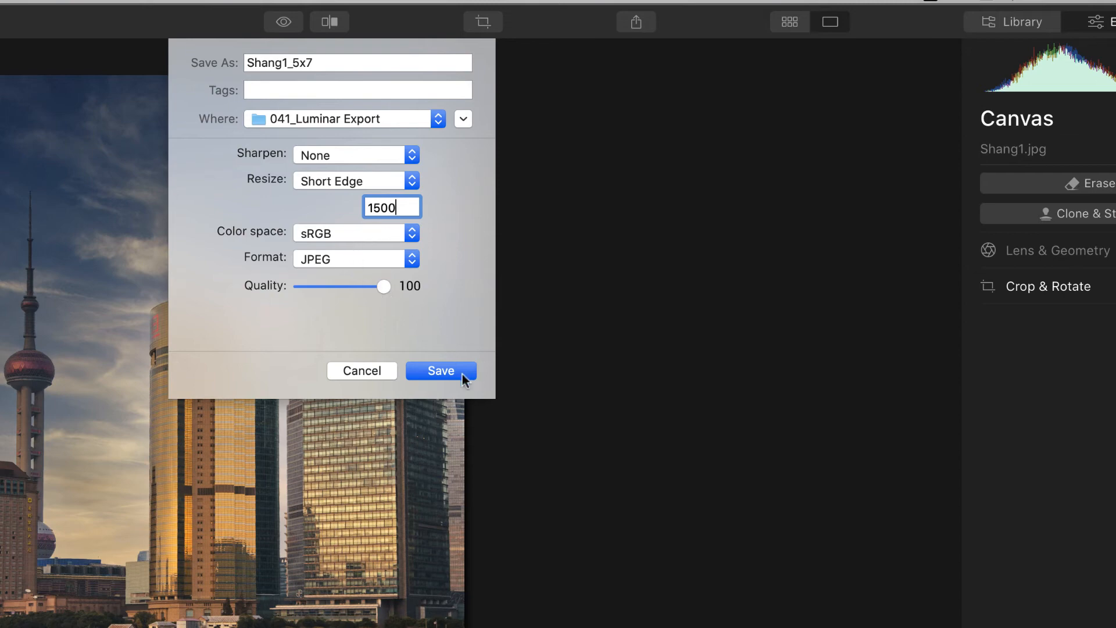
click(439, 370)
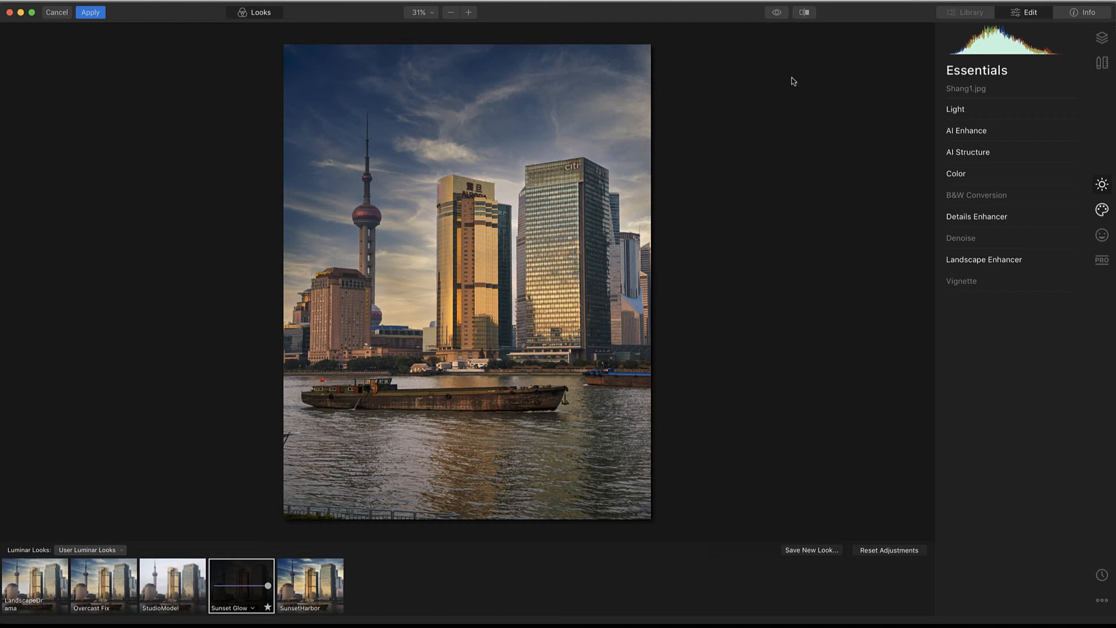
click(803, 12)
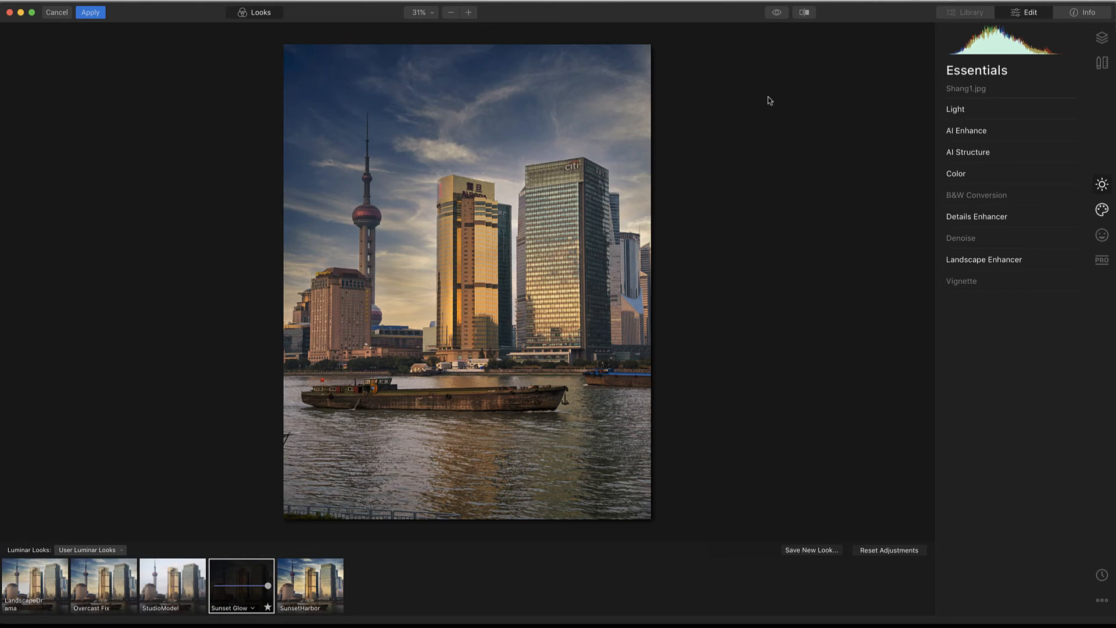
mouse_move(131, 64)
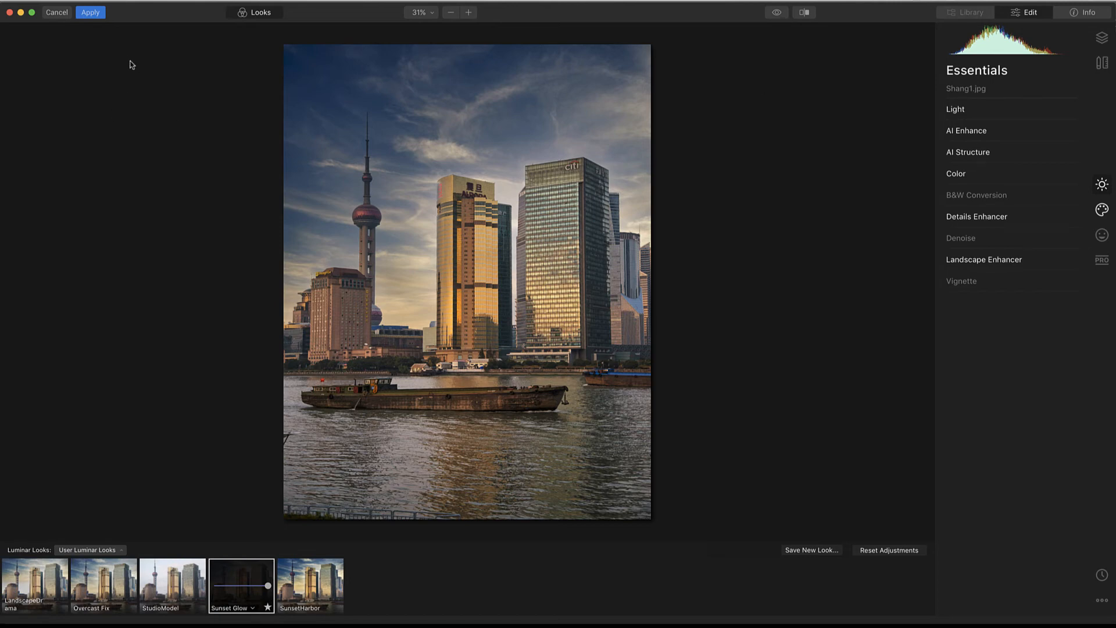
mouse_move(472, 41)
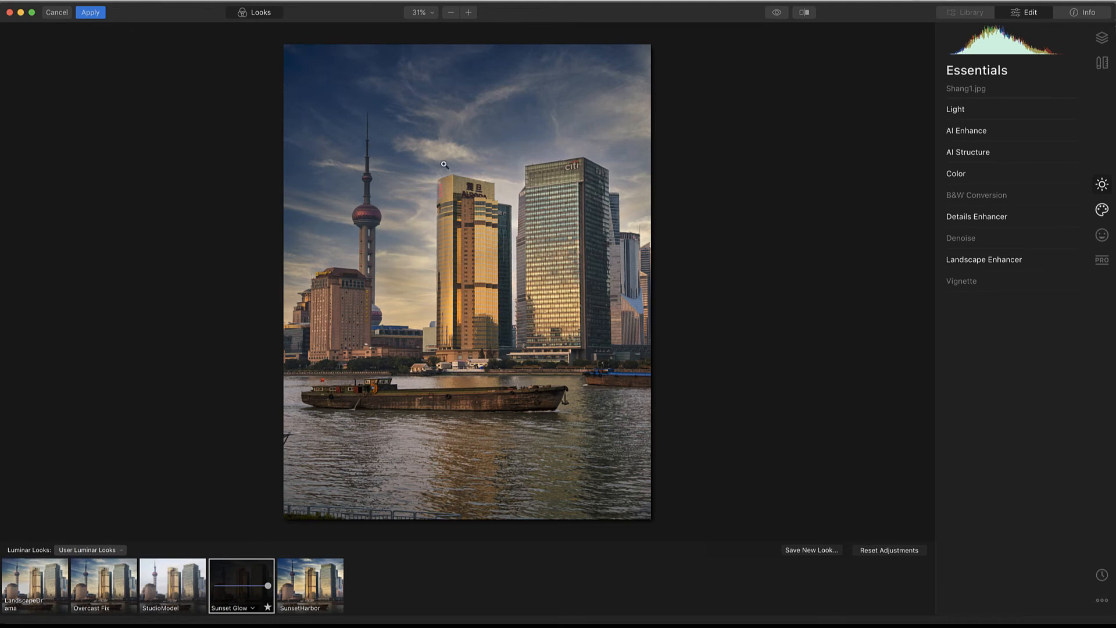
mouse_move(176, 313)
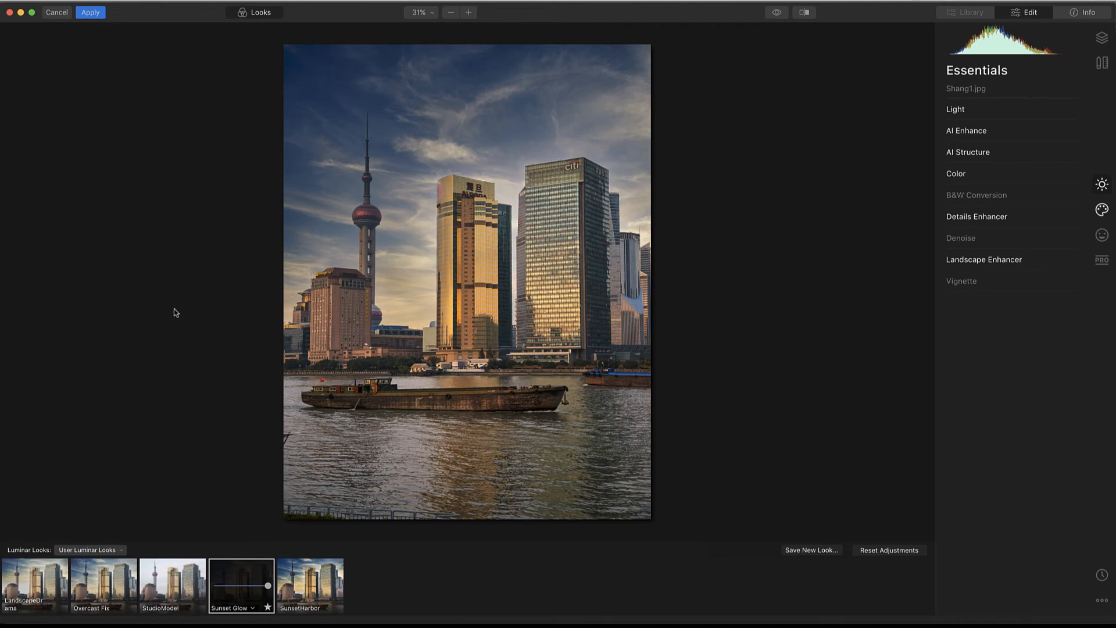
mouse_move(736, 26)
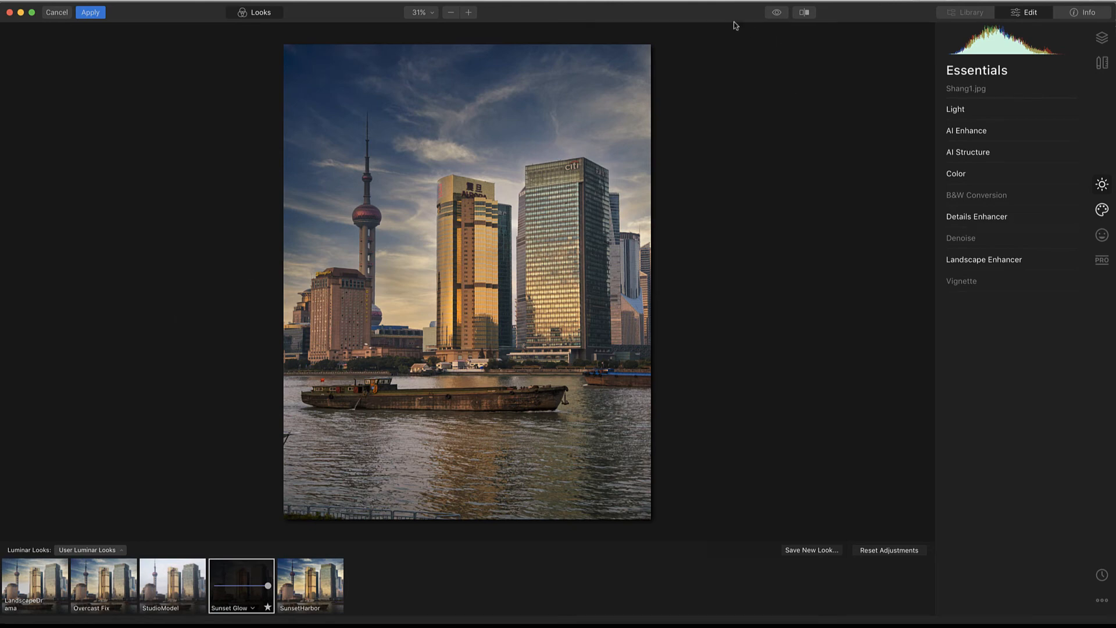
mouse_move(877, 47)
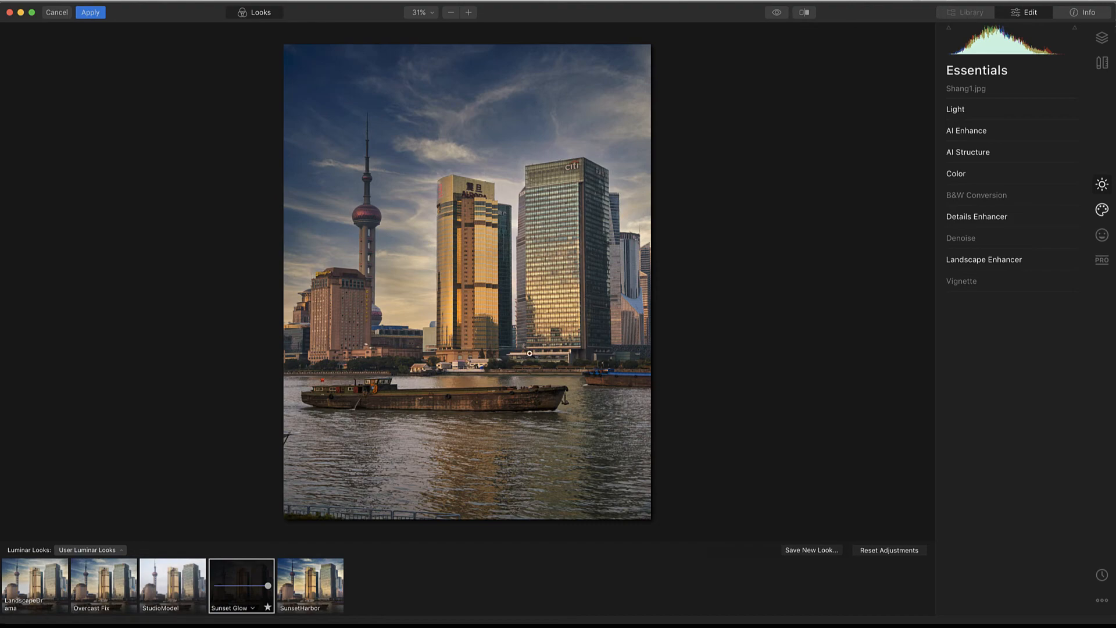
Step: Apply the Sunset Glow Luminar edits and return the skyline to Photoshop as a Background copy layer
click(90, 12)
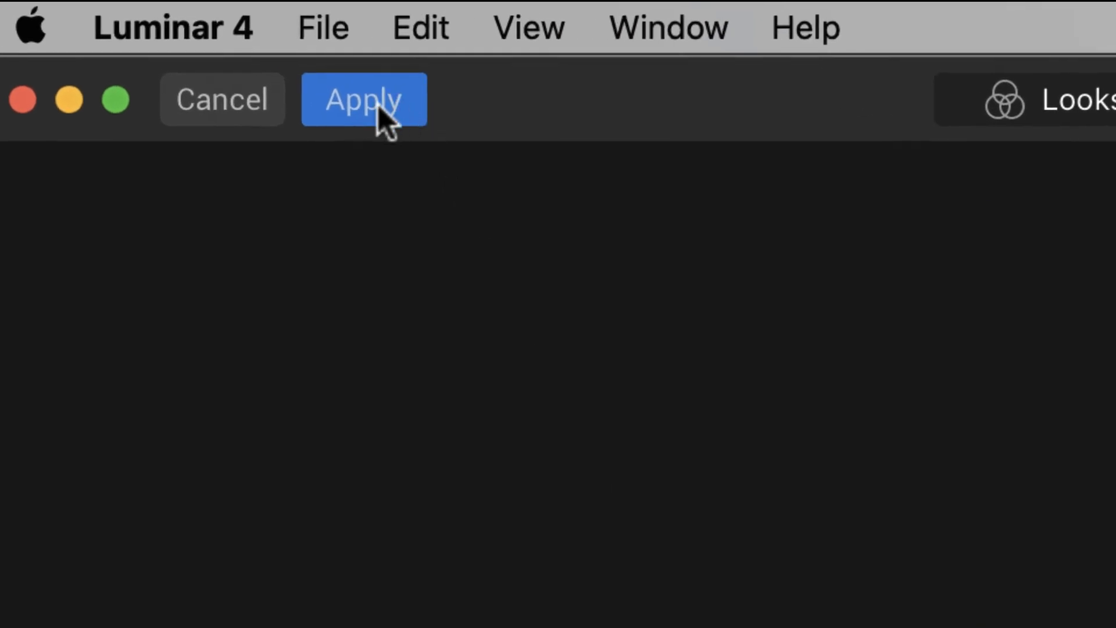
click(362, 99)
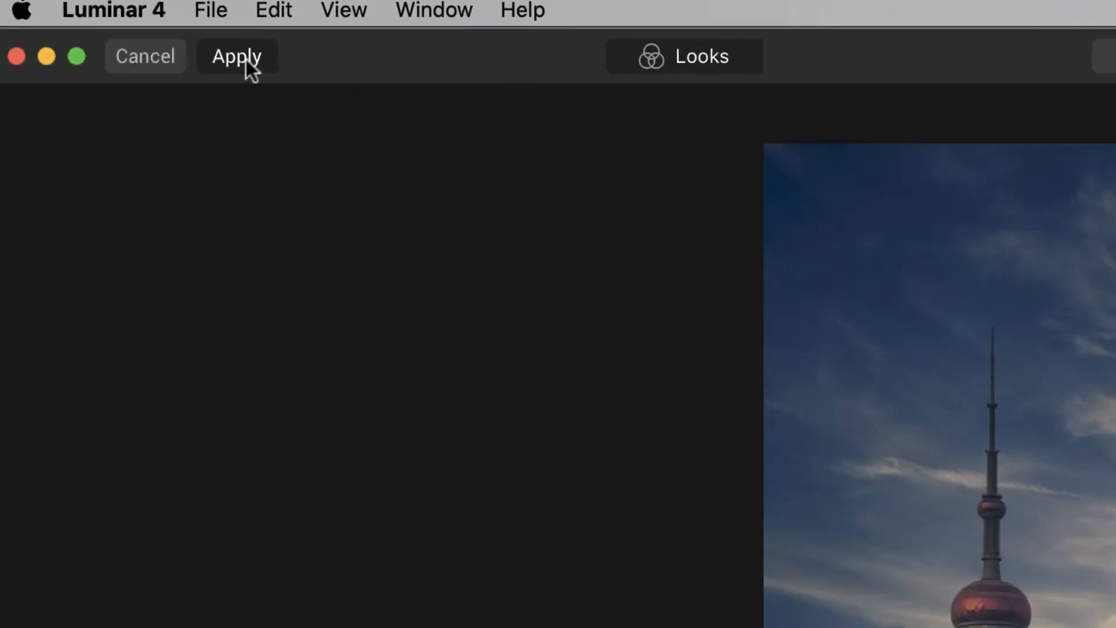
click(237, 56)
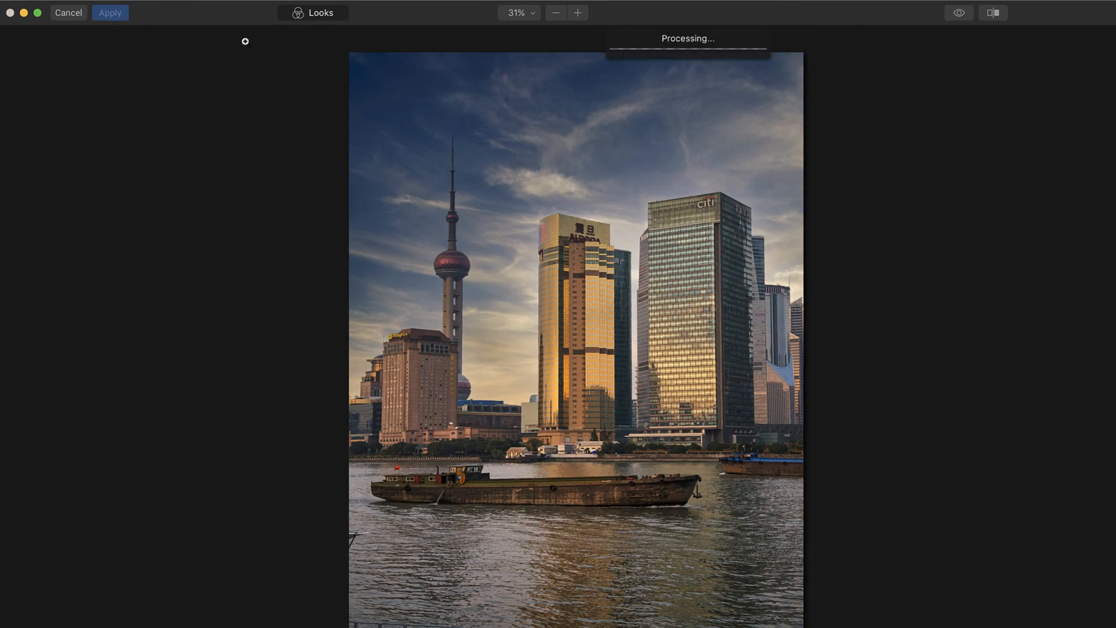
mouse_move(797, 94)
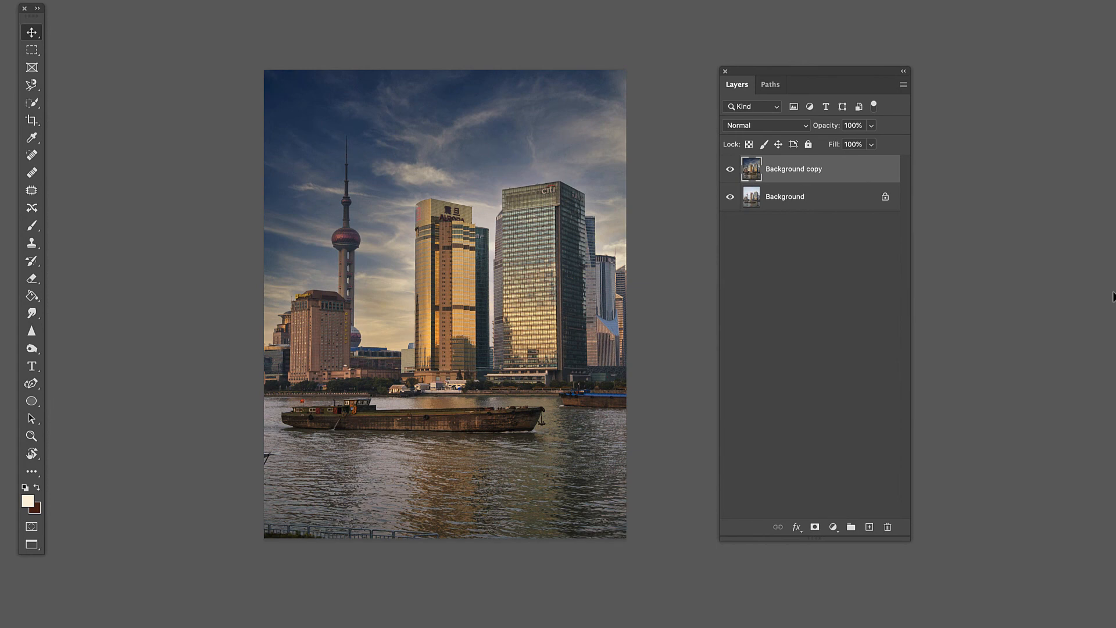
mouse_move(345, 207)
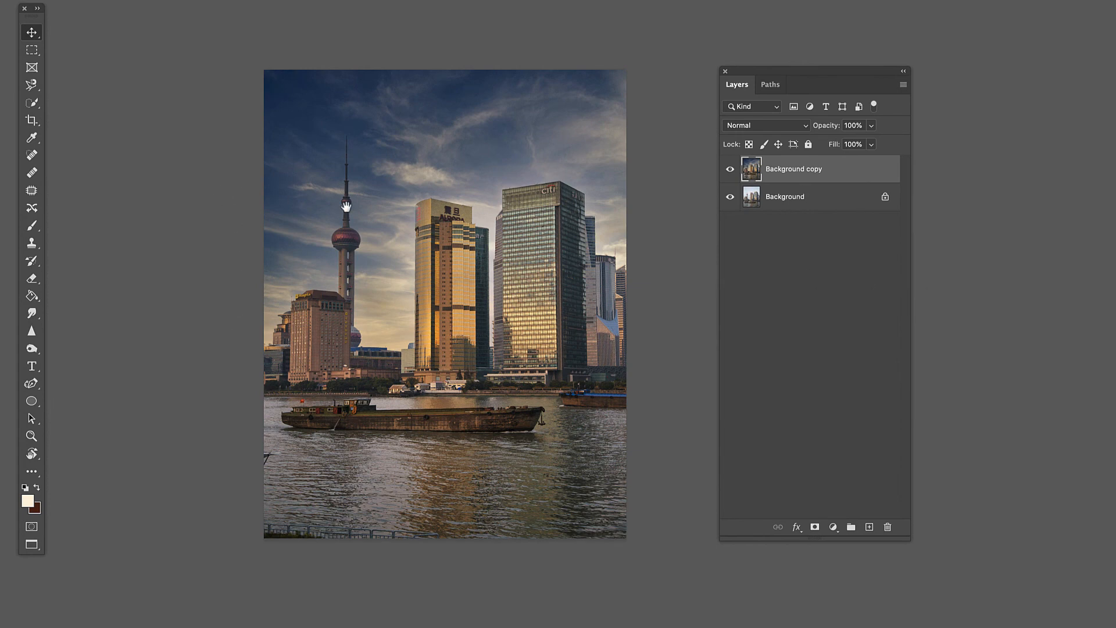
Step: Position the photo and commit a 1080 × 1080 px, 300 px/in square crop
drag(346, 206, 210, 225)
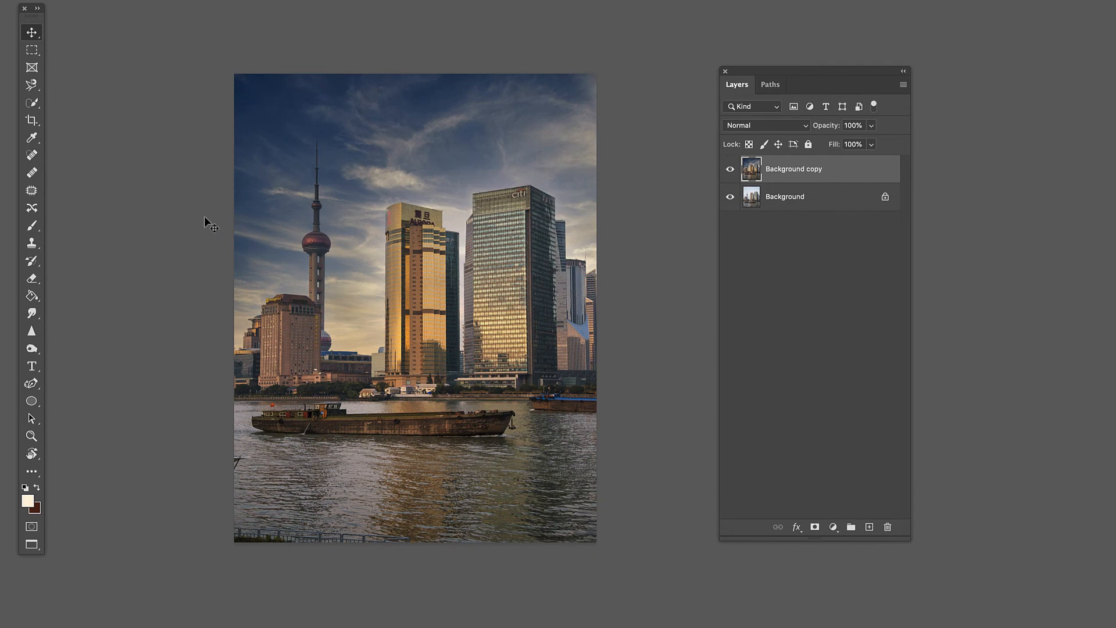
mouse_move(32, 120)
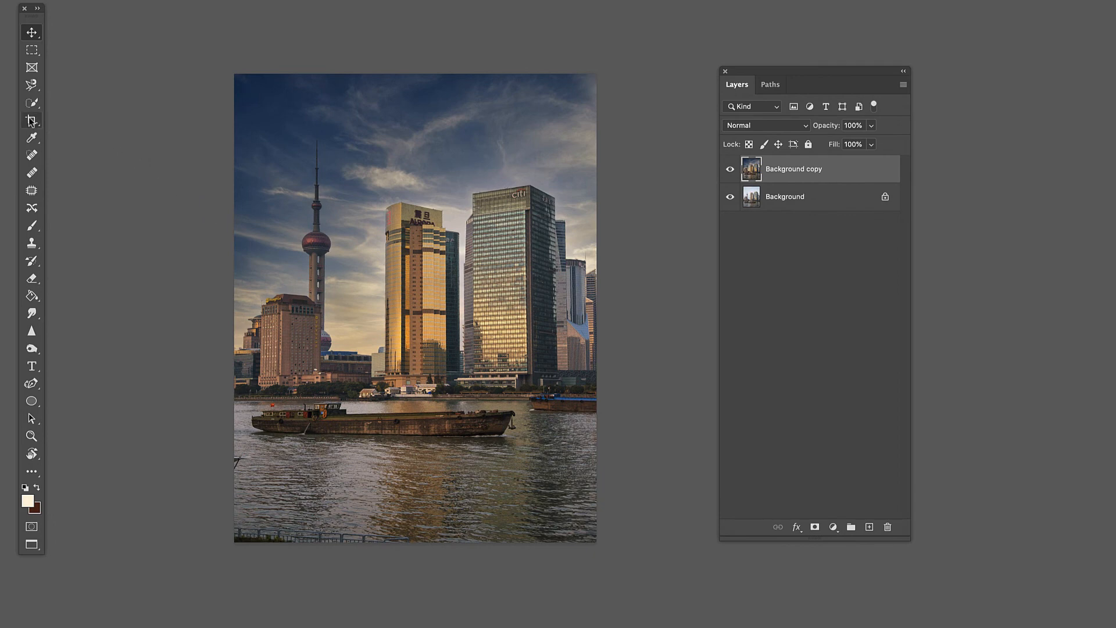
mouse_move(31, 120)
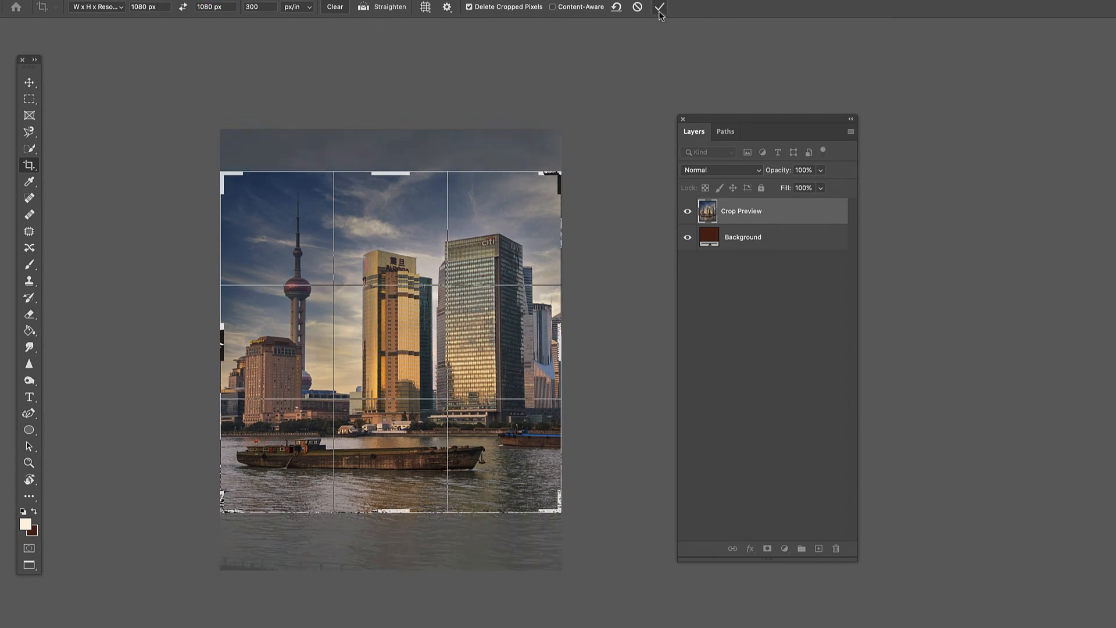
click(658, 9)
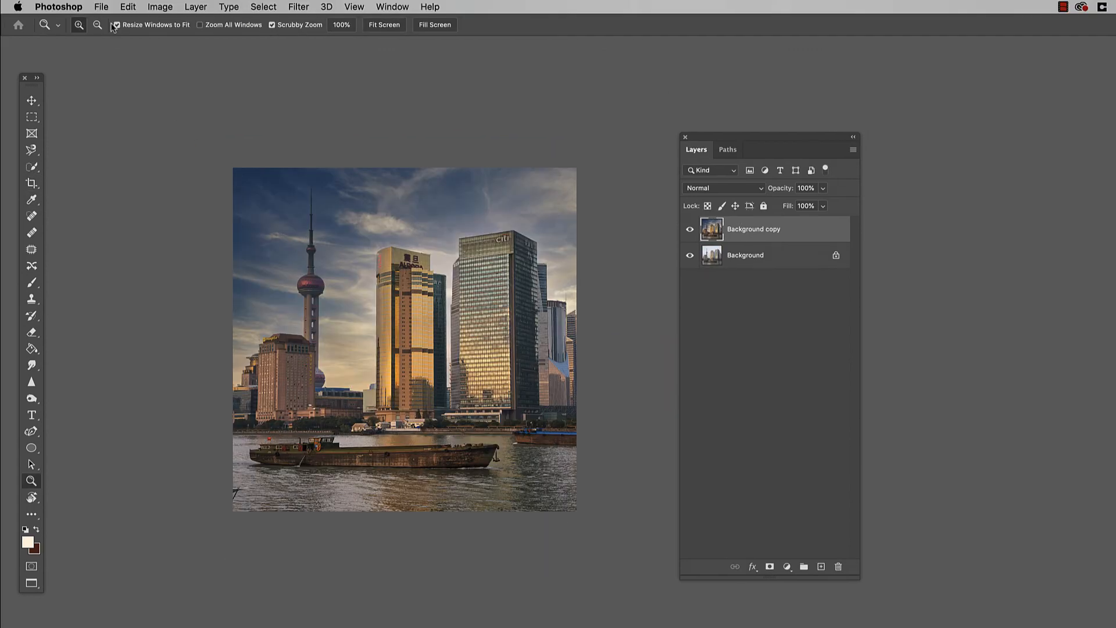
Step: Save a JPEG copy named Shang_IG2 at quality 12 in the 041_Luminar Export folder
click(100, 7)
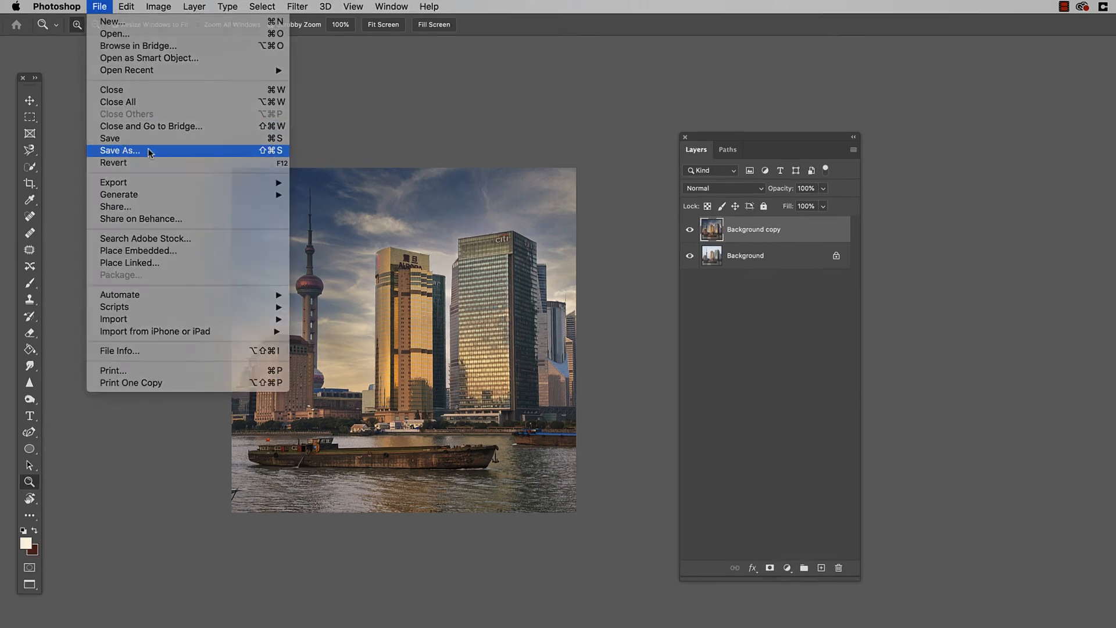
click(120, 150)
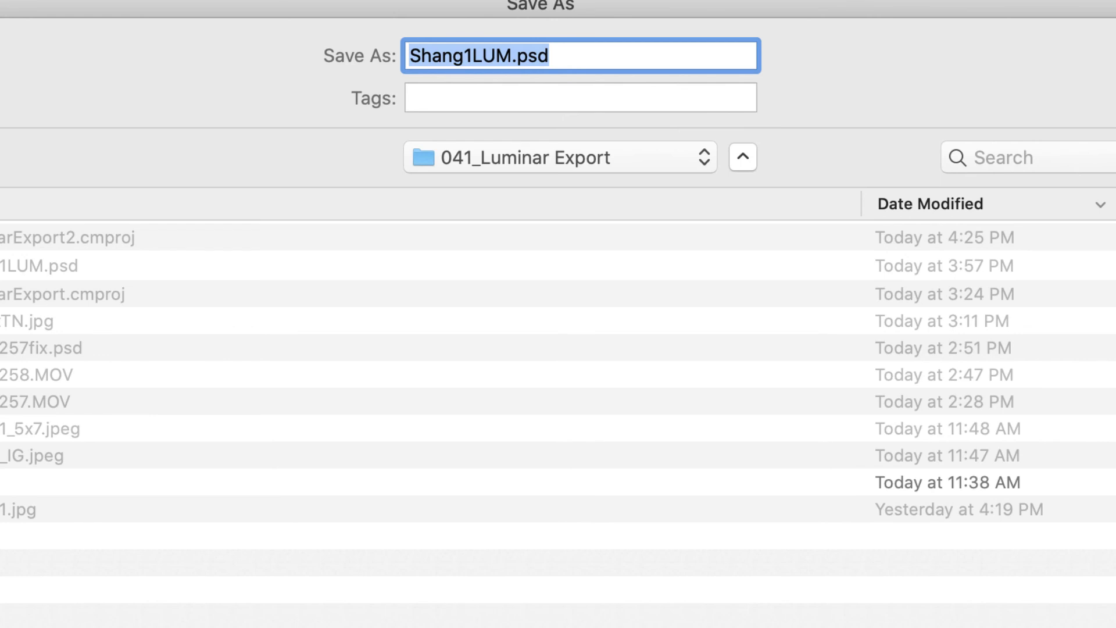
text(Shang_)
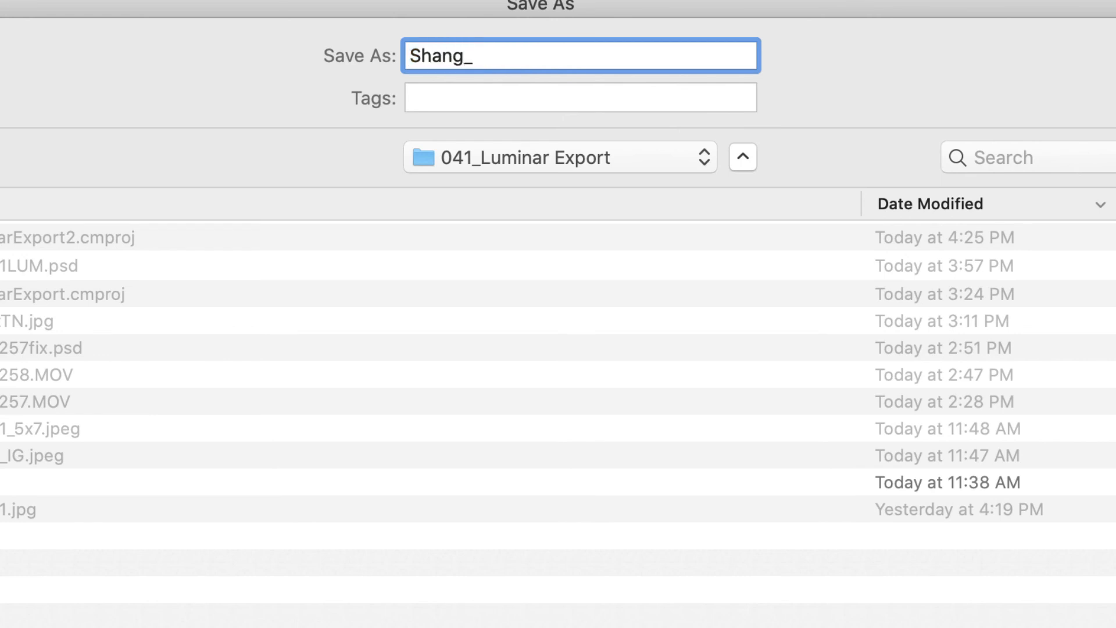
text(IG2)
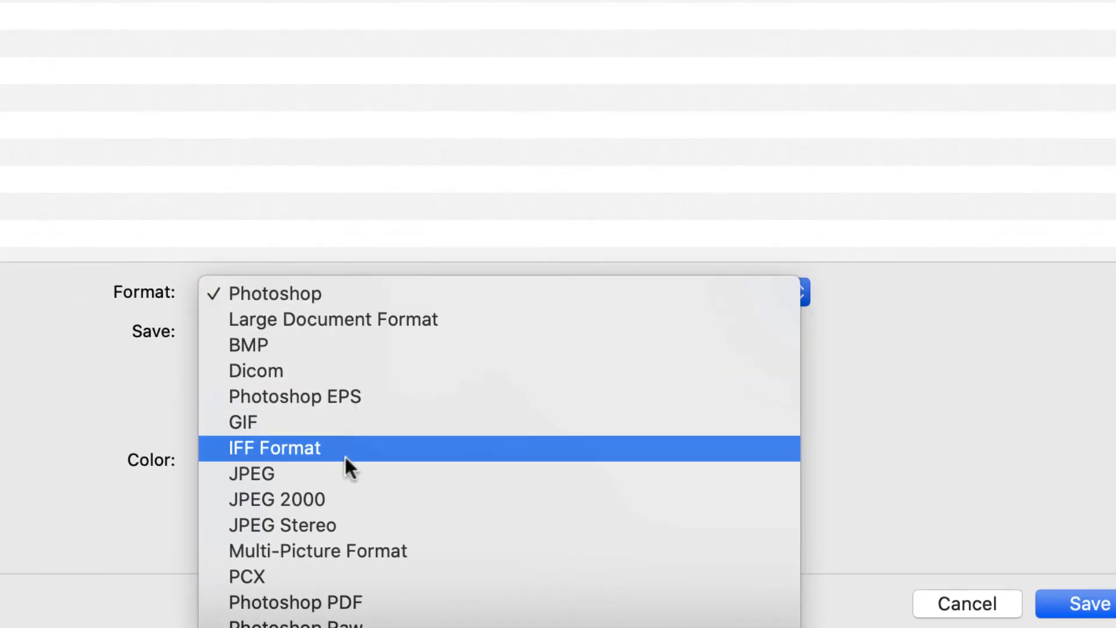
click(251, 473)
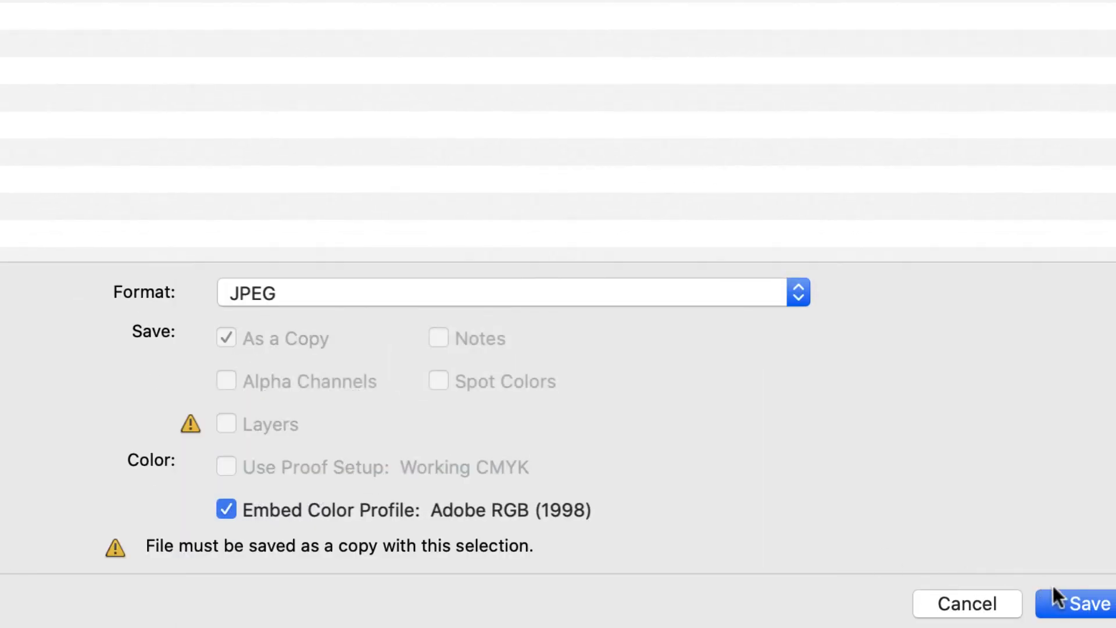
click(1081, 603)
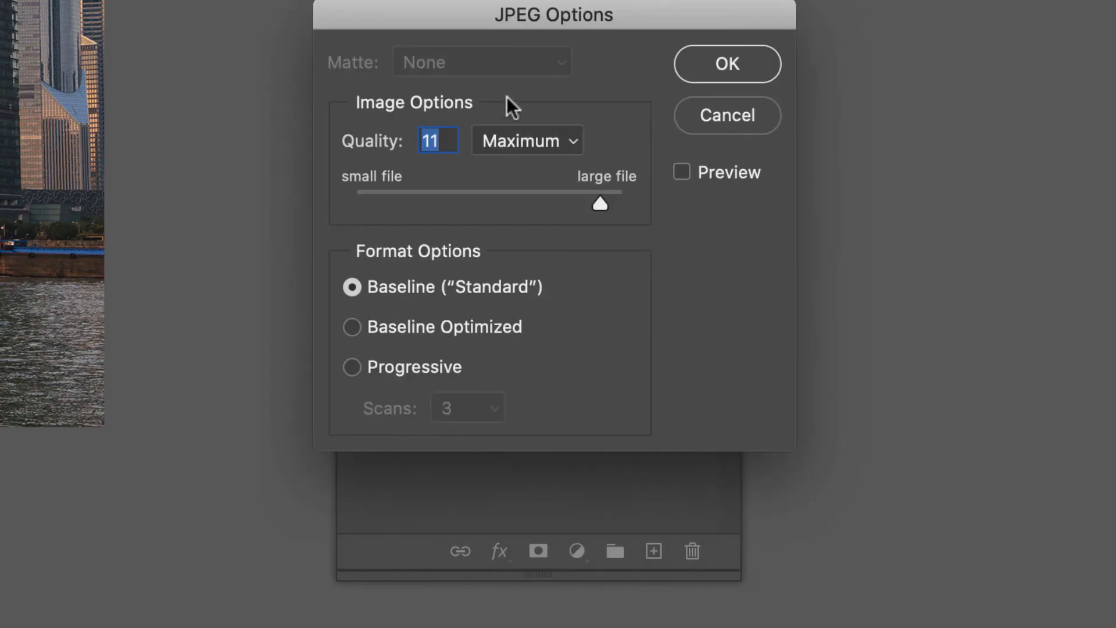
mouse_move(444, 139)
text(12)
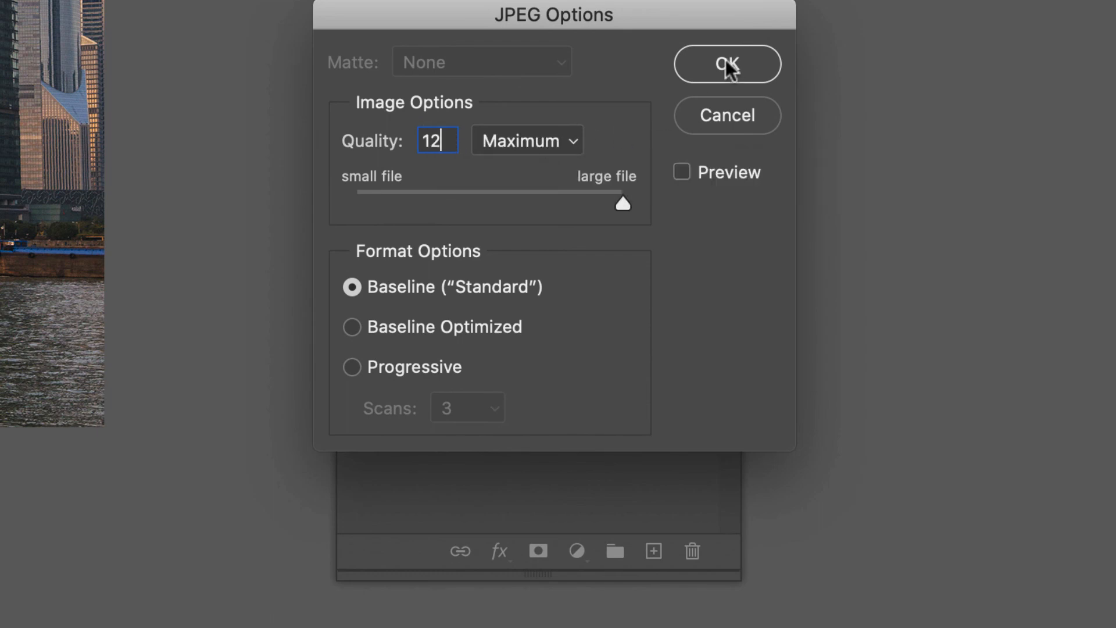
click(726, 64)
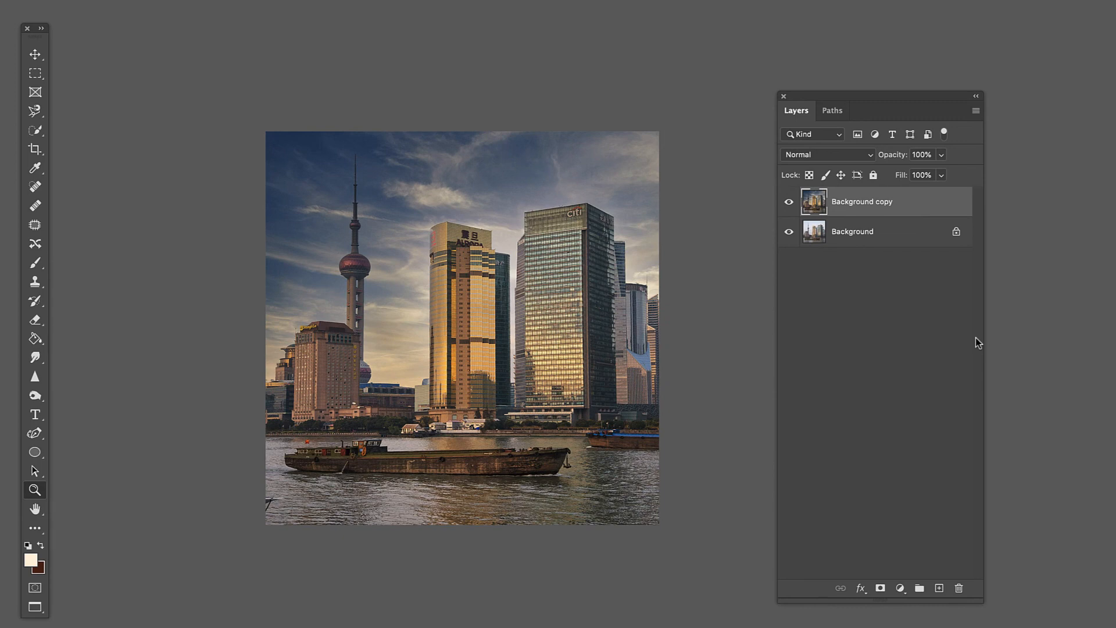
mouse_move(15, 219)
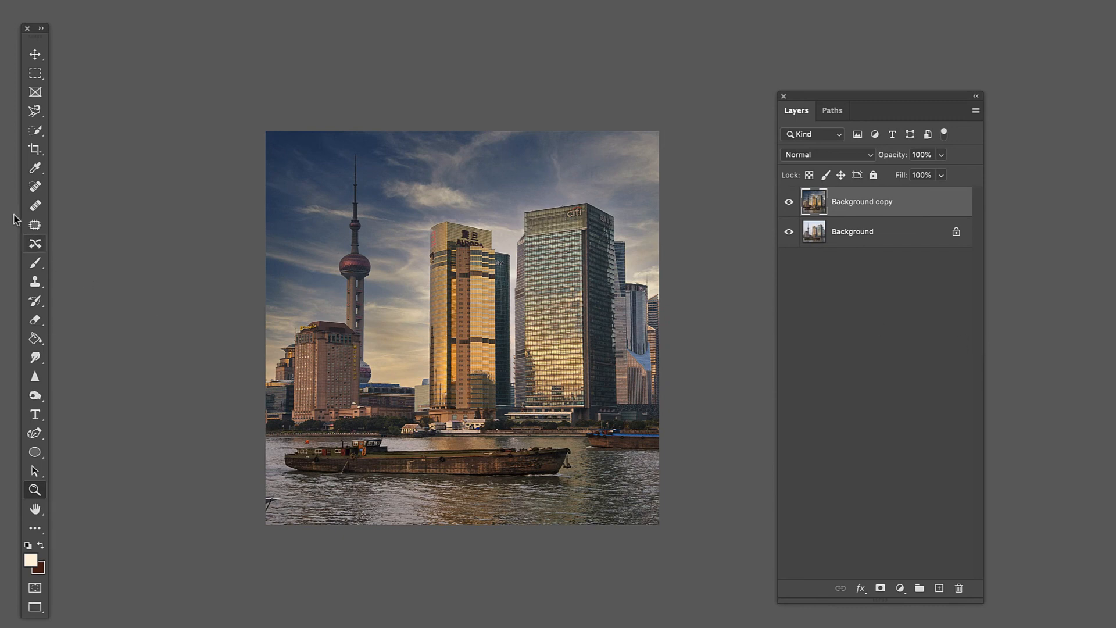
mouse_move(468, 481)
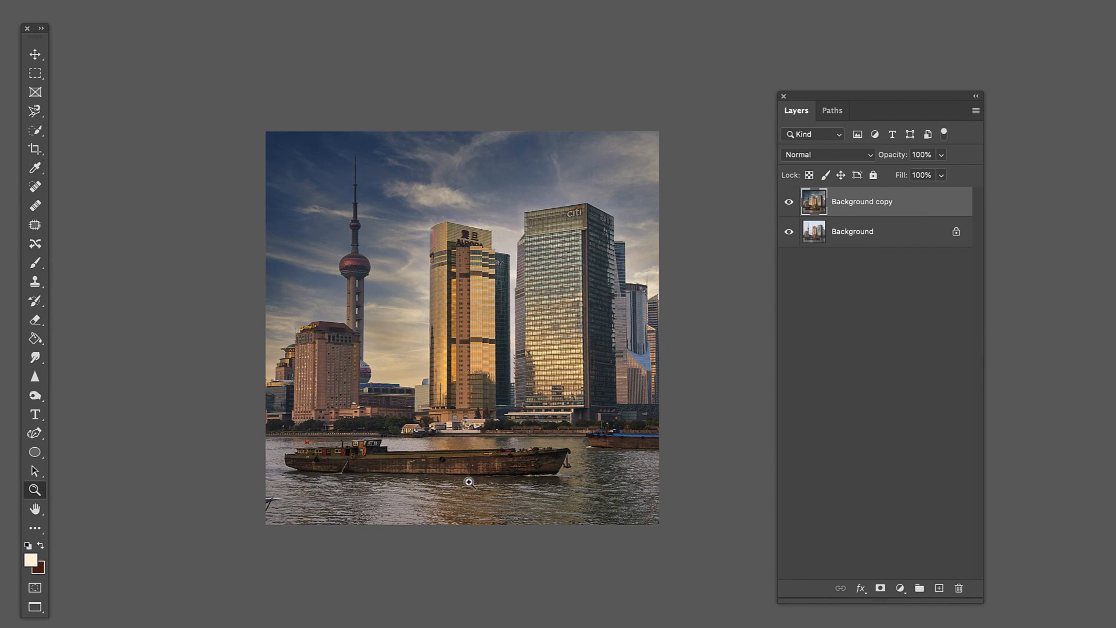